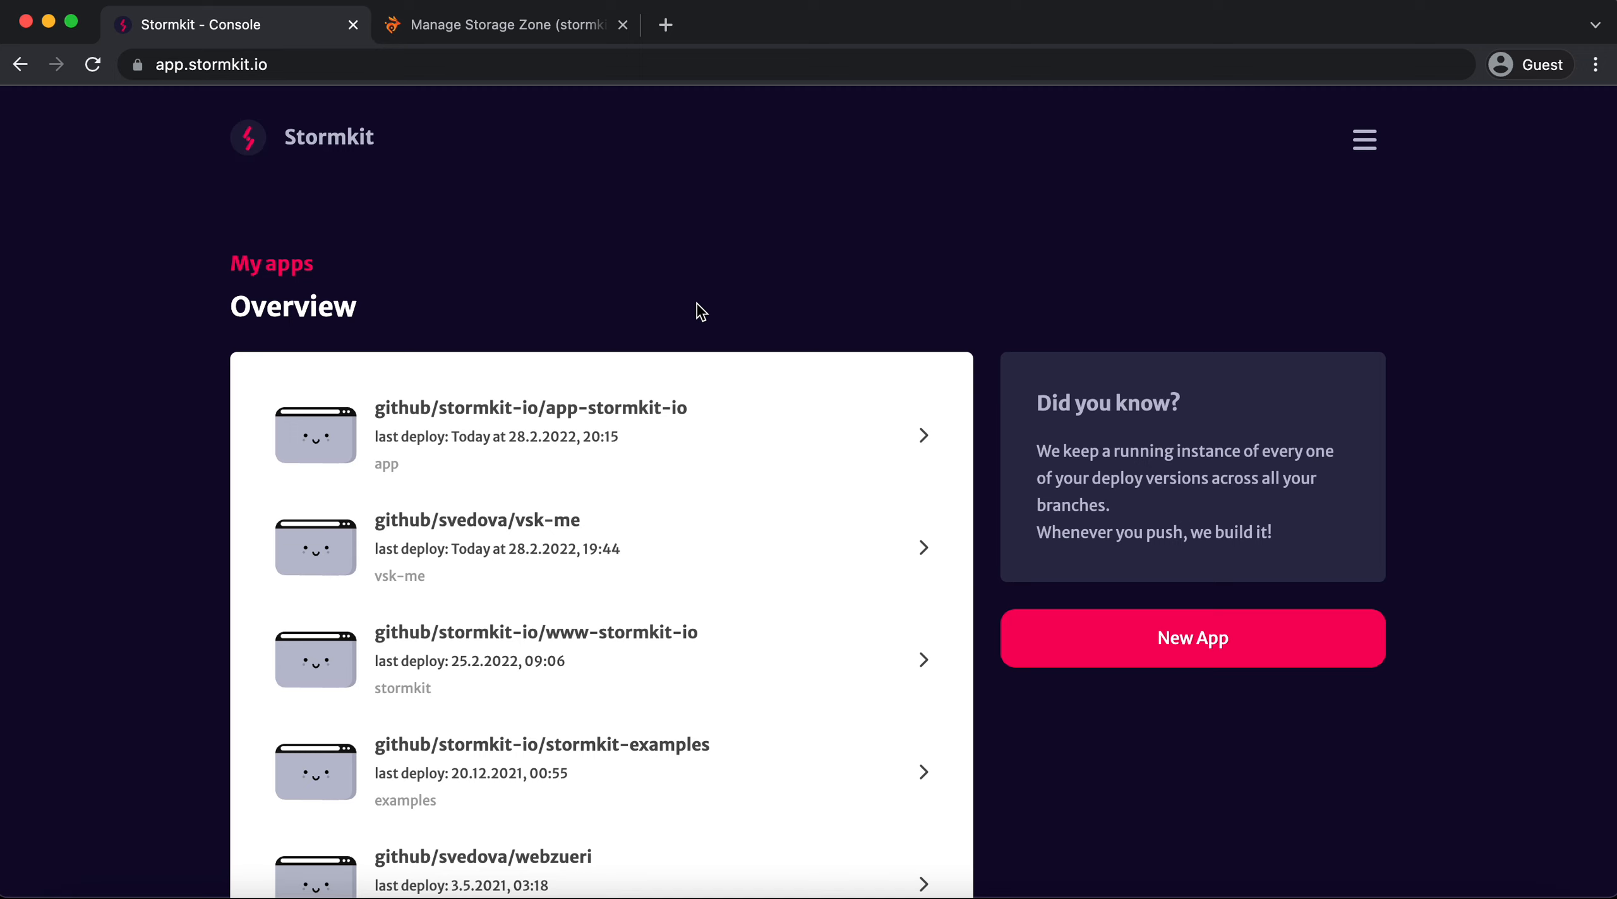
Open the github/svedova/react-minimal app and enter its production environment
{"action": "scroll", "scroll_direction": "down", "scroll_amount": 3}
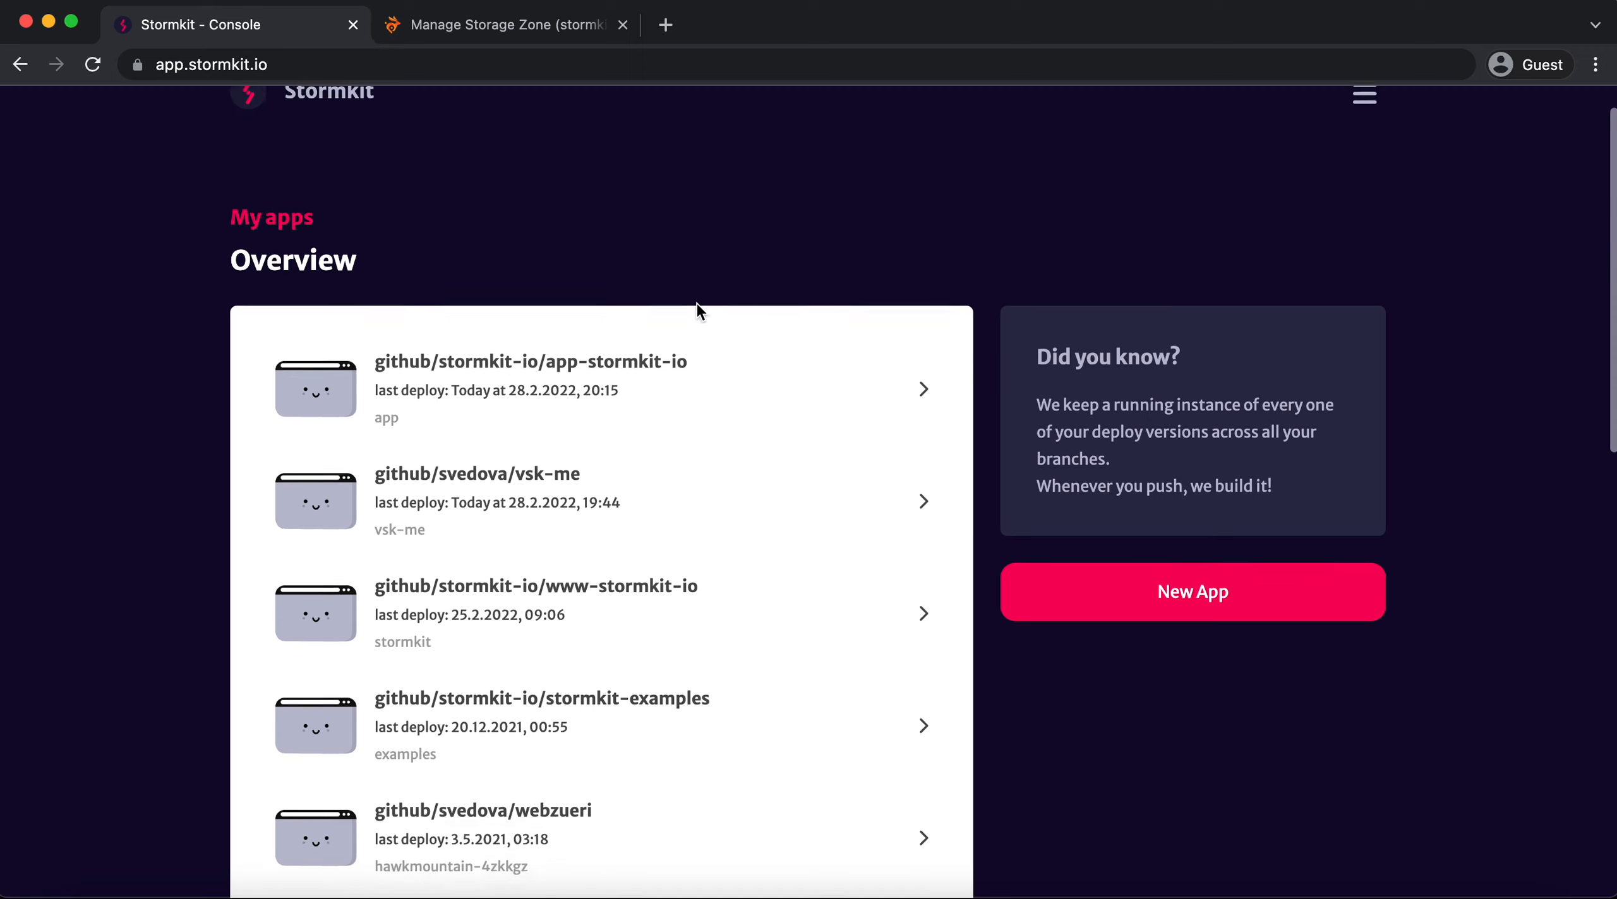
{"action": "scroll", "scroll_direction": "down", "scroll_amount": 3}
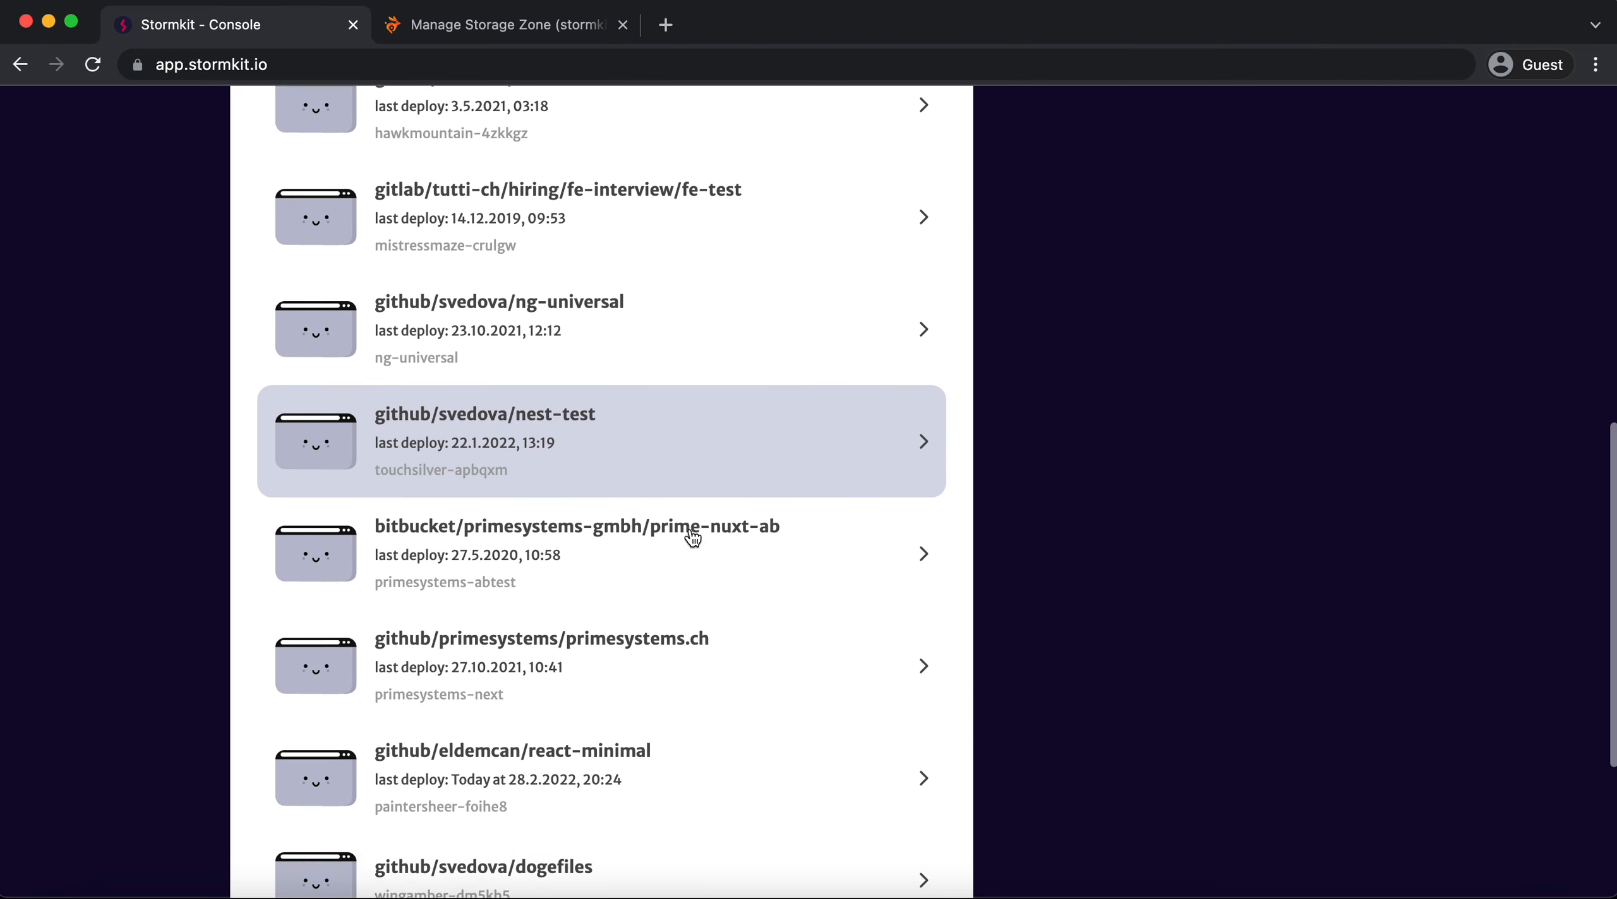
{"action": "scroll", "scroll_direction": "down", "scroll_amount": 3}
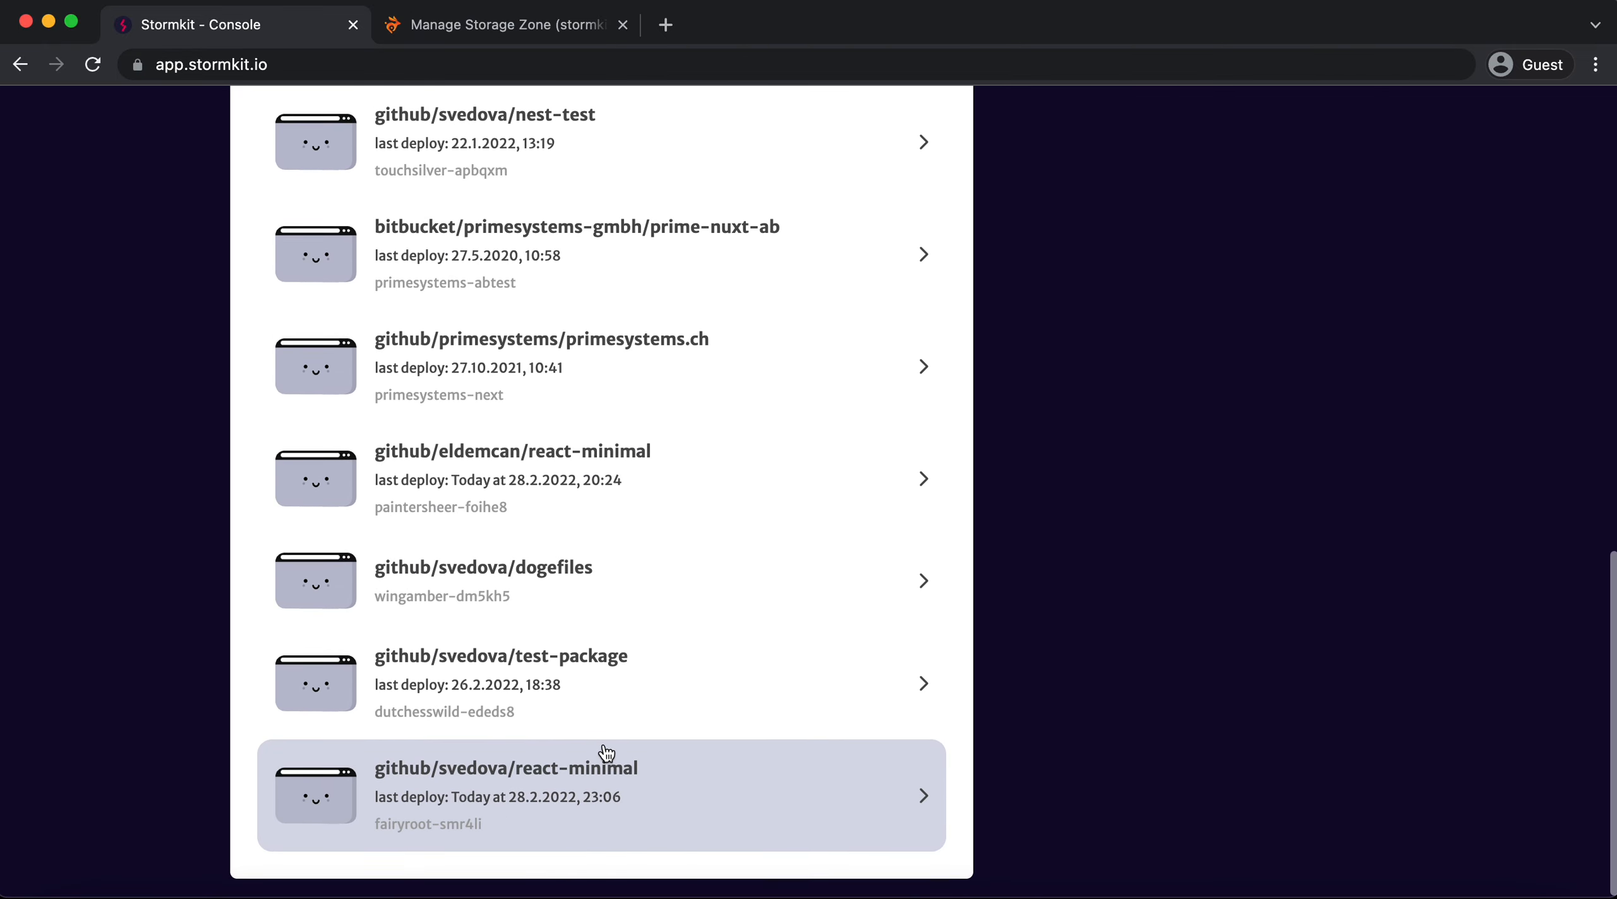
{"action": "left_click", "coordinate": [606, 767]}
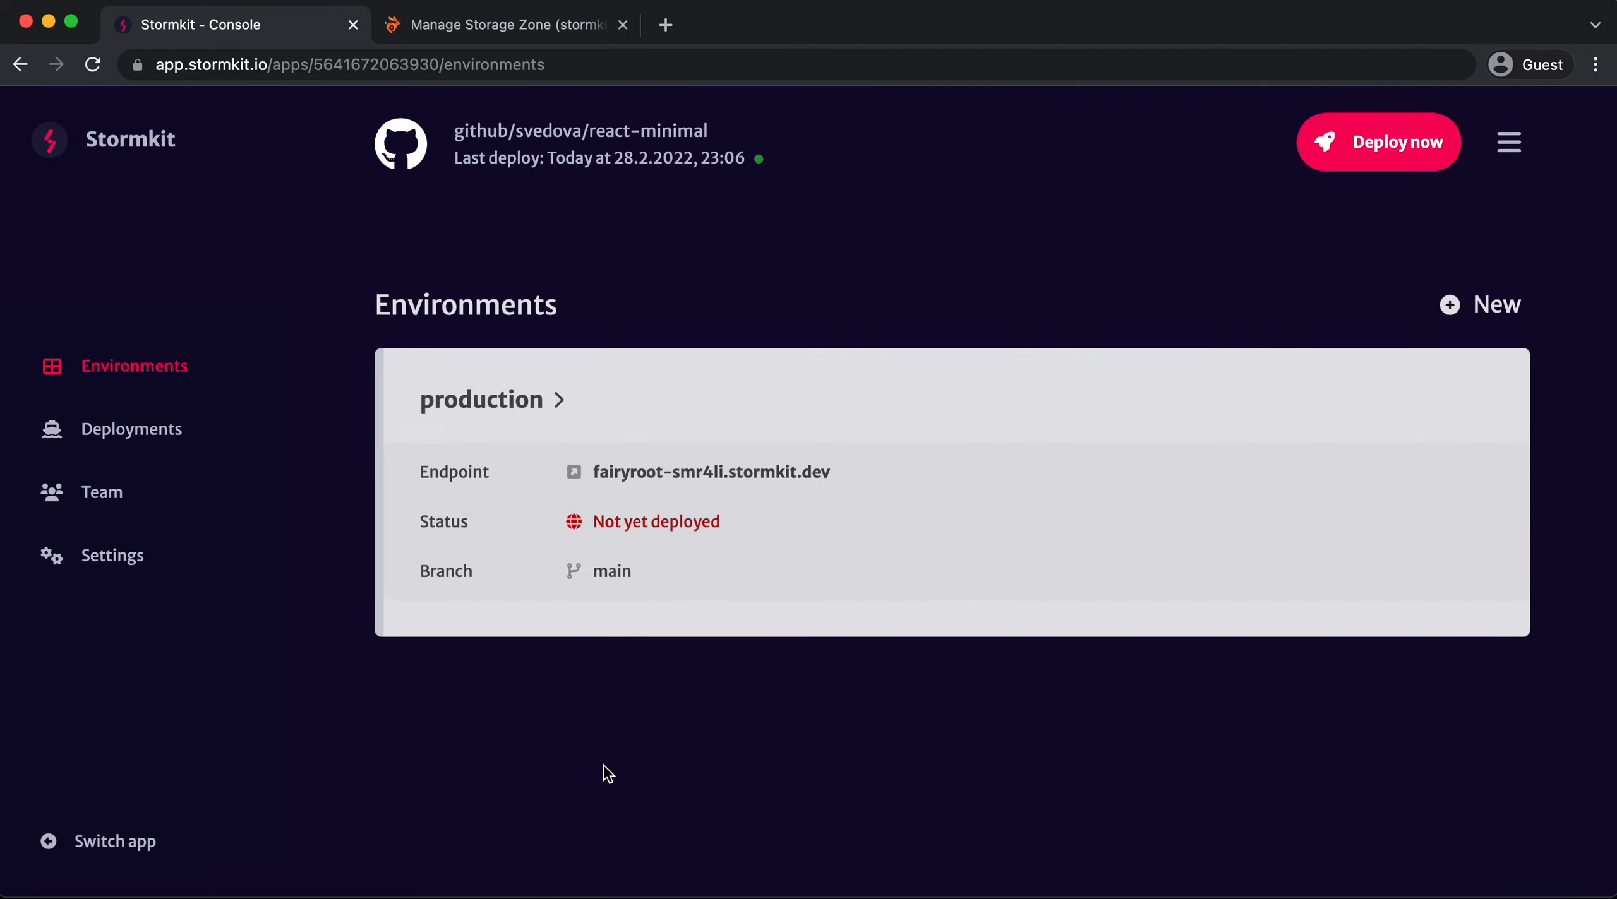
{"action": "mouse_move", "coordinate": [680, 611]}
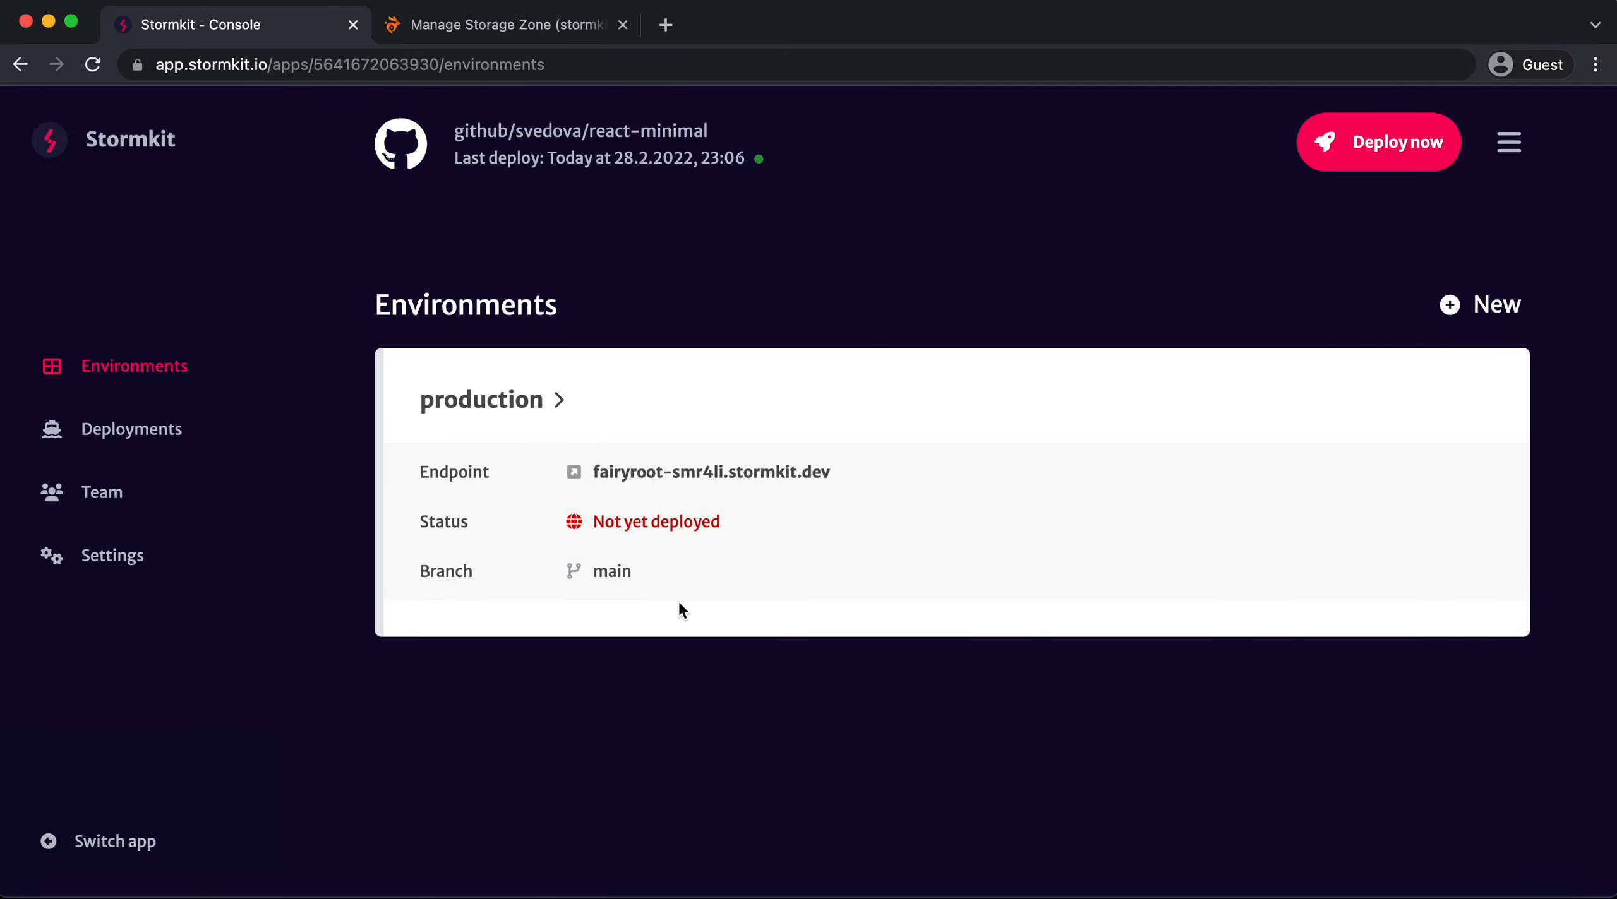
{"action": "mouse_move", "coordinate": [735, 582]}
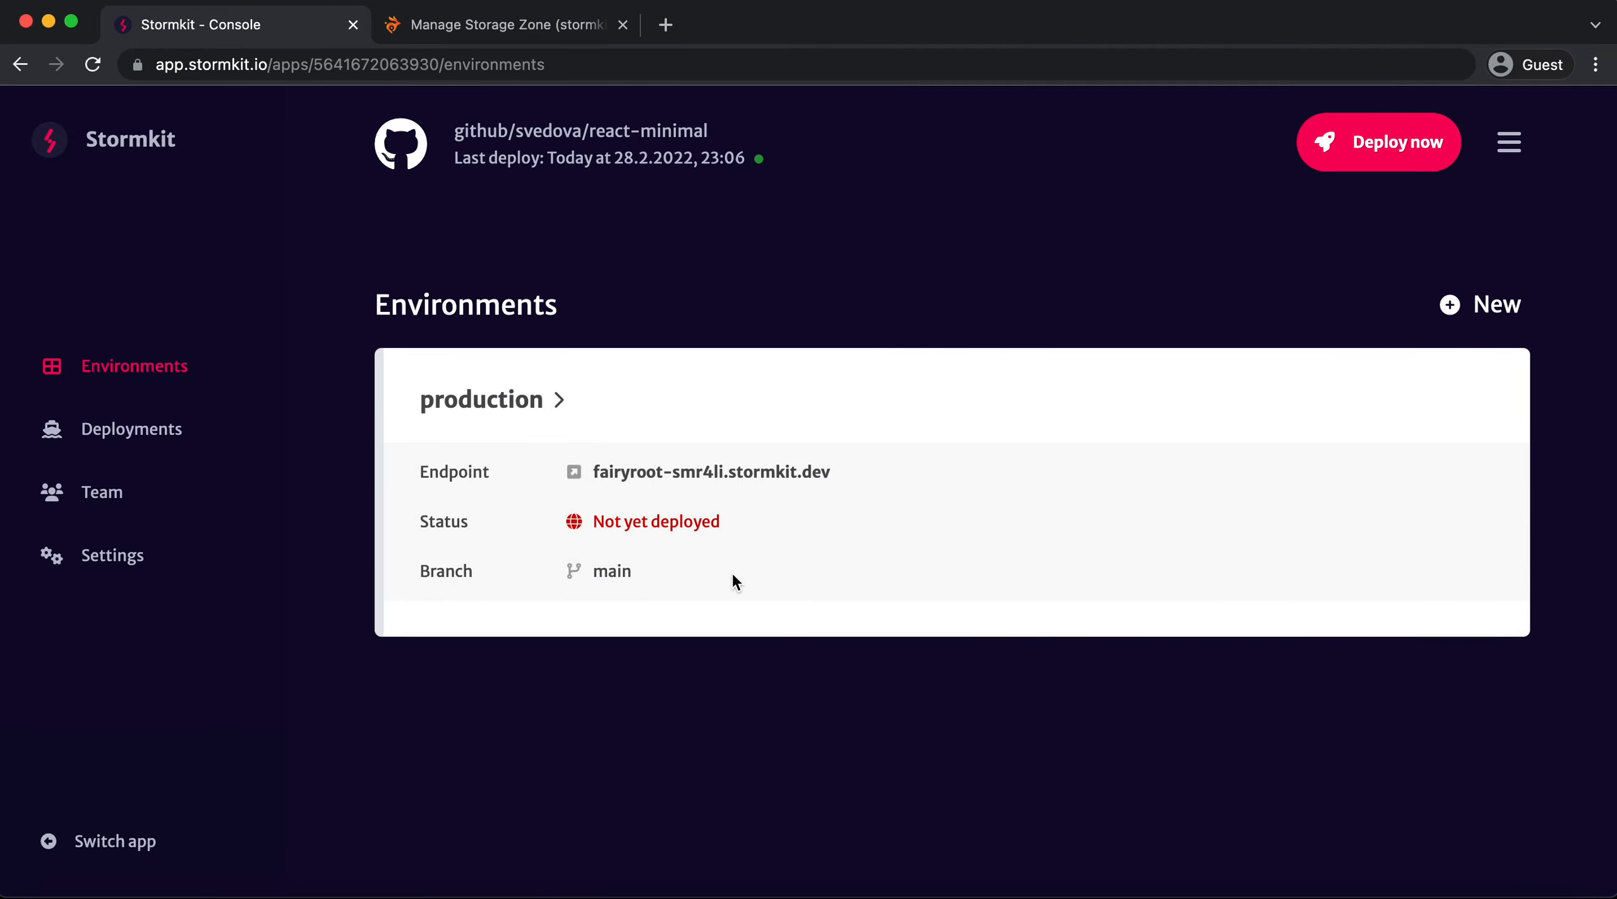
{"action": "mouse_move", "coordinate": [929, 406]}
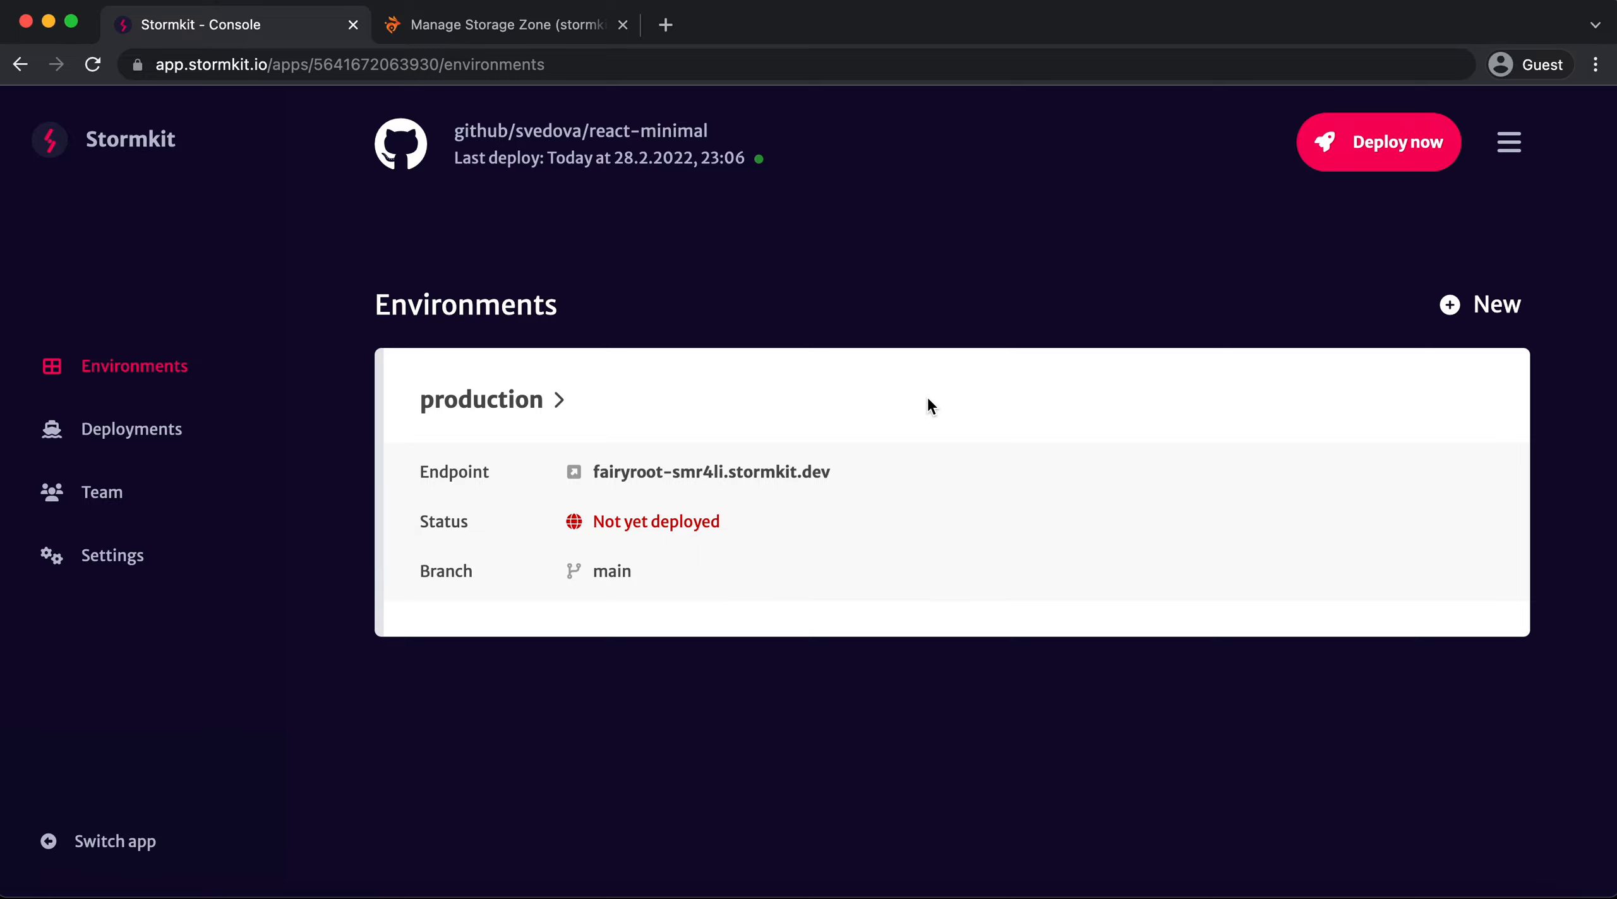
{"action": "mouse_move", "coordinate": [519, 406]}
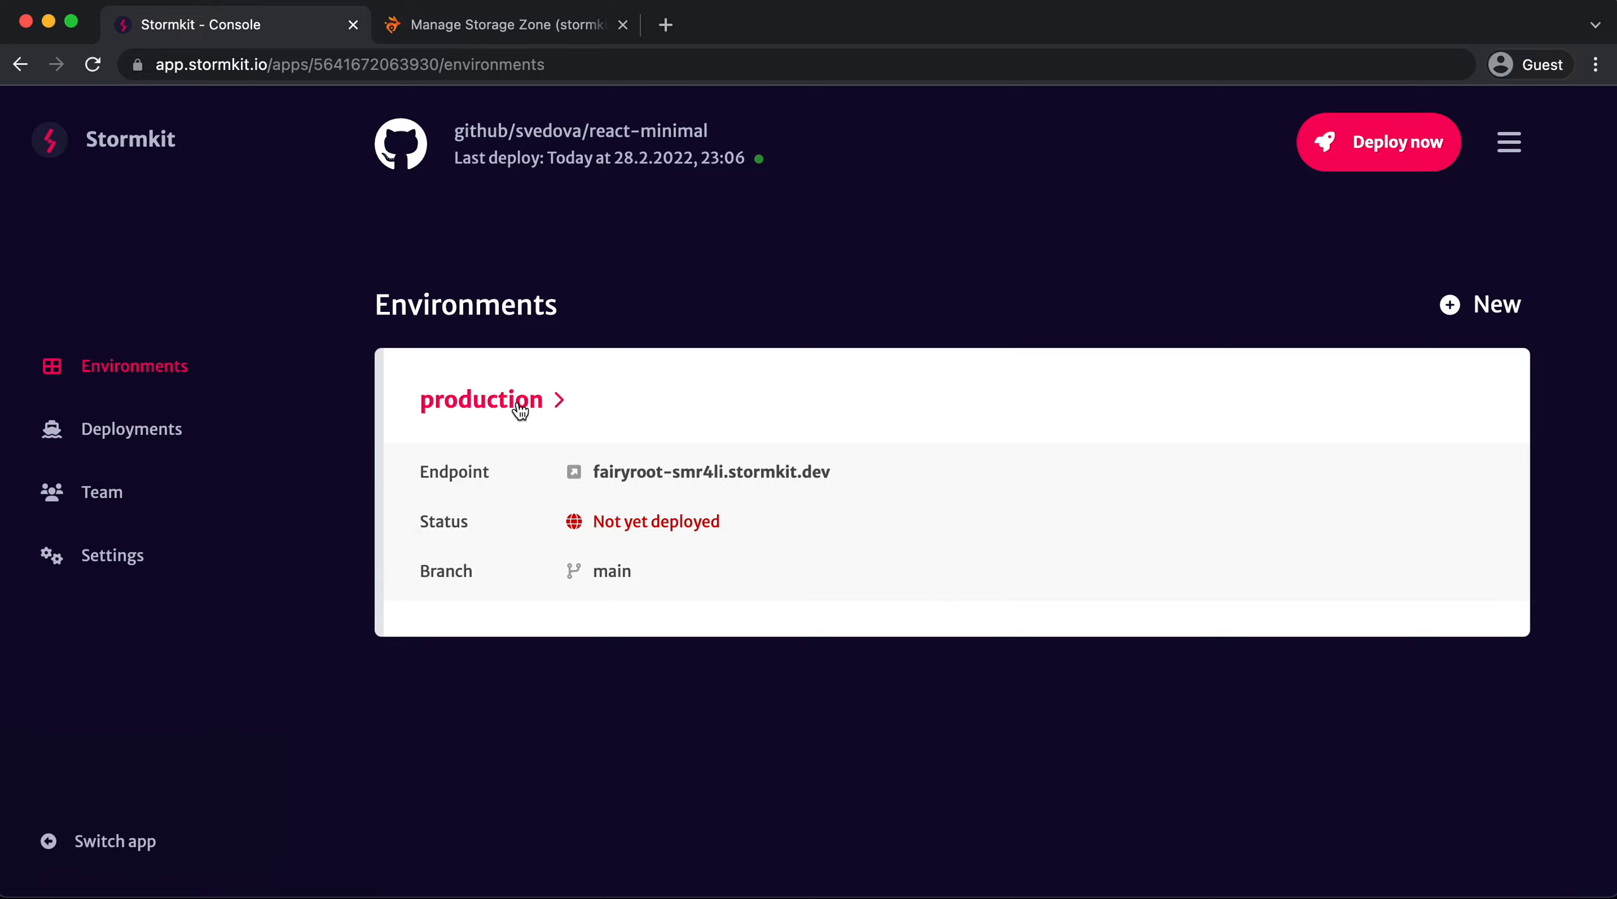
{"action": "left_click", "coordinate": [480, 401]}
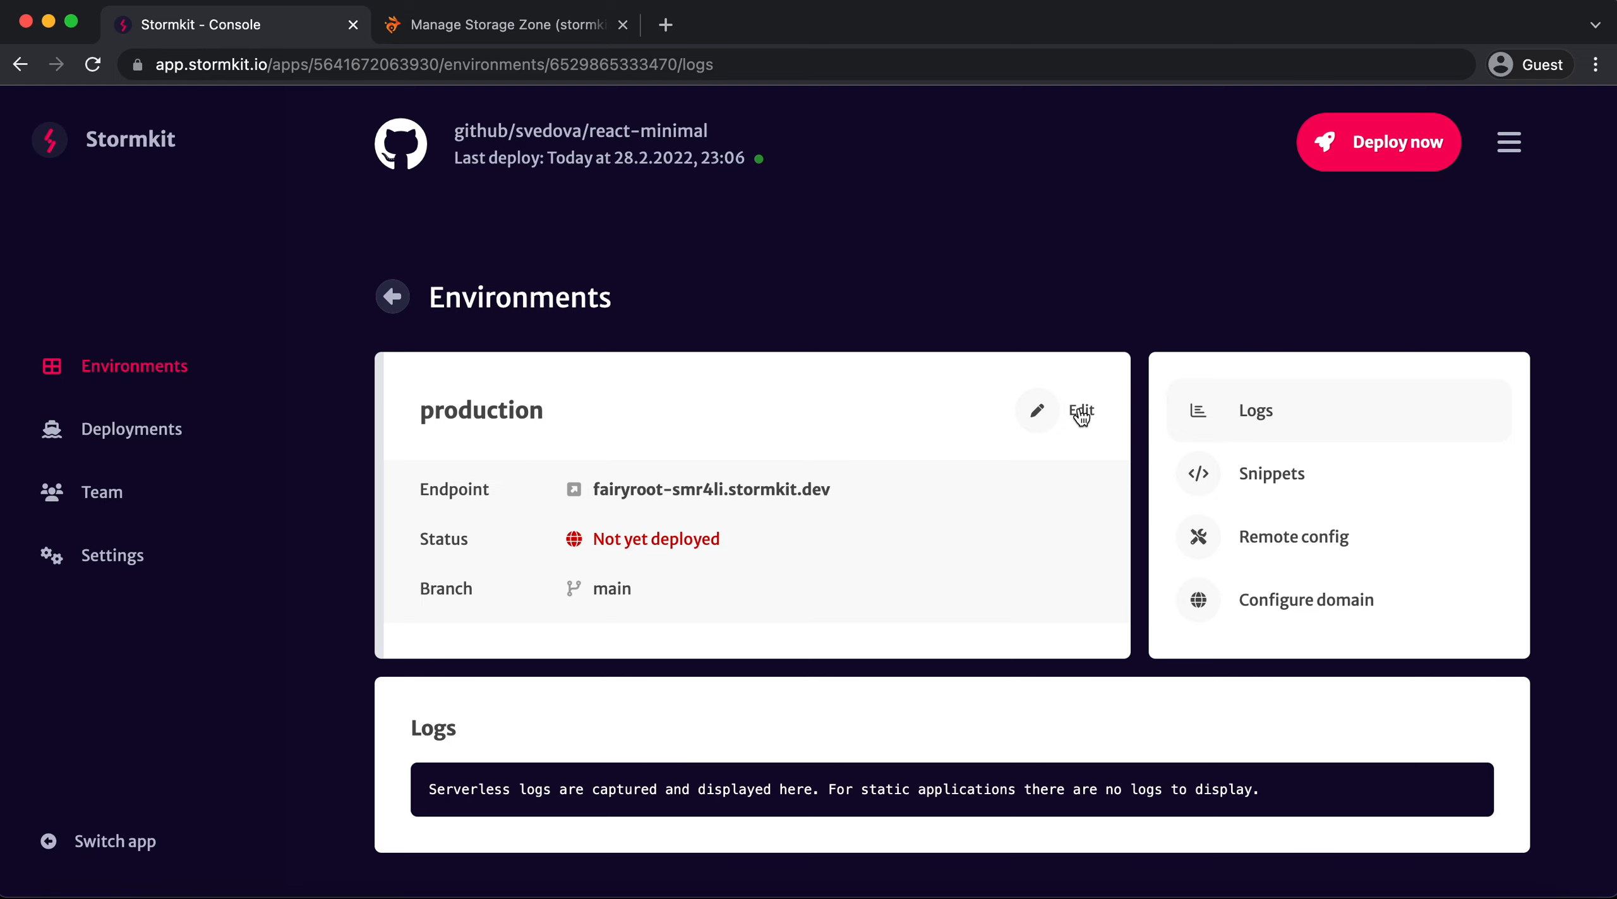
Open the production environment edit form showing build folder 'build' and command 'npm run build'
{"action": "left_click", "coordinate": [1067, 411]}
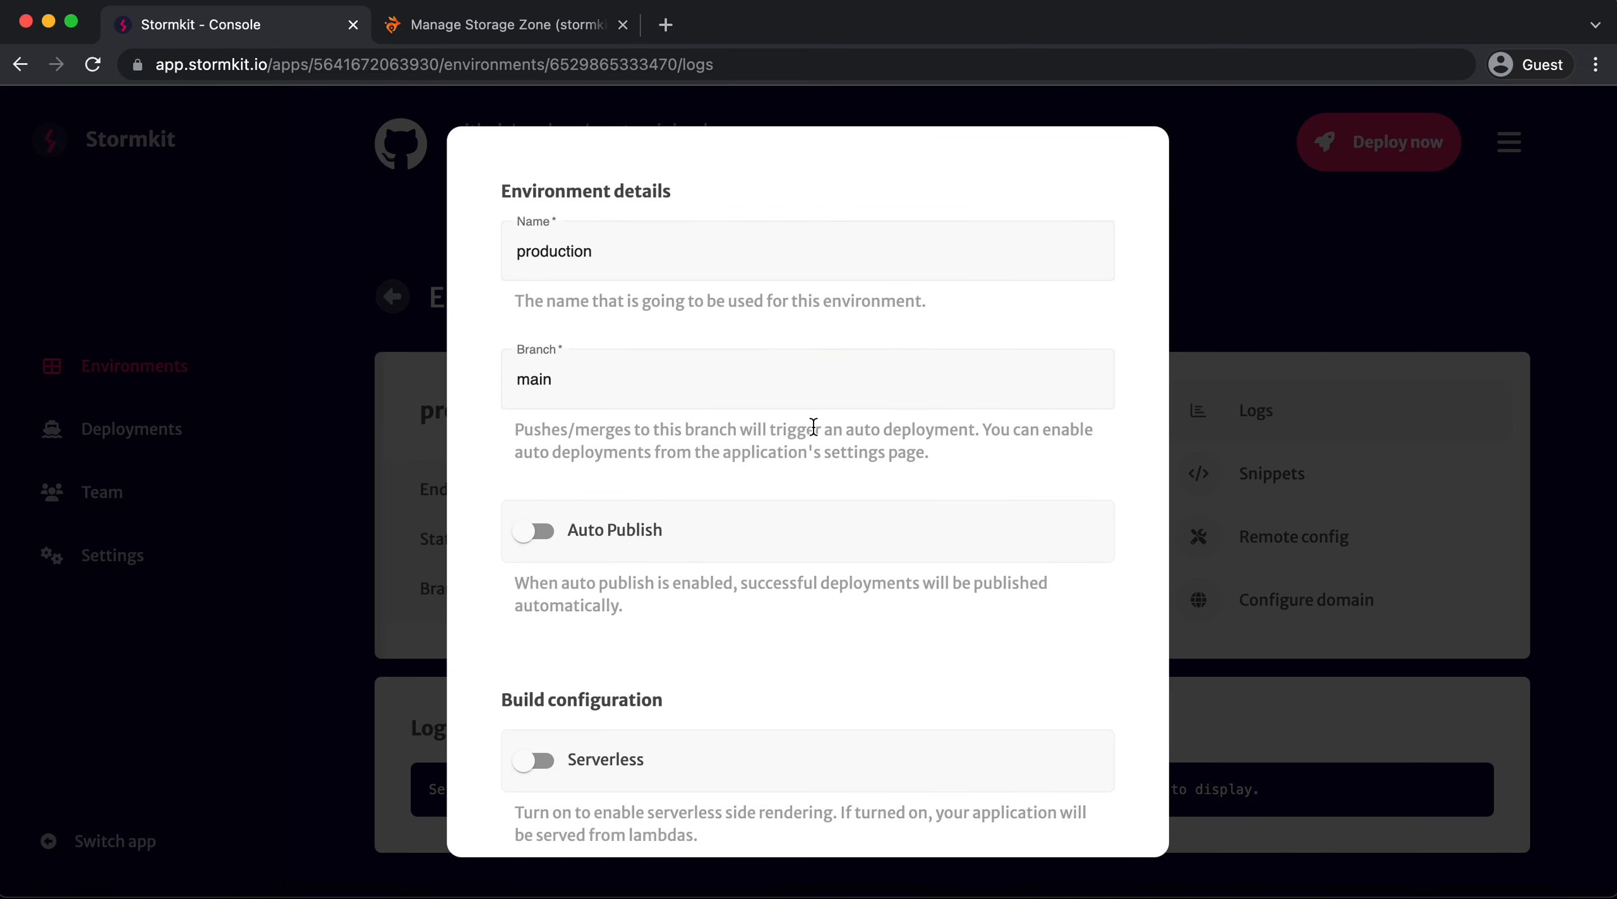
{"action": "scroll", "scroll_direction": "down", "scroll_amount": 3}
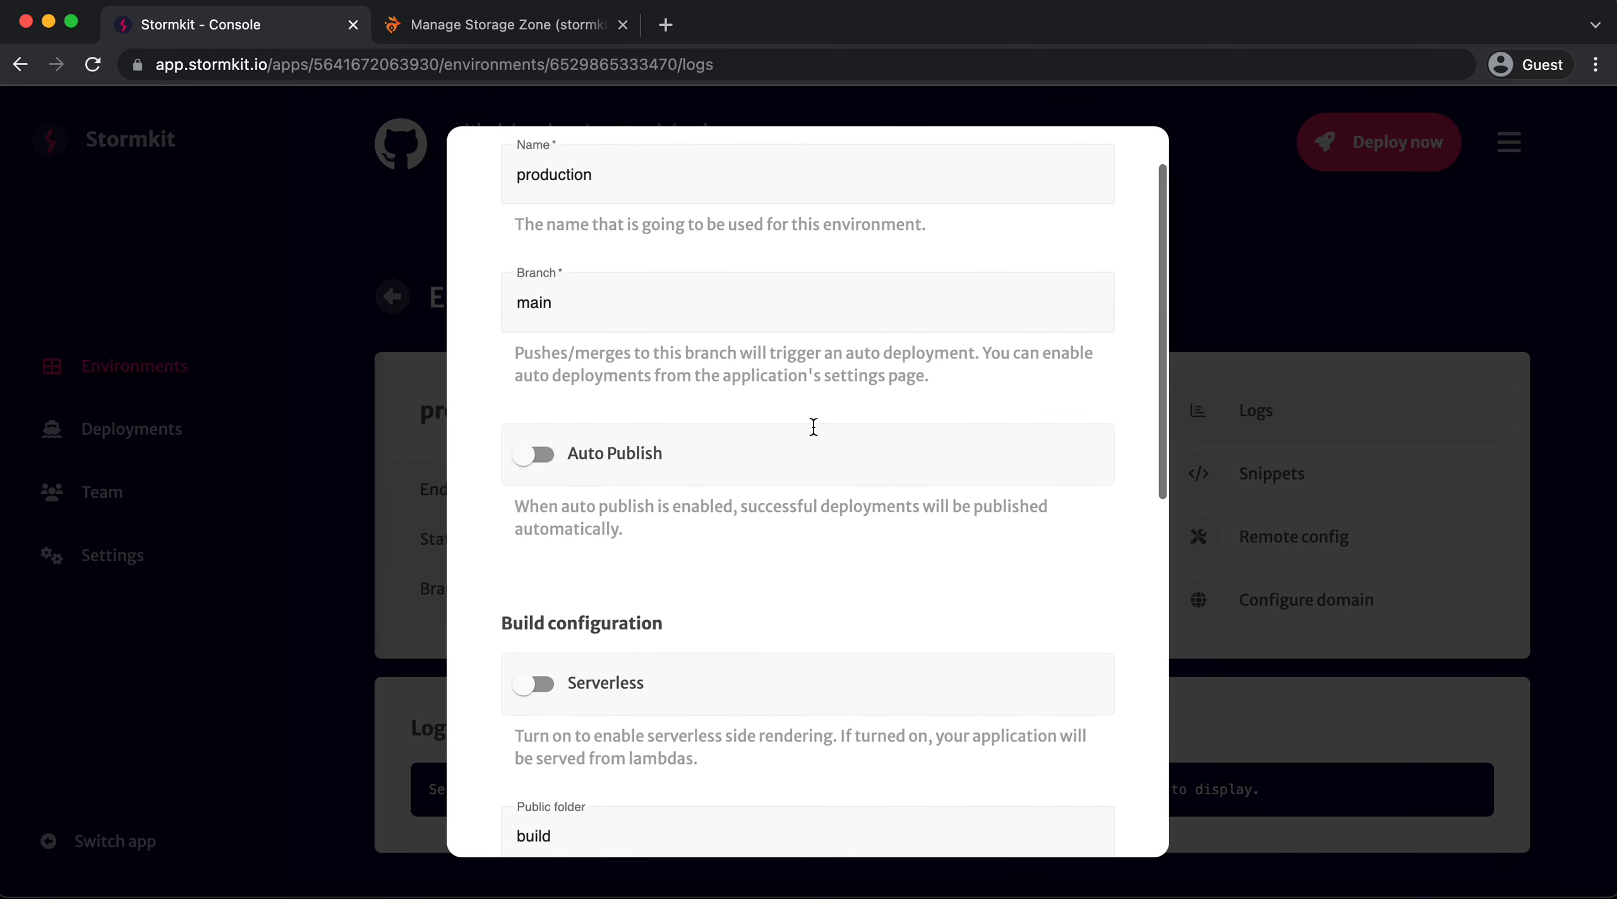
{"action": "scroll", "scroll_direction": "down", "scroll_amount": 3}
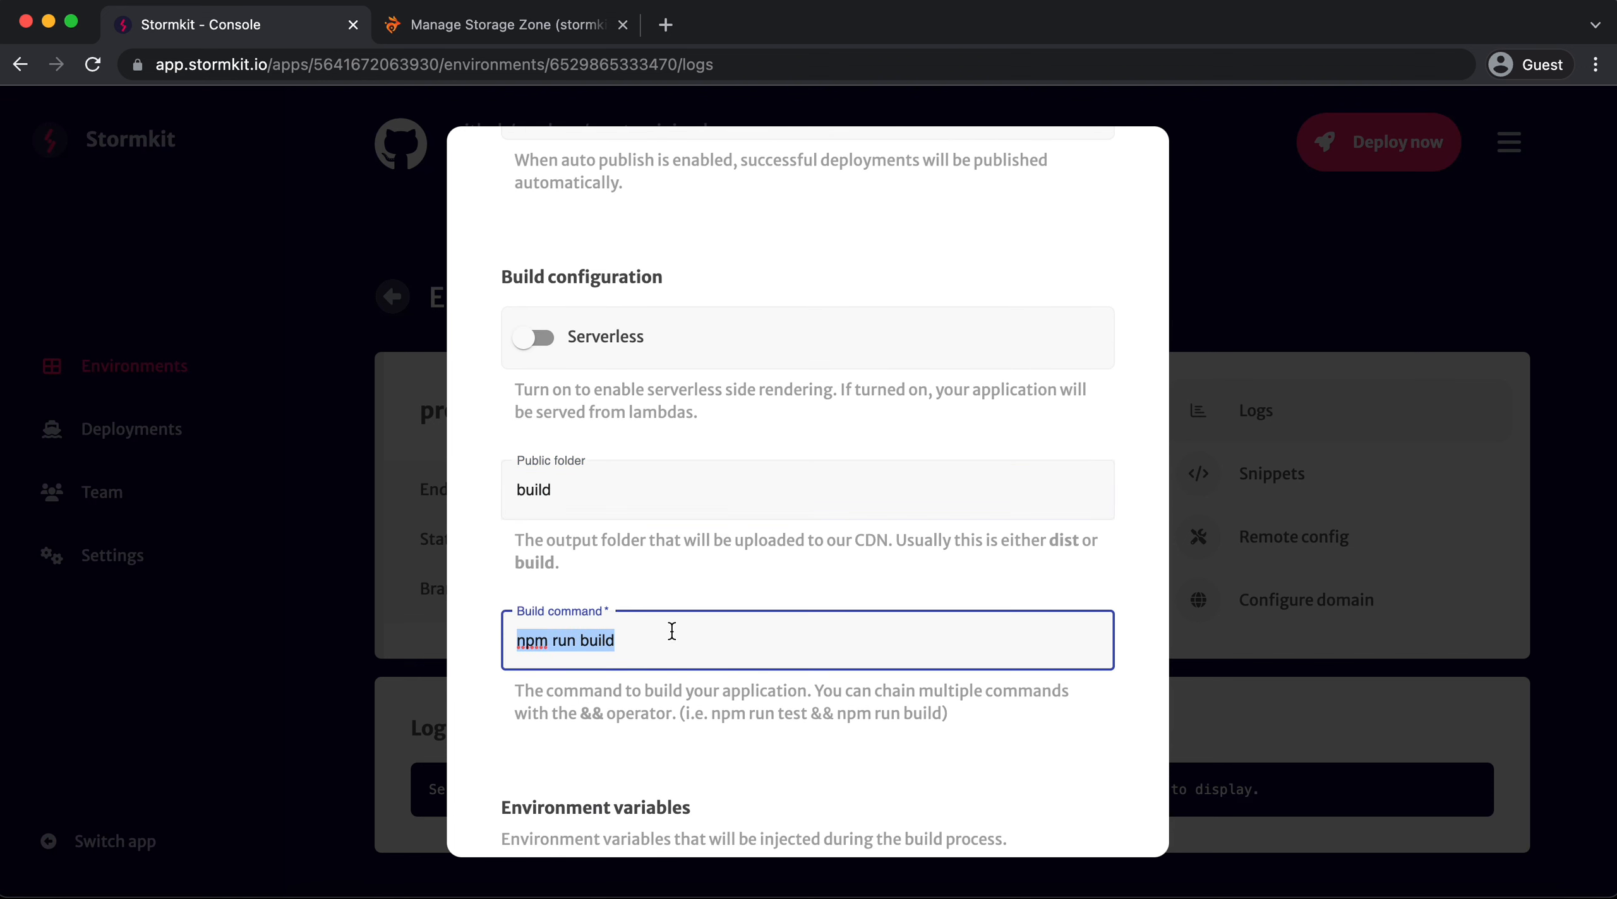
{"action": "scroll", "scroll_direction": "down", "scroll_amount": 3}
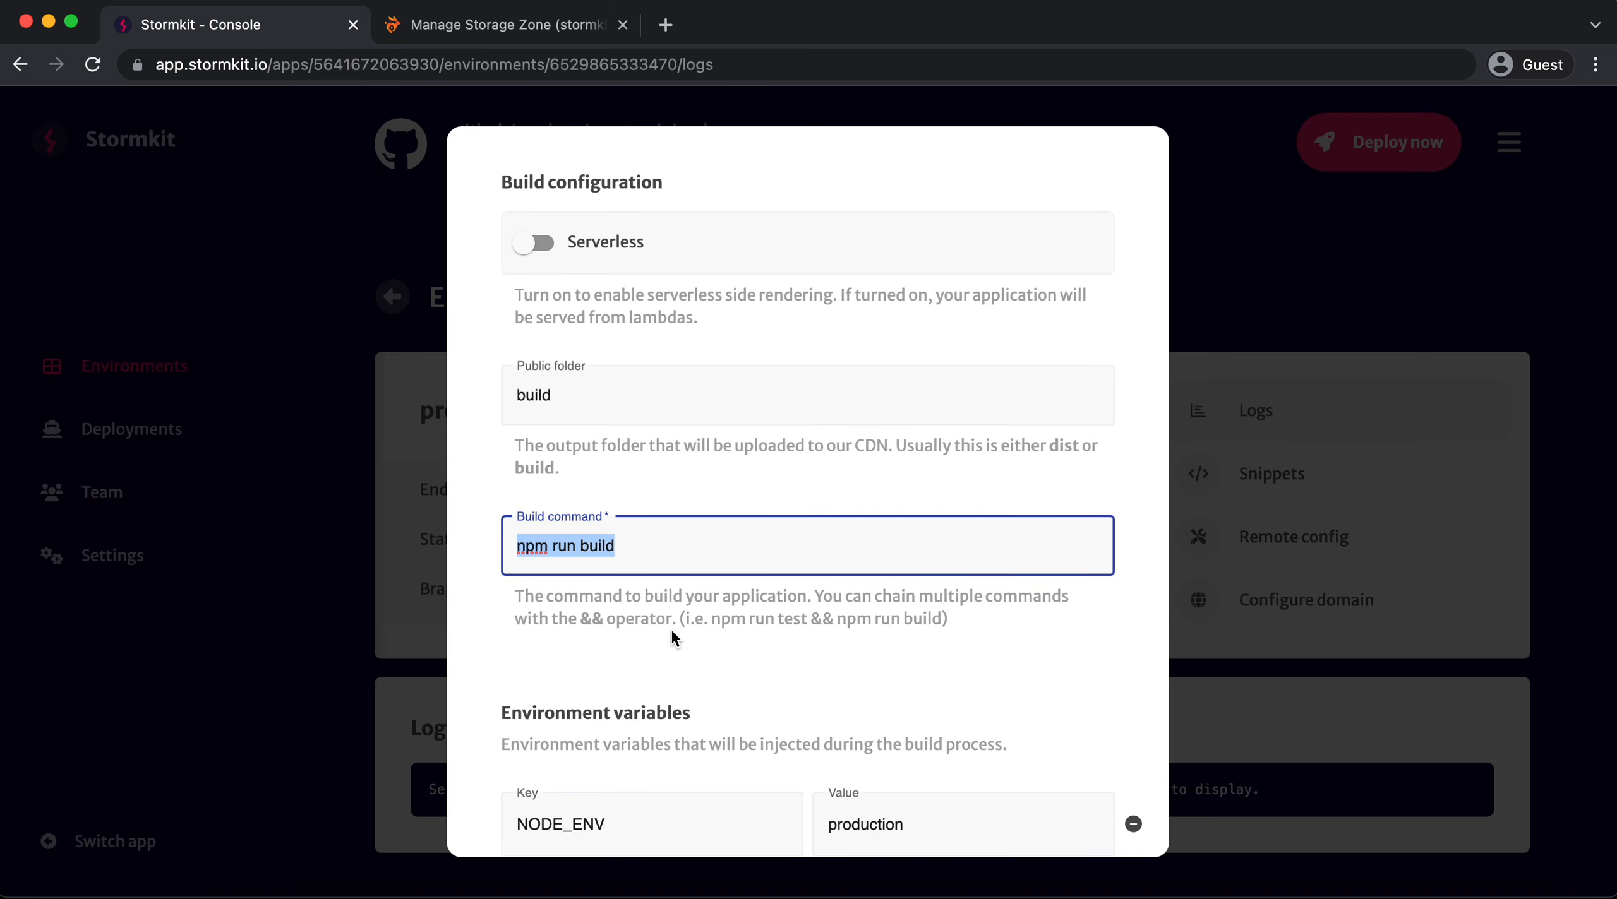
Review SK_BUNNY_CDN_STORAGE_KEY and ZONE variables, then close the settings without saving
{"action": "scroll", "scroll_direction": "down", "scroll_amount": 3}
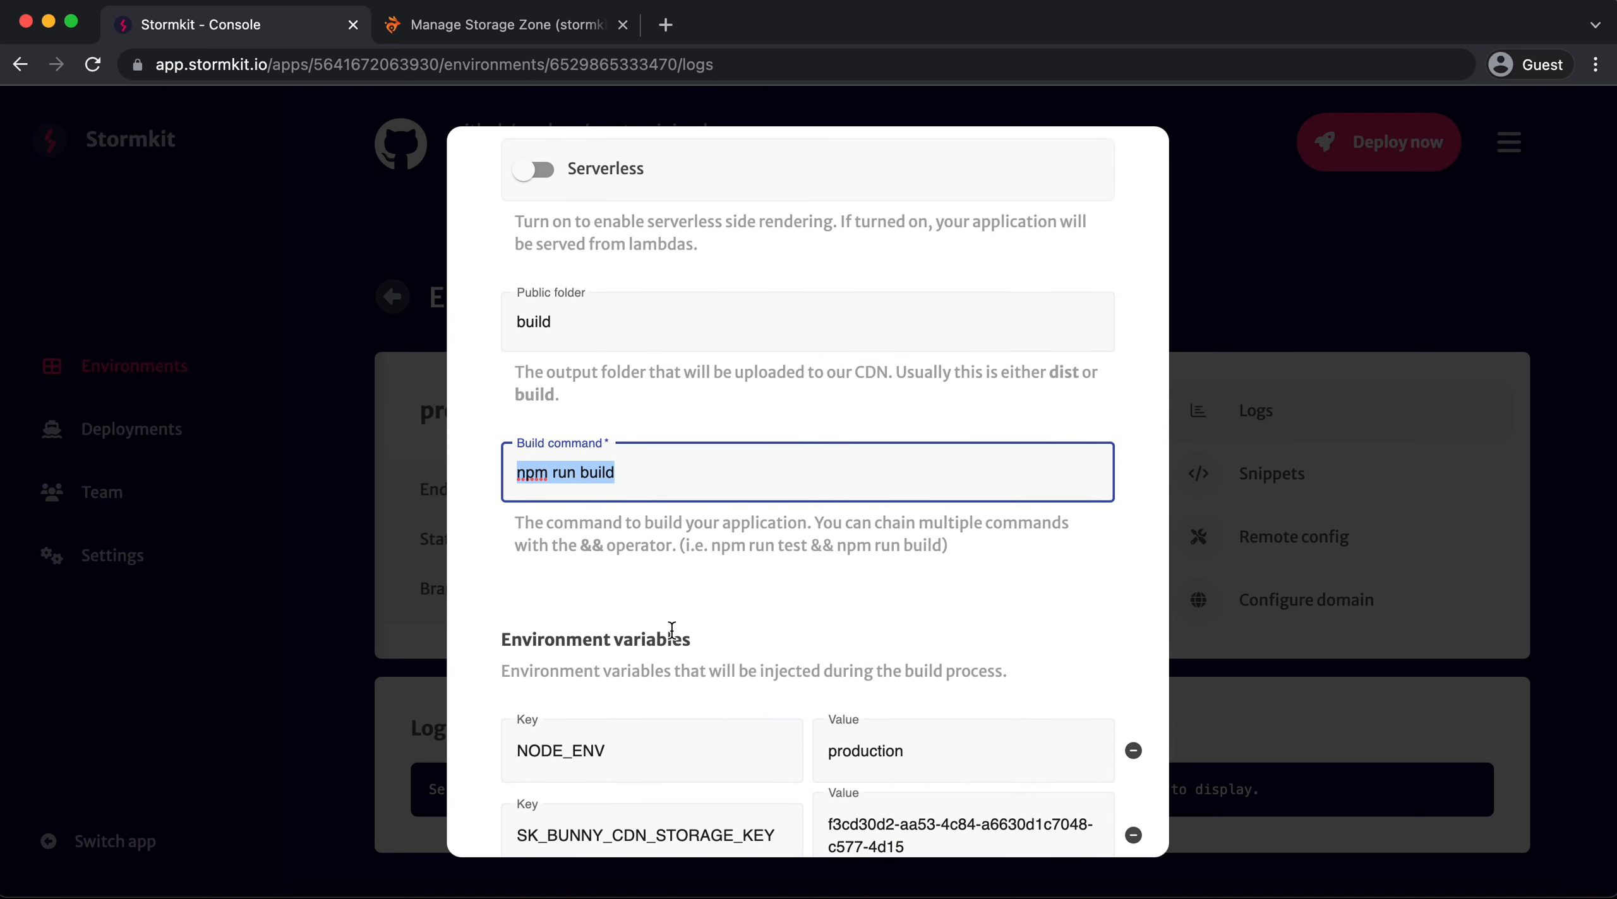
{"action": "scroll", "scroll_direction": "down", "scroll_amount": 3}
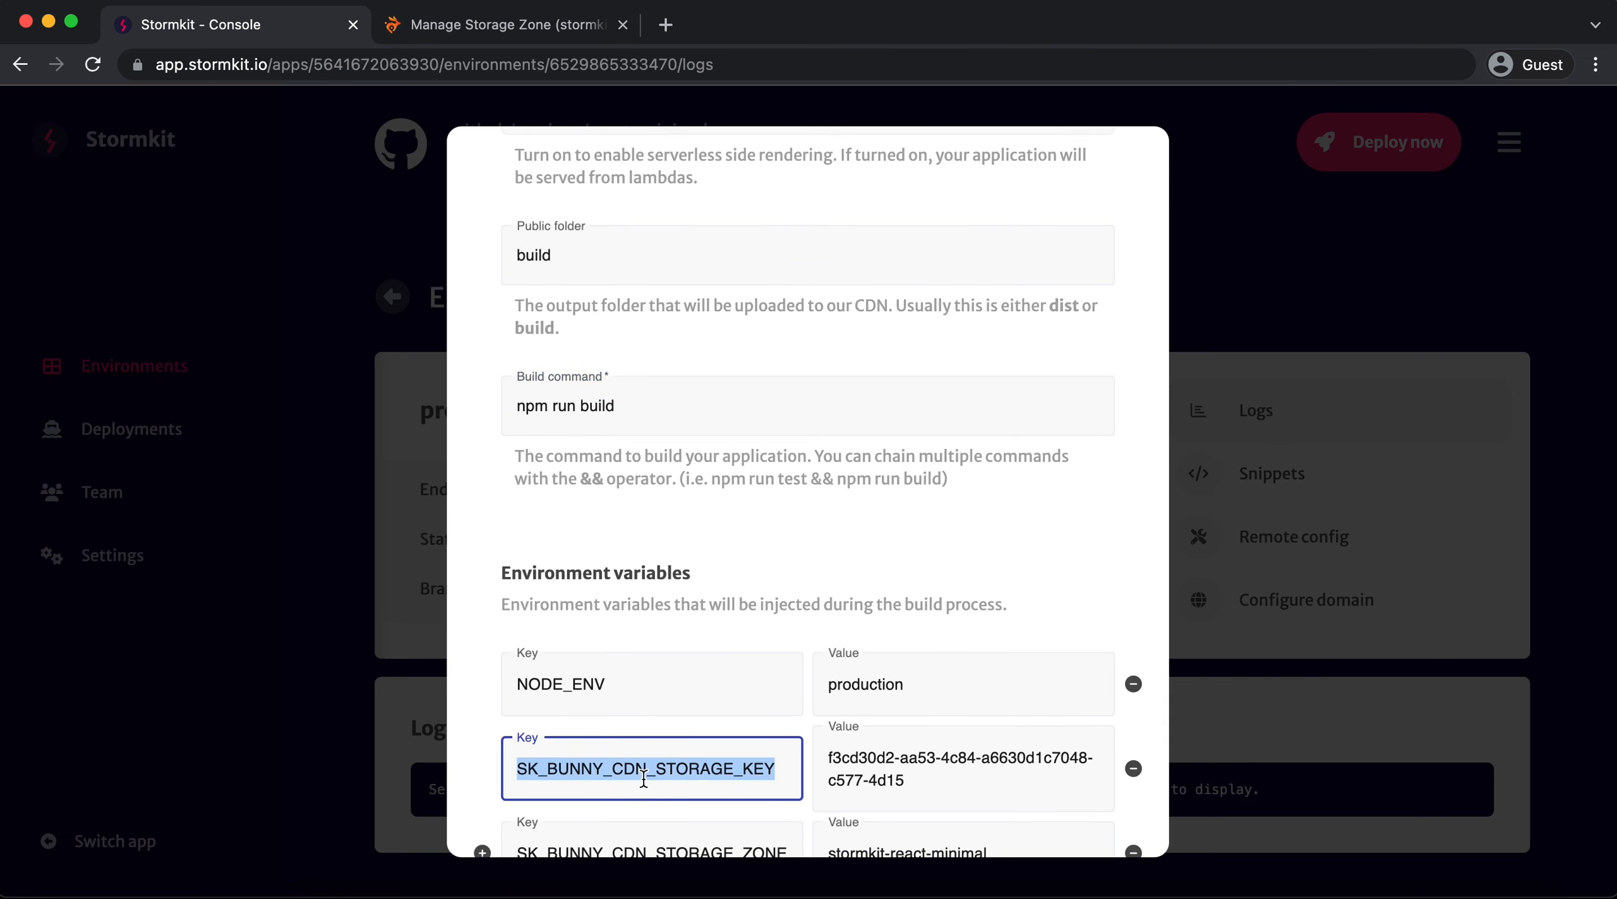
{"action": "scroll", "scroll_direction": "down", "scroll_amount": 3}
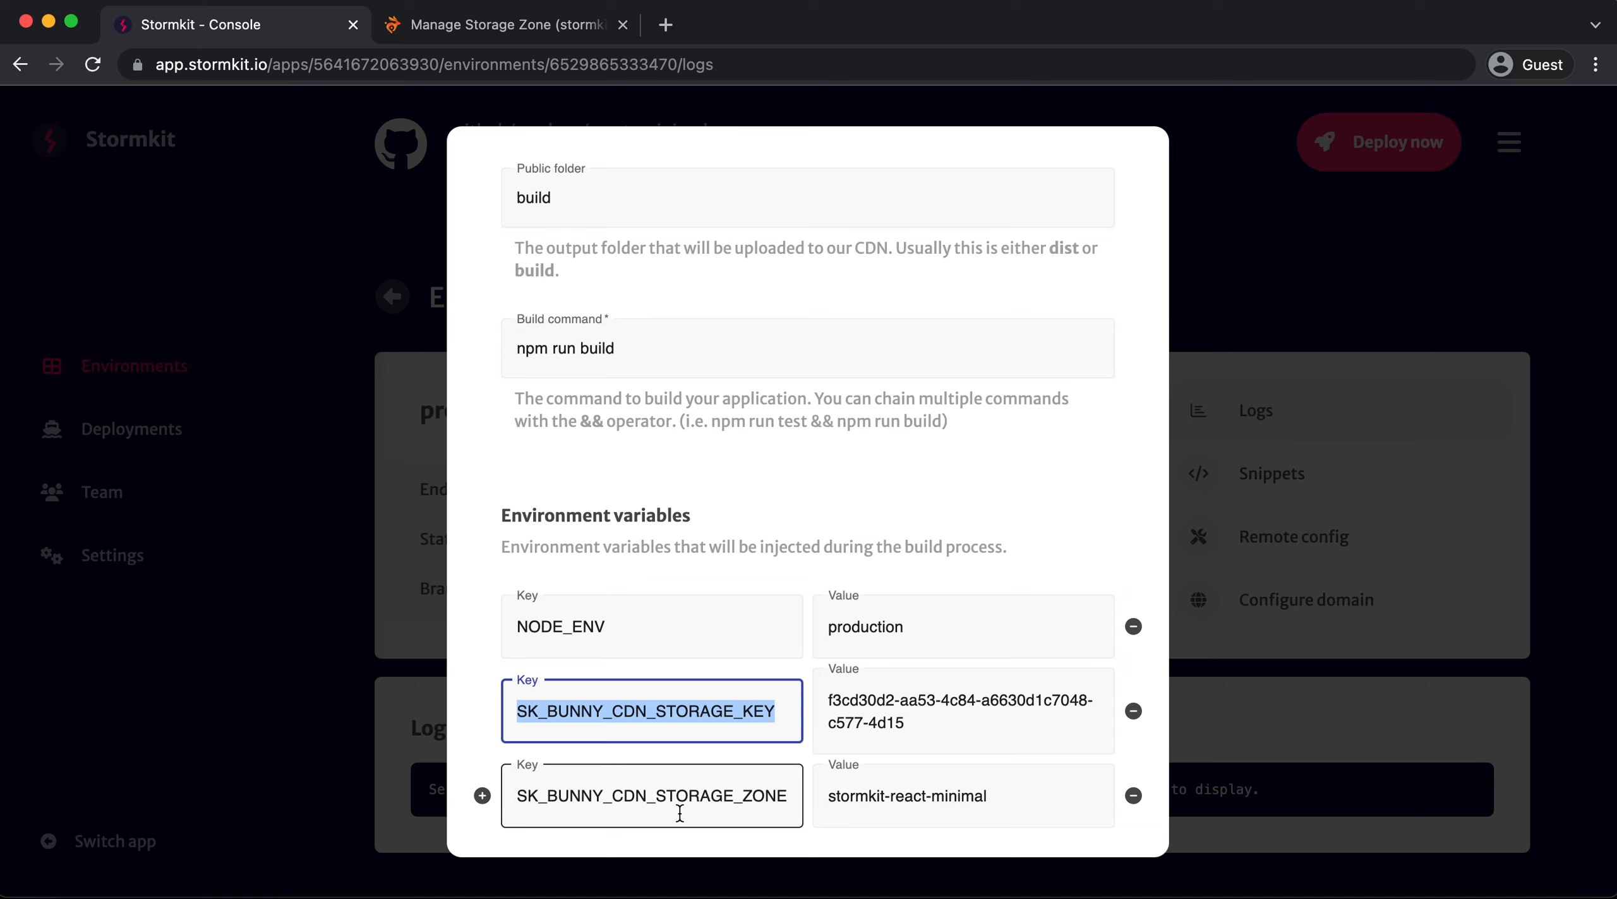
{"action": "mouse_move", "coordinate": [592, 776]}
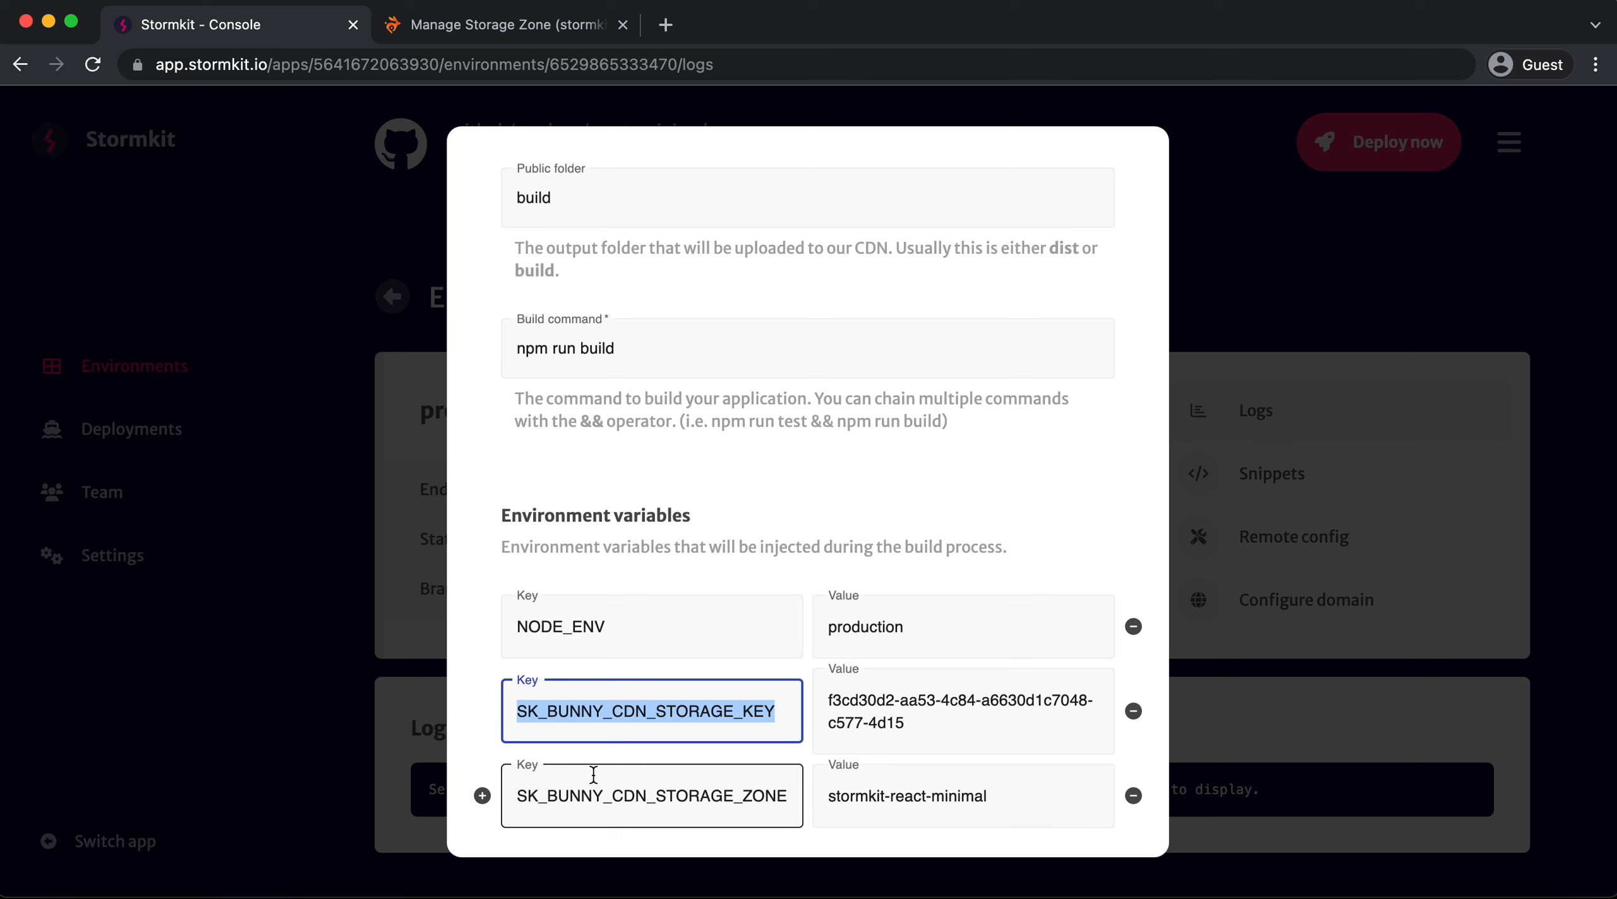
{"action": "scroll", "scroll_direction": "down", "scroll_amount": 3}
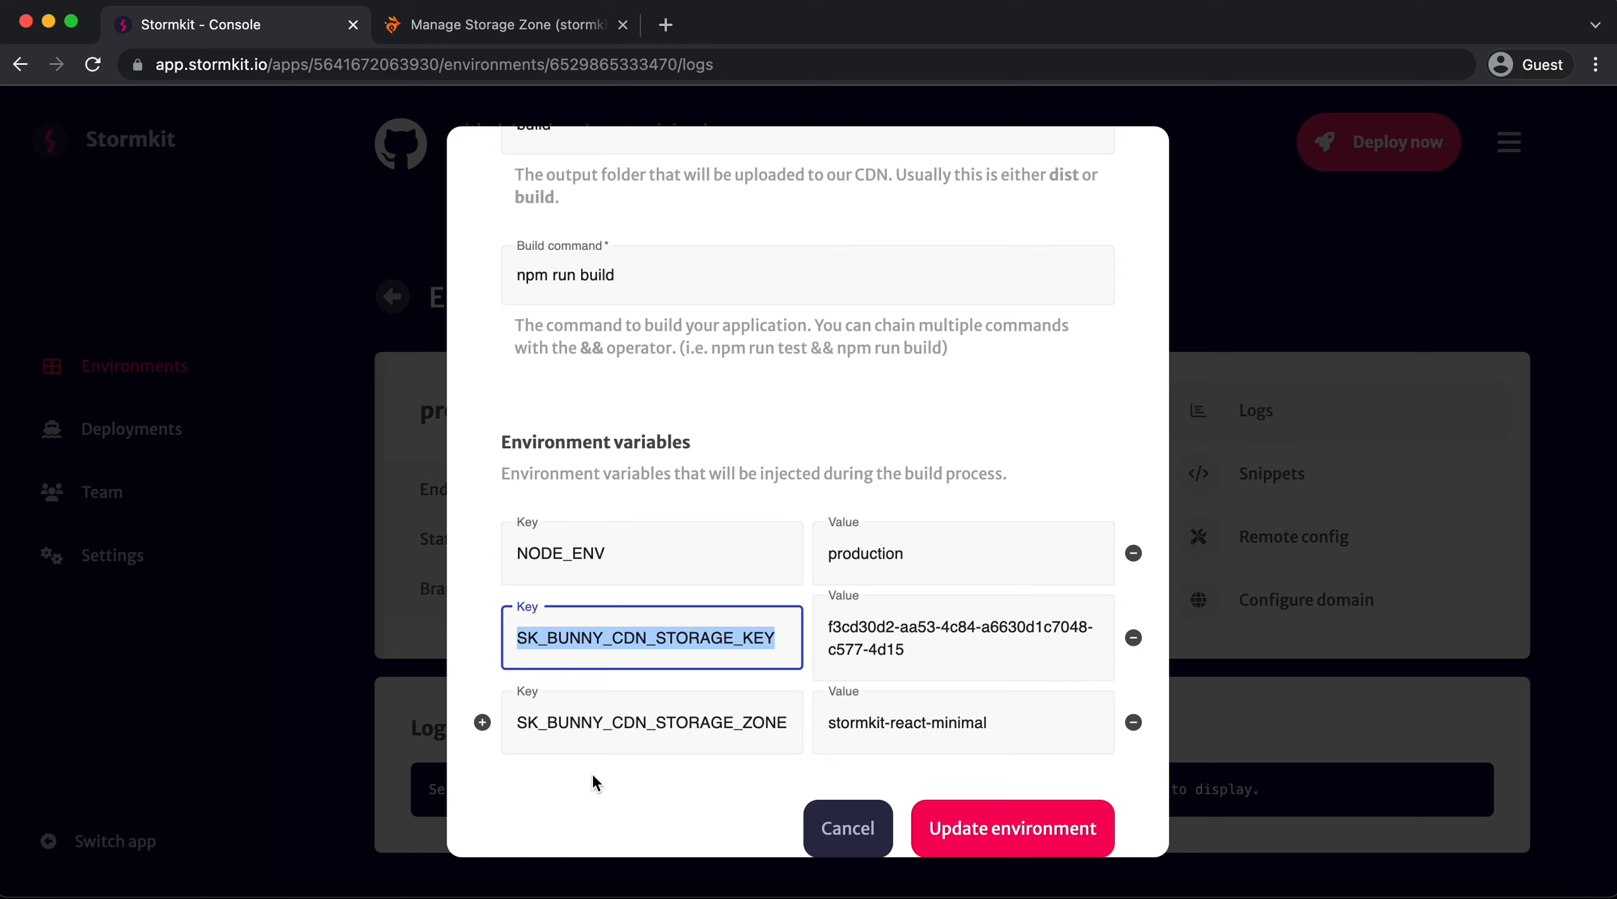
{"action": "mouse_move", "coordinate": [485, 619]}
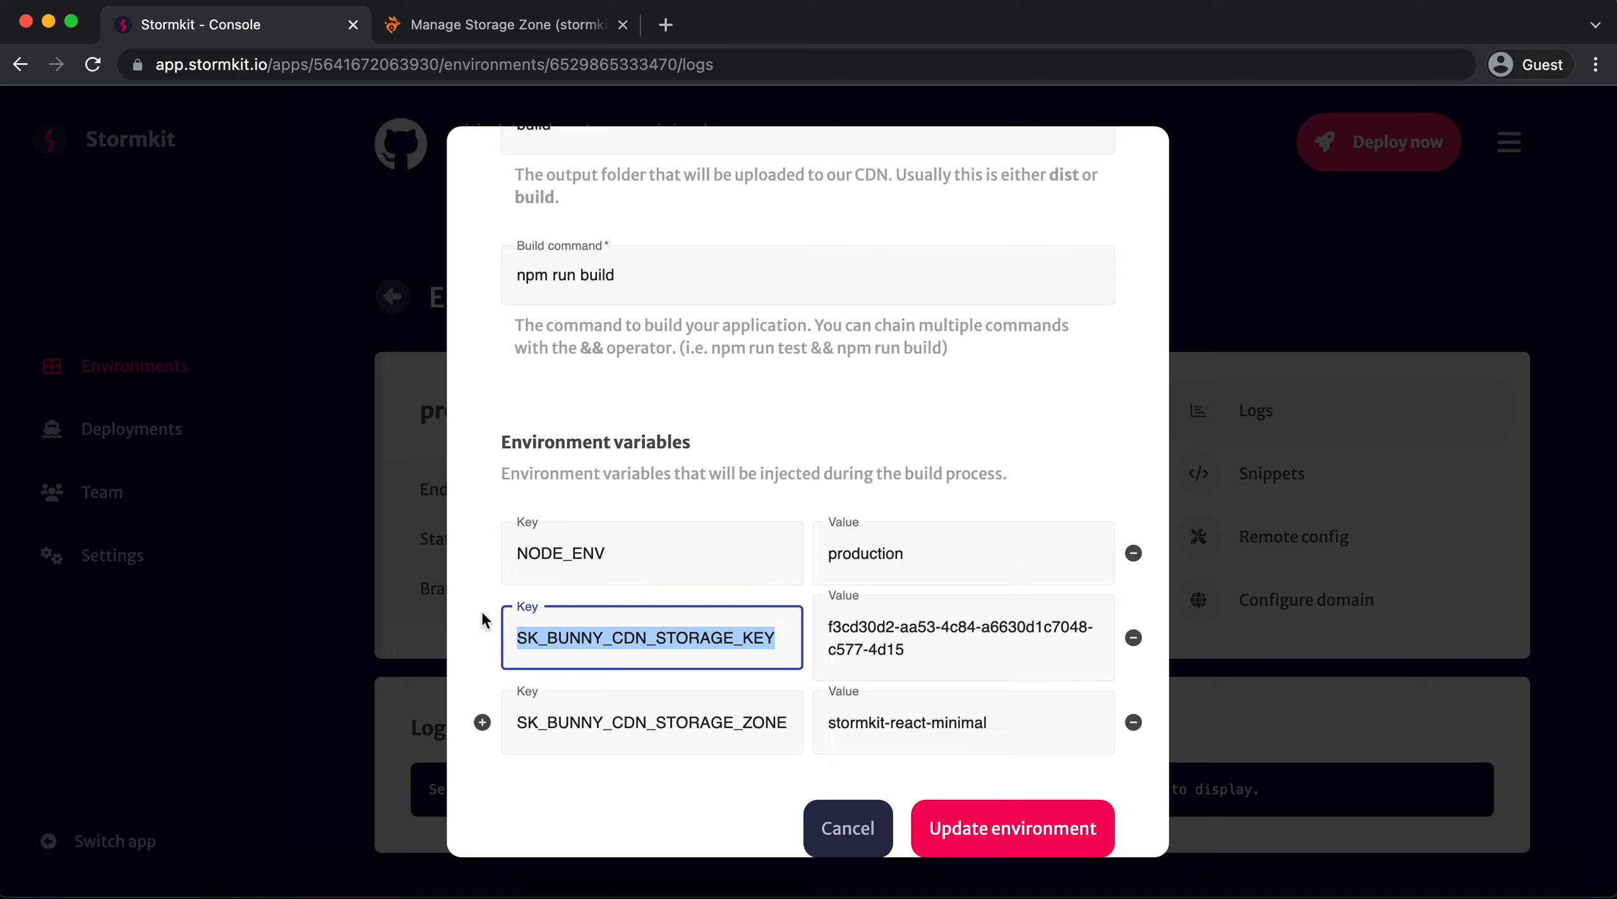
{"action": "mouse_move", "coordinate": [188, 637]}
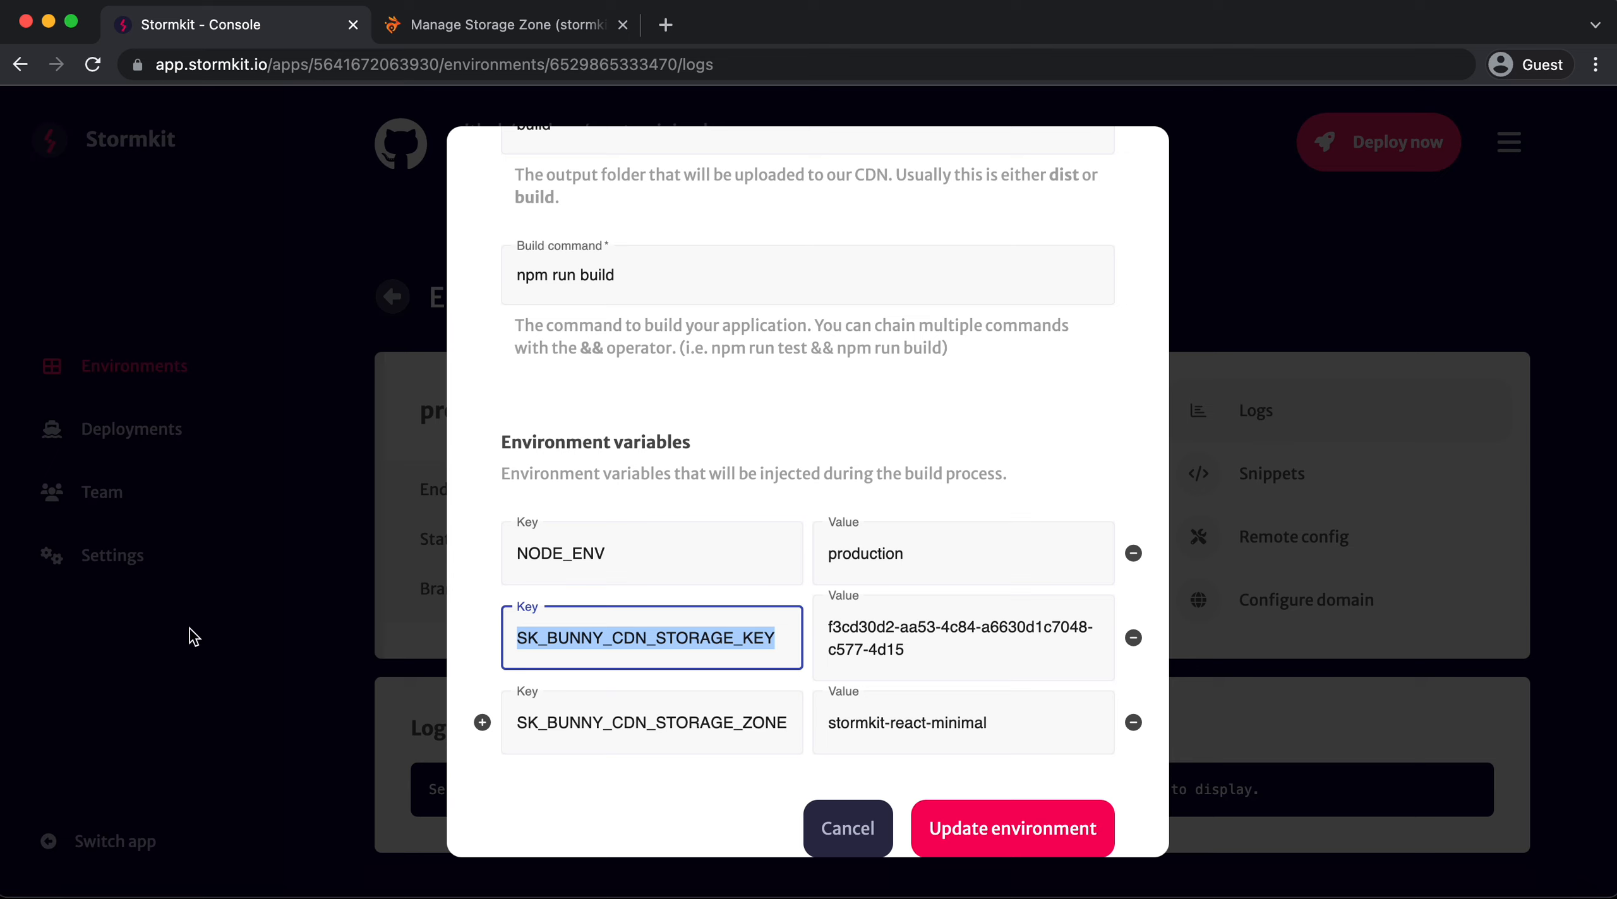
{"action": "left_click", "coordinate": [314, 618]}
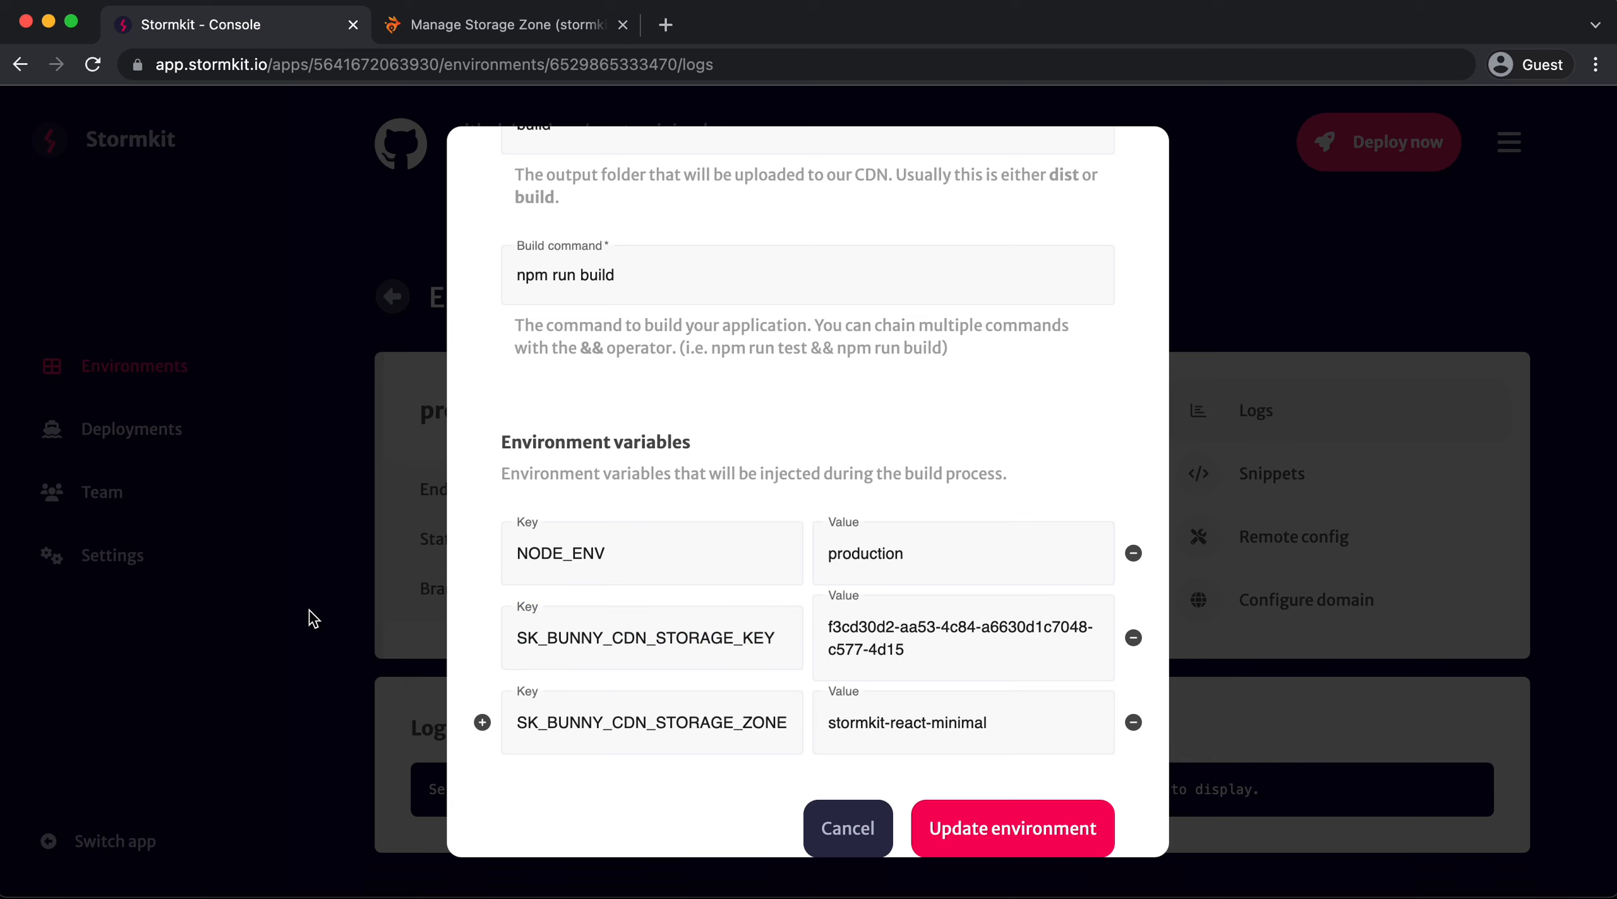
{"action": "left_click", "coordinate": [846, 829]}
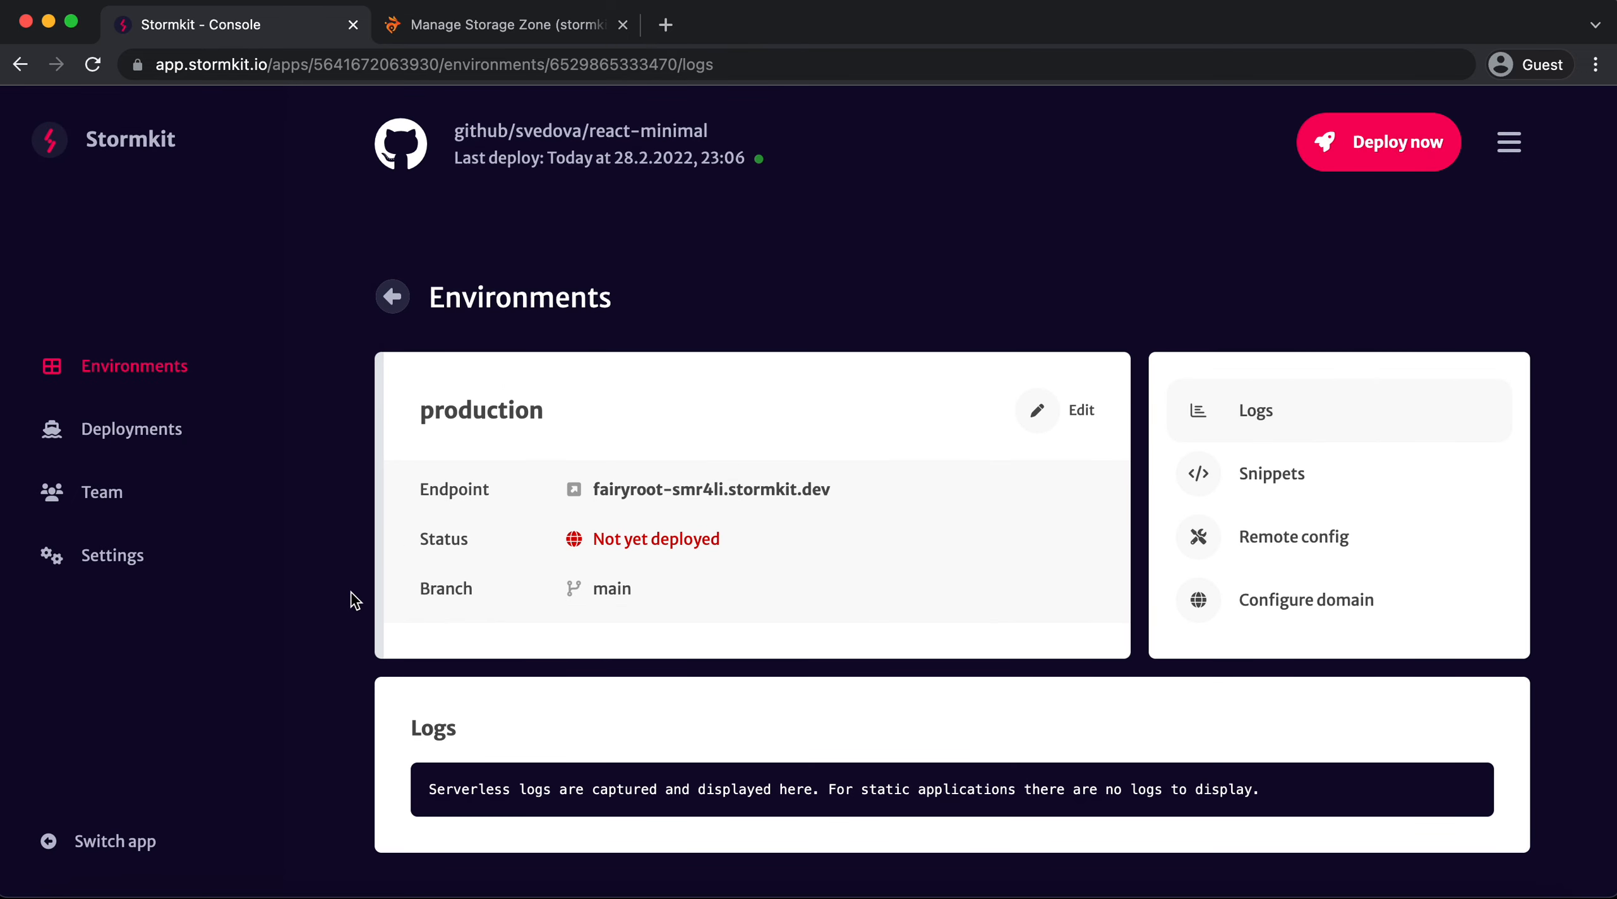
{"action": "mouse_move", "coordinate": [599, 207]}
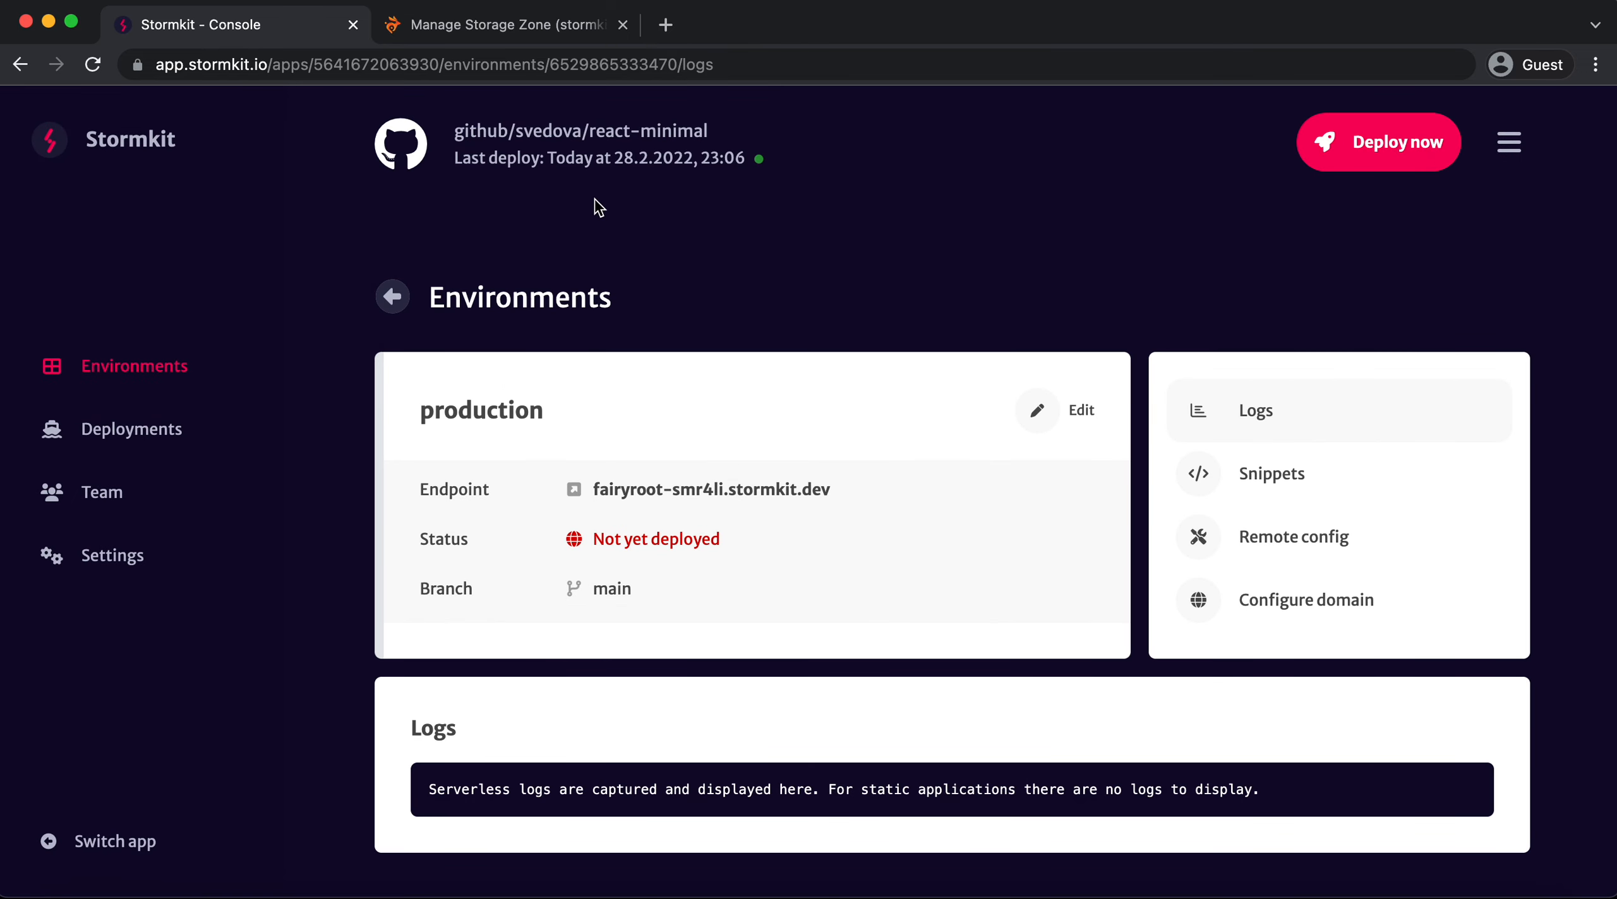
{"action": "mouse_move", "coordinate": [581, 131]}
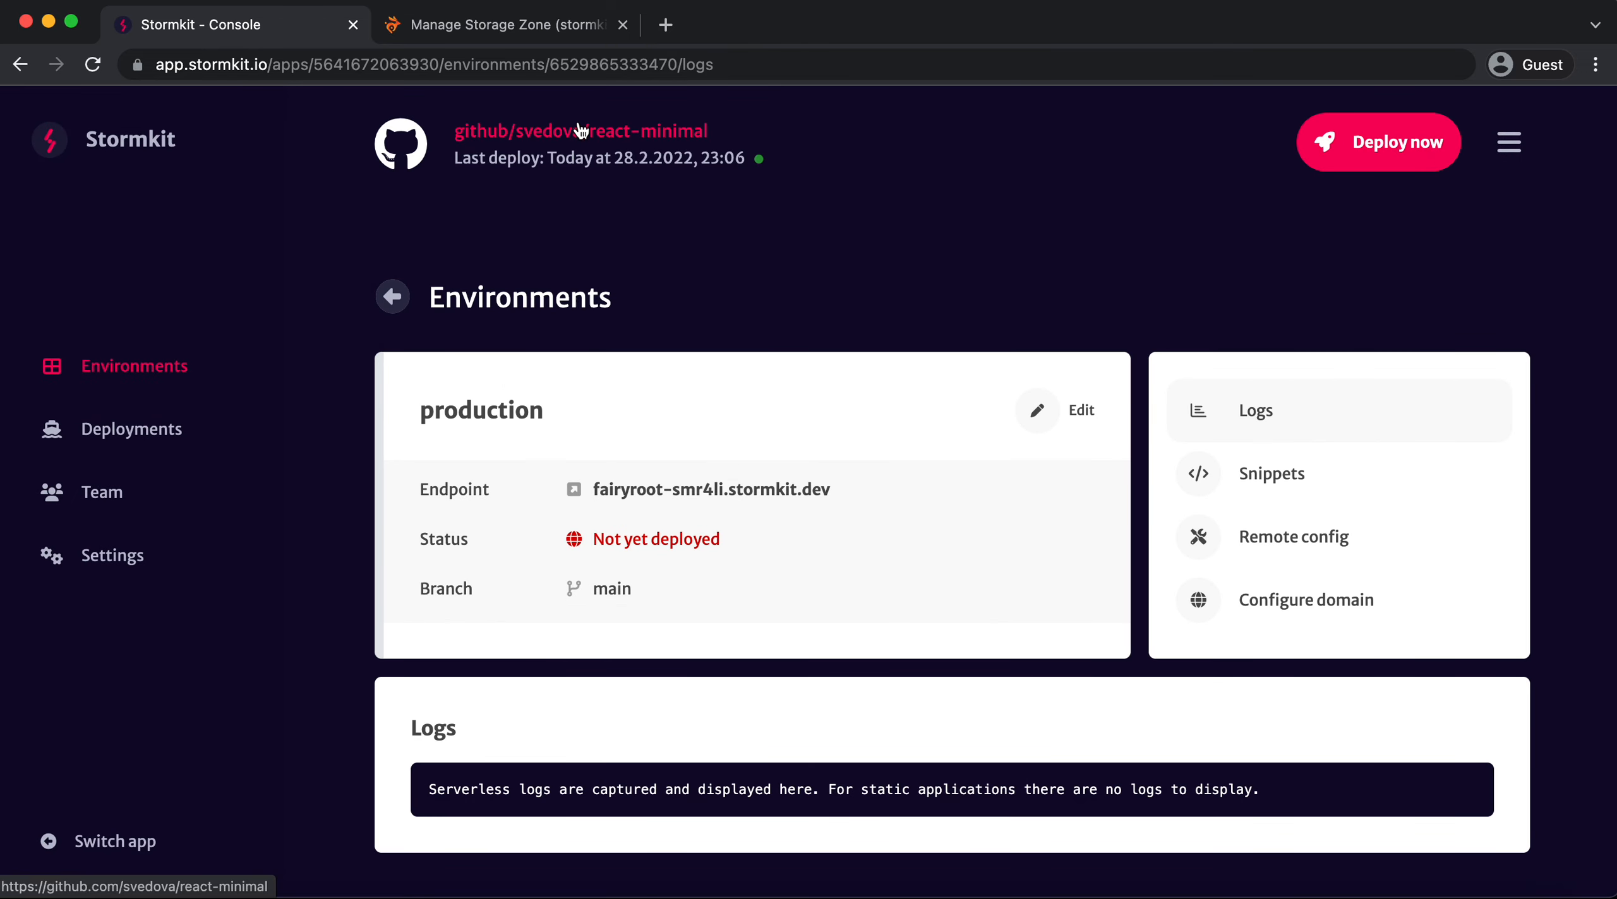
Start editing README.md in the svedova/react-minimal repository on GitHub
{"action": "left_click", "coordinate": [581, 131]}
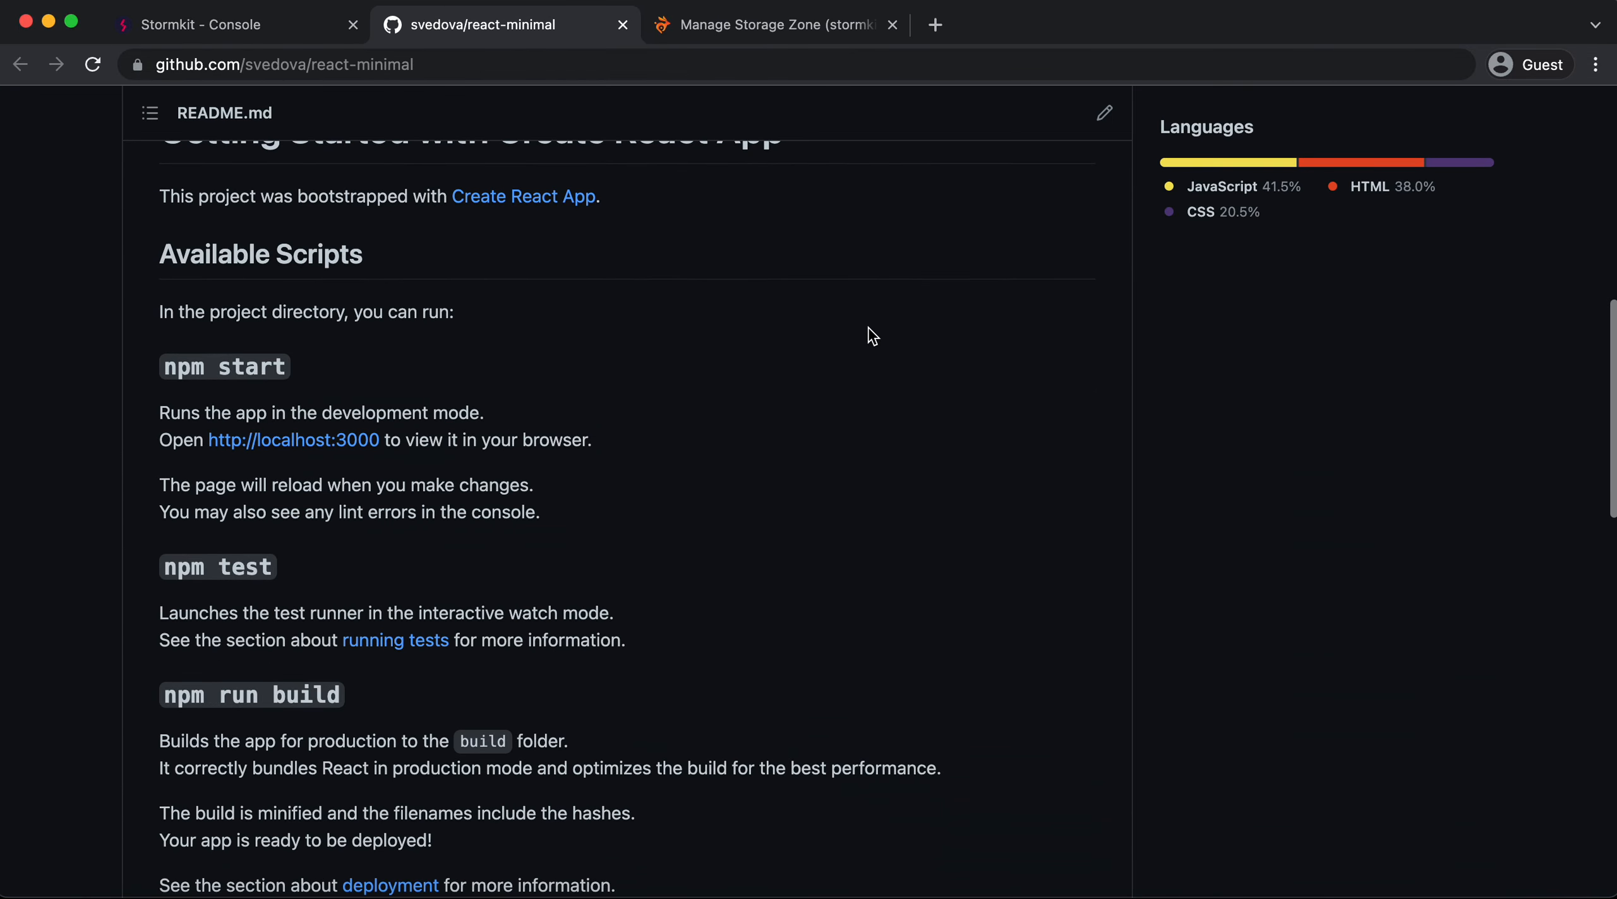
{"action": "left_click", "coordinate": [1103, 112]}
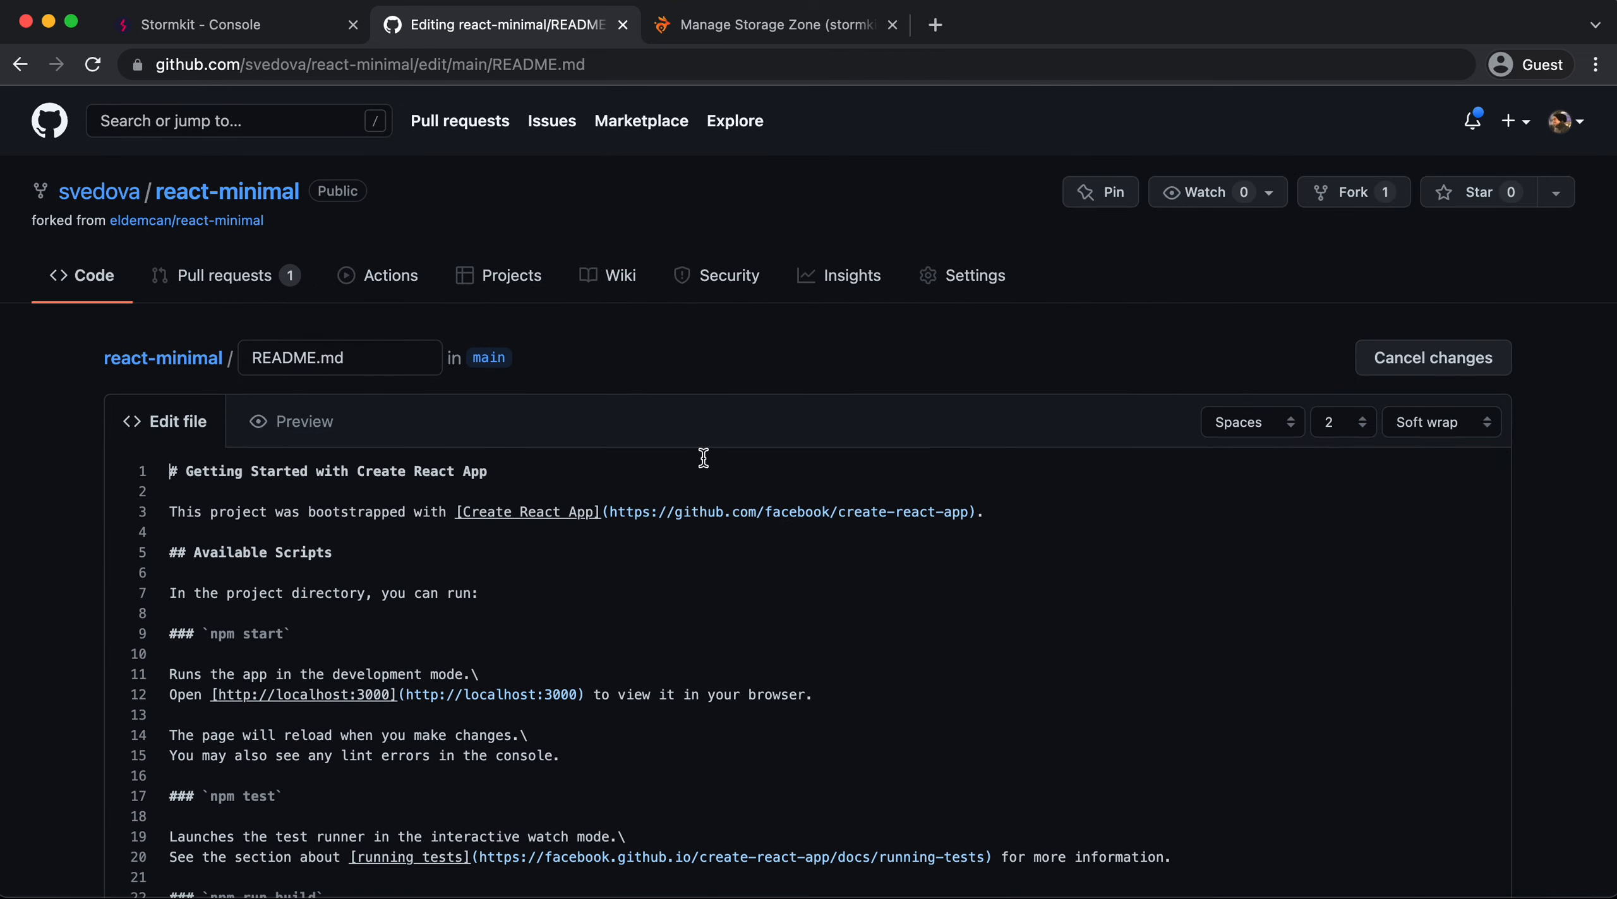
{"action": "scroll", "scroll_direction": "down", "scroll_amount": 3}
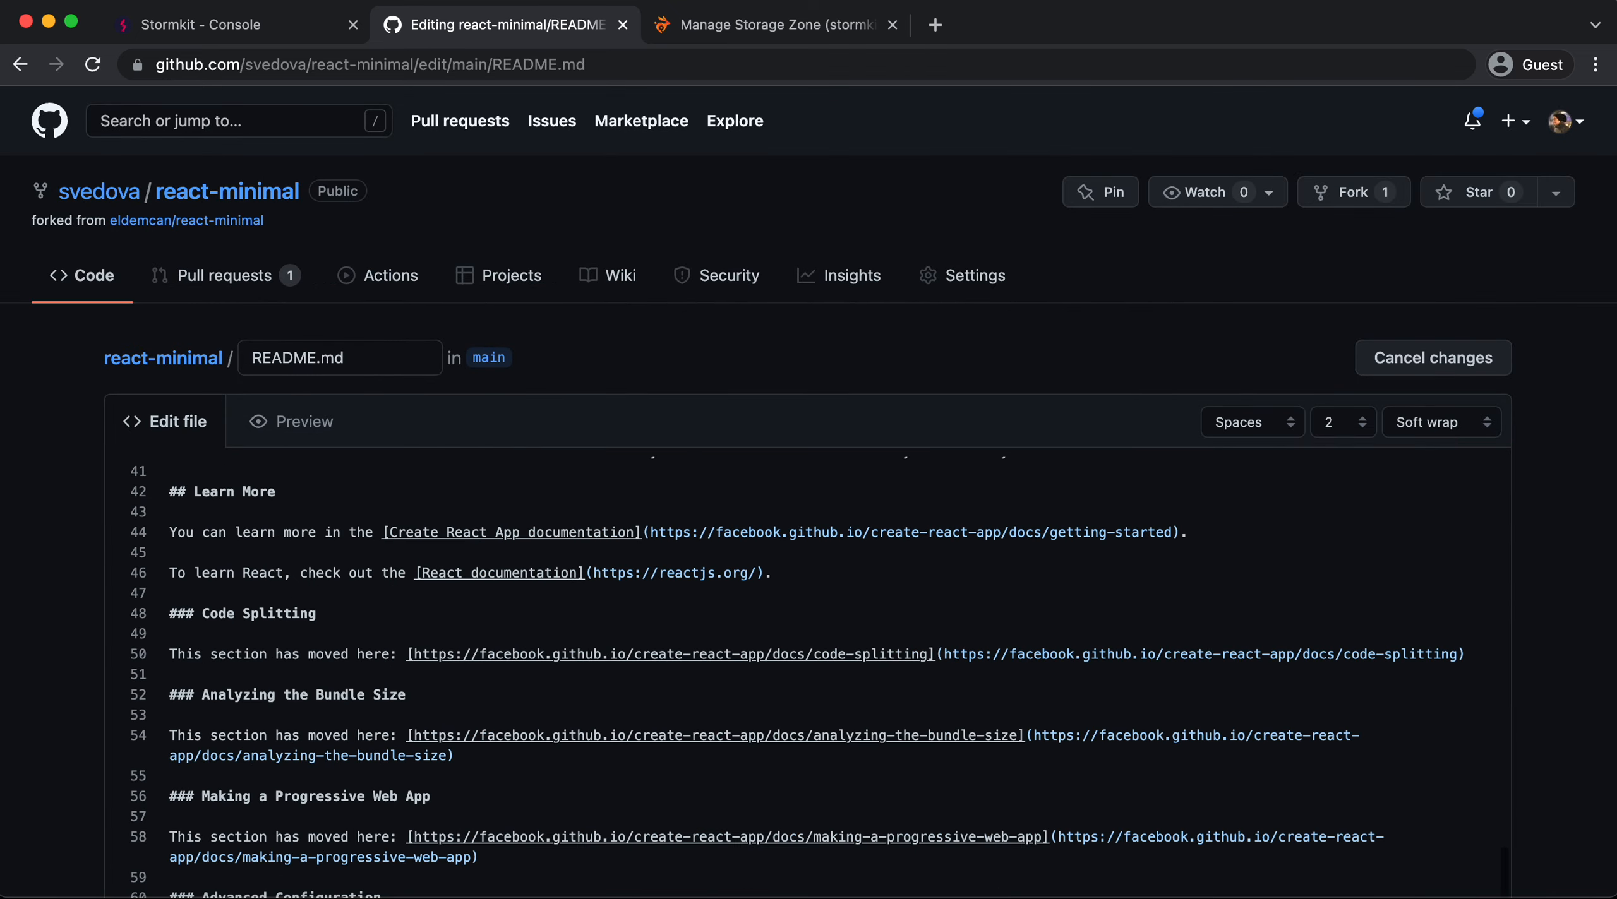
{"action": "scroll", "scroll_direction": "down", "scroll_amount": 3}
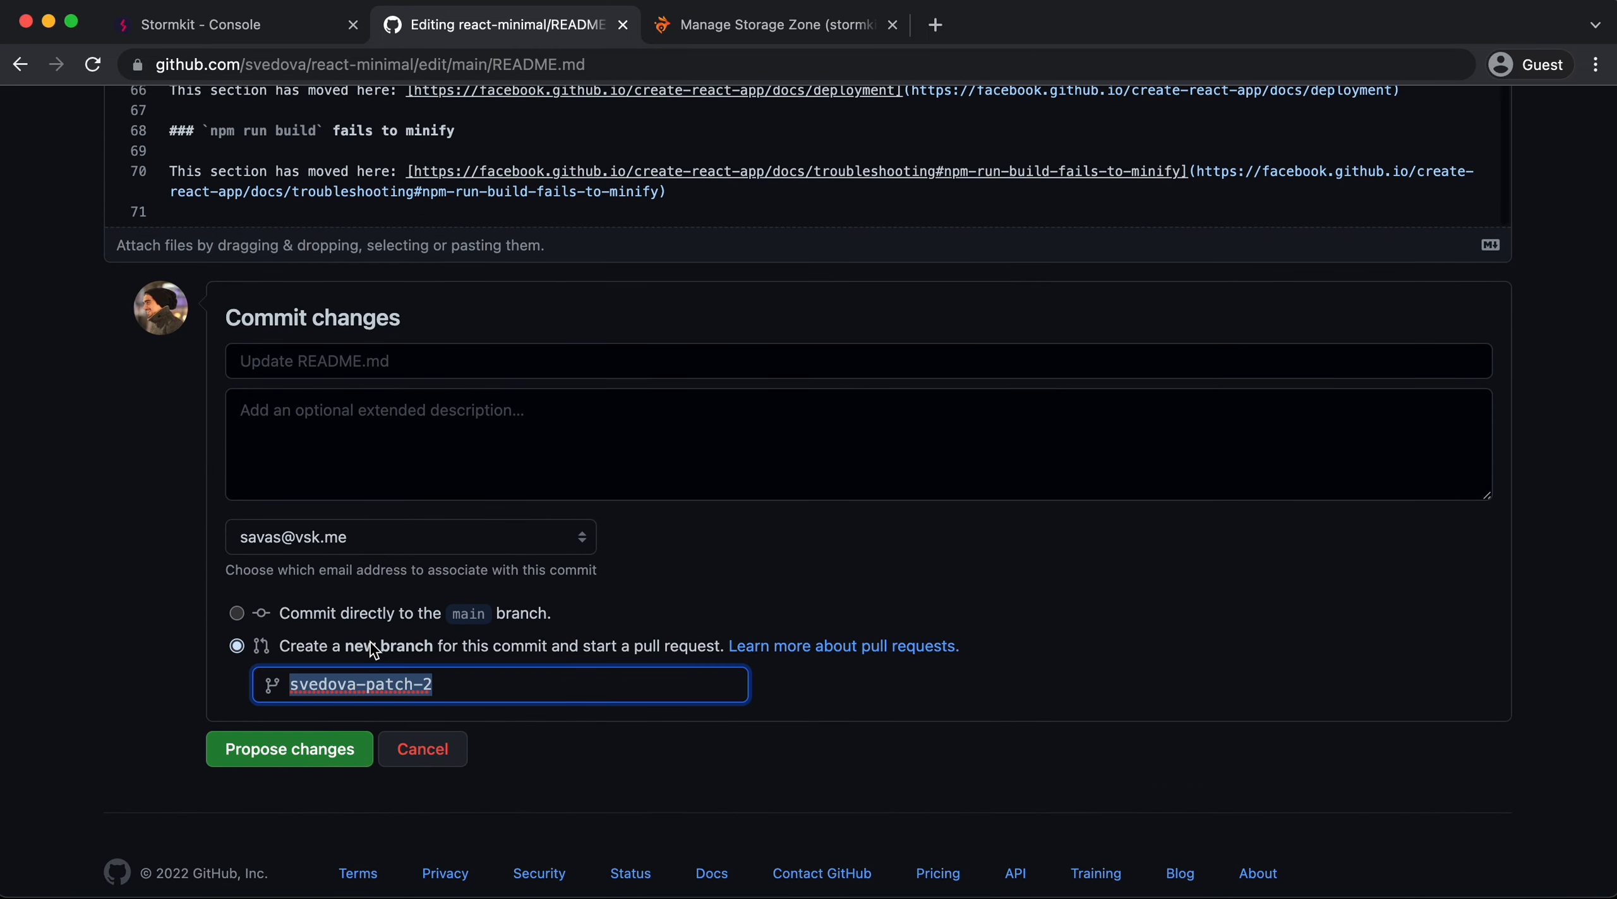
Commit the README change to new branch svedova-patch-2 and create pull request #5
{"action": "left_click", "coordinate": [290, 749]}
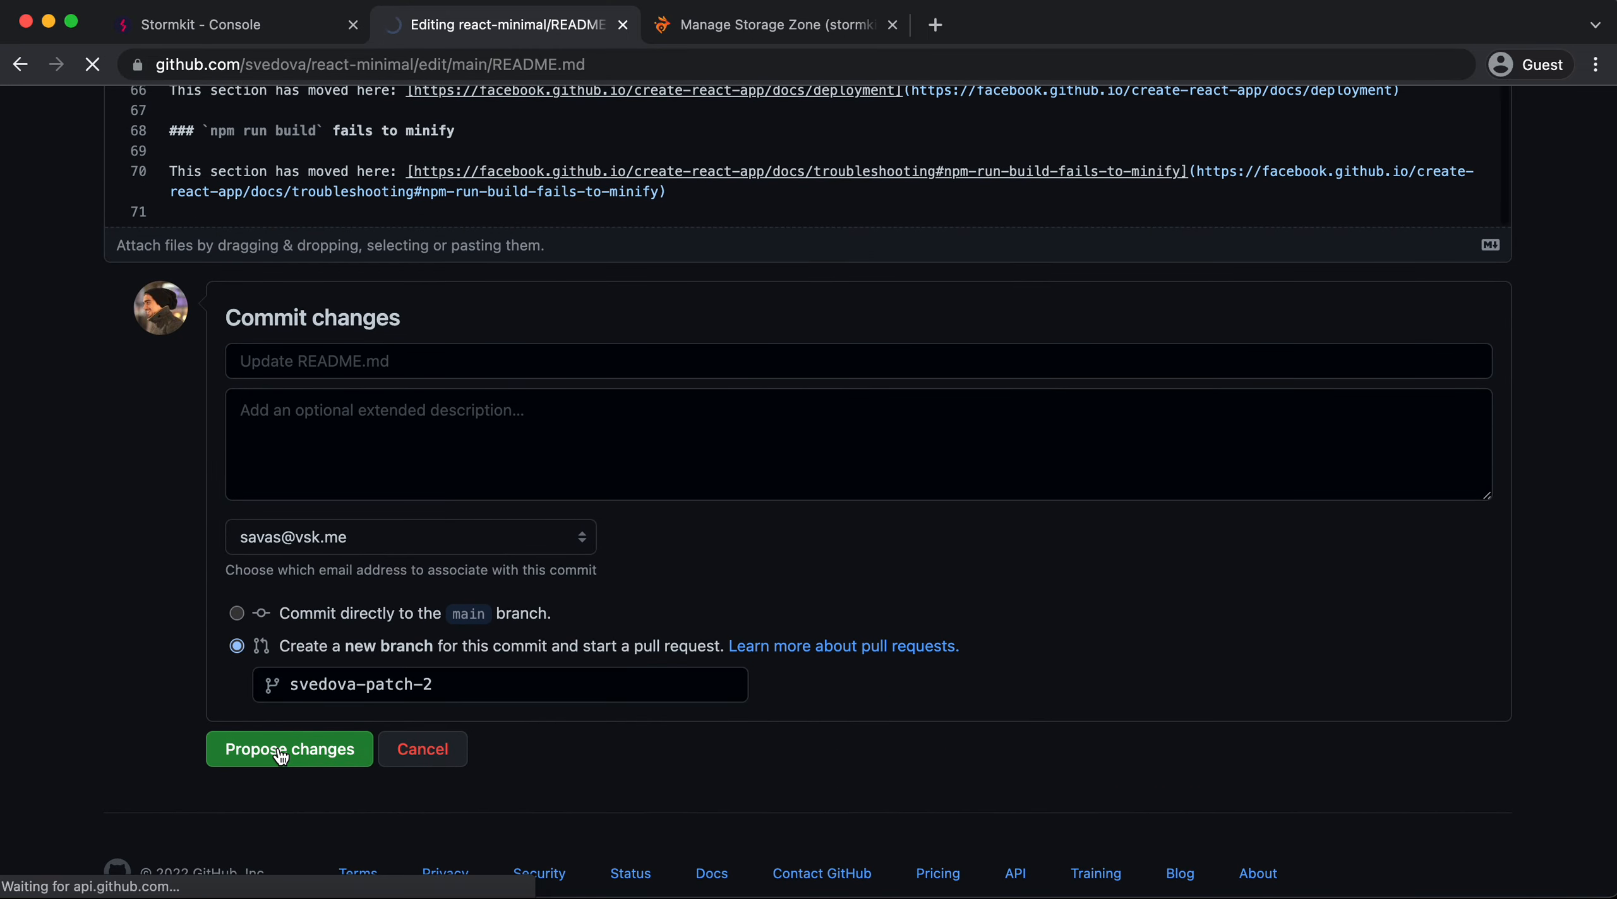
{"action": "left_click", "coordinate": [289, 749]}
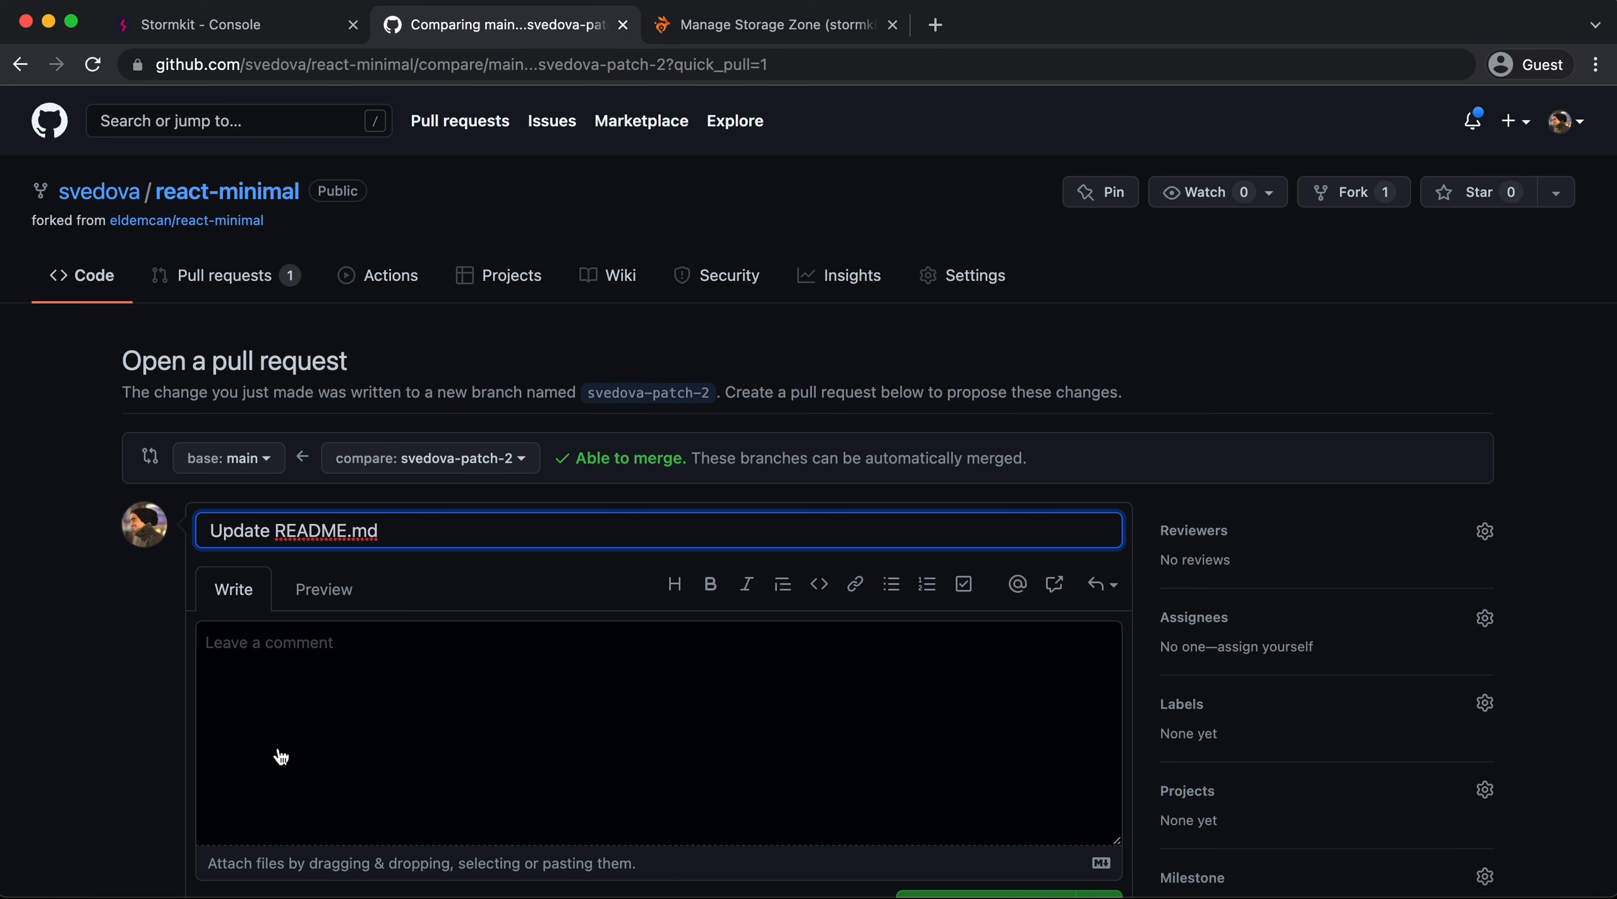
{"action": "scroll", "scroll_direction": "down", "scroll_amount": 3}
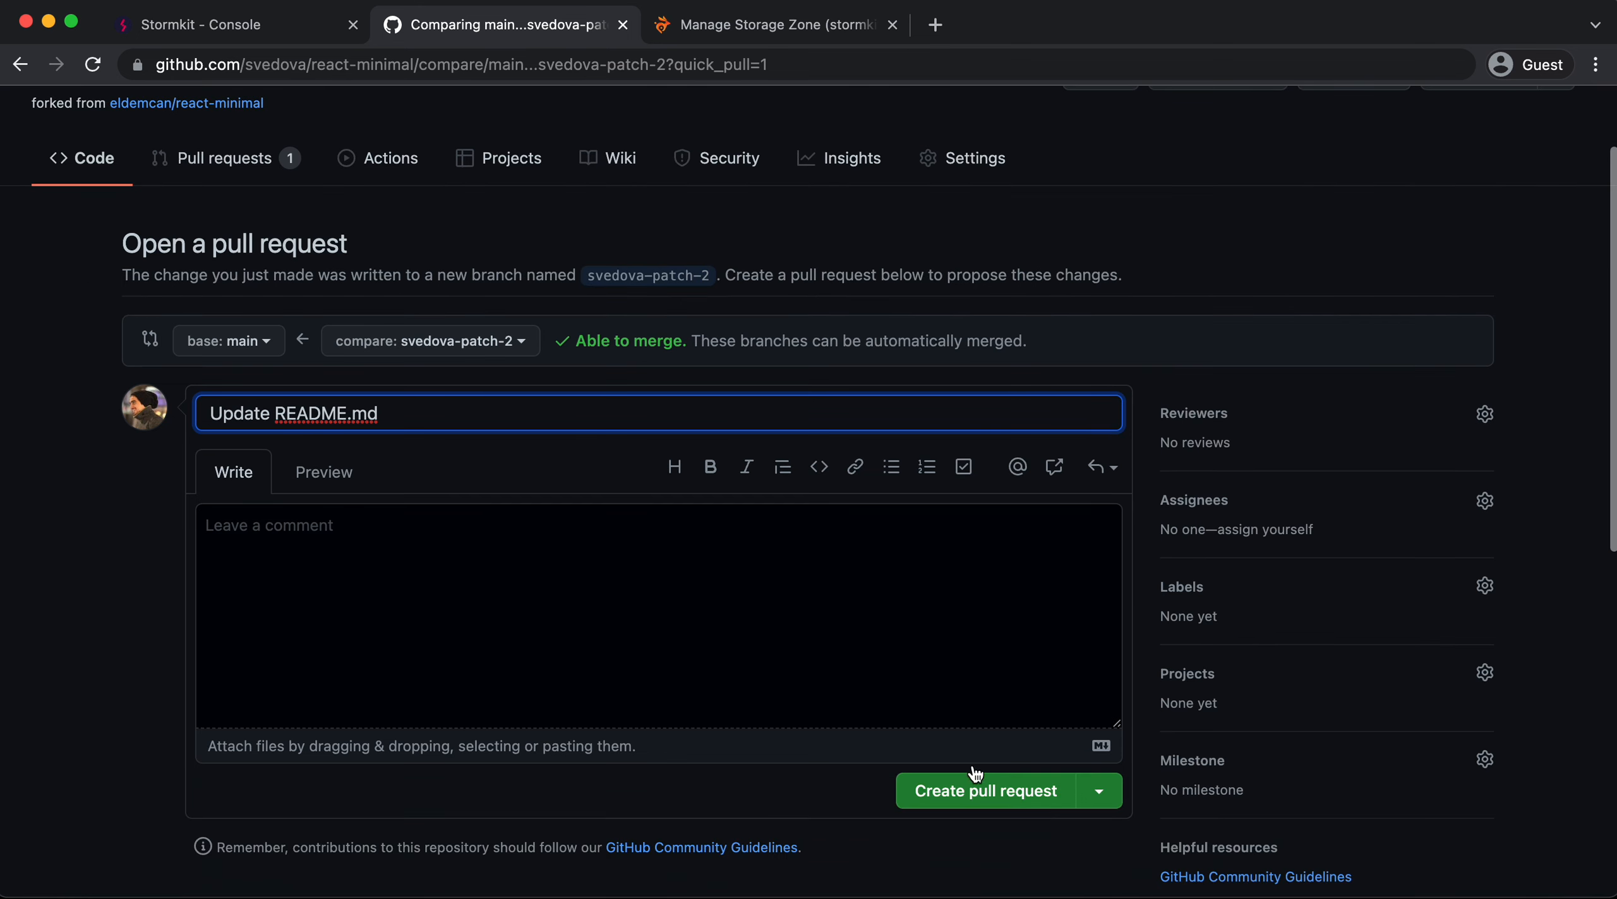
{"action": "left_click", "coordinate": [981, 790]}
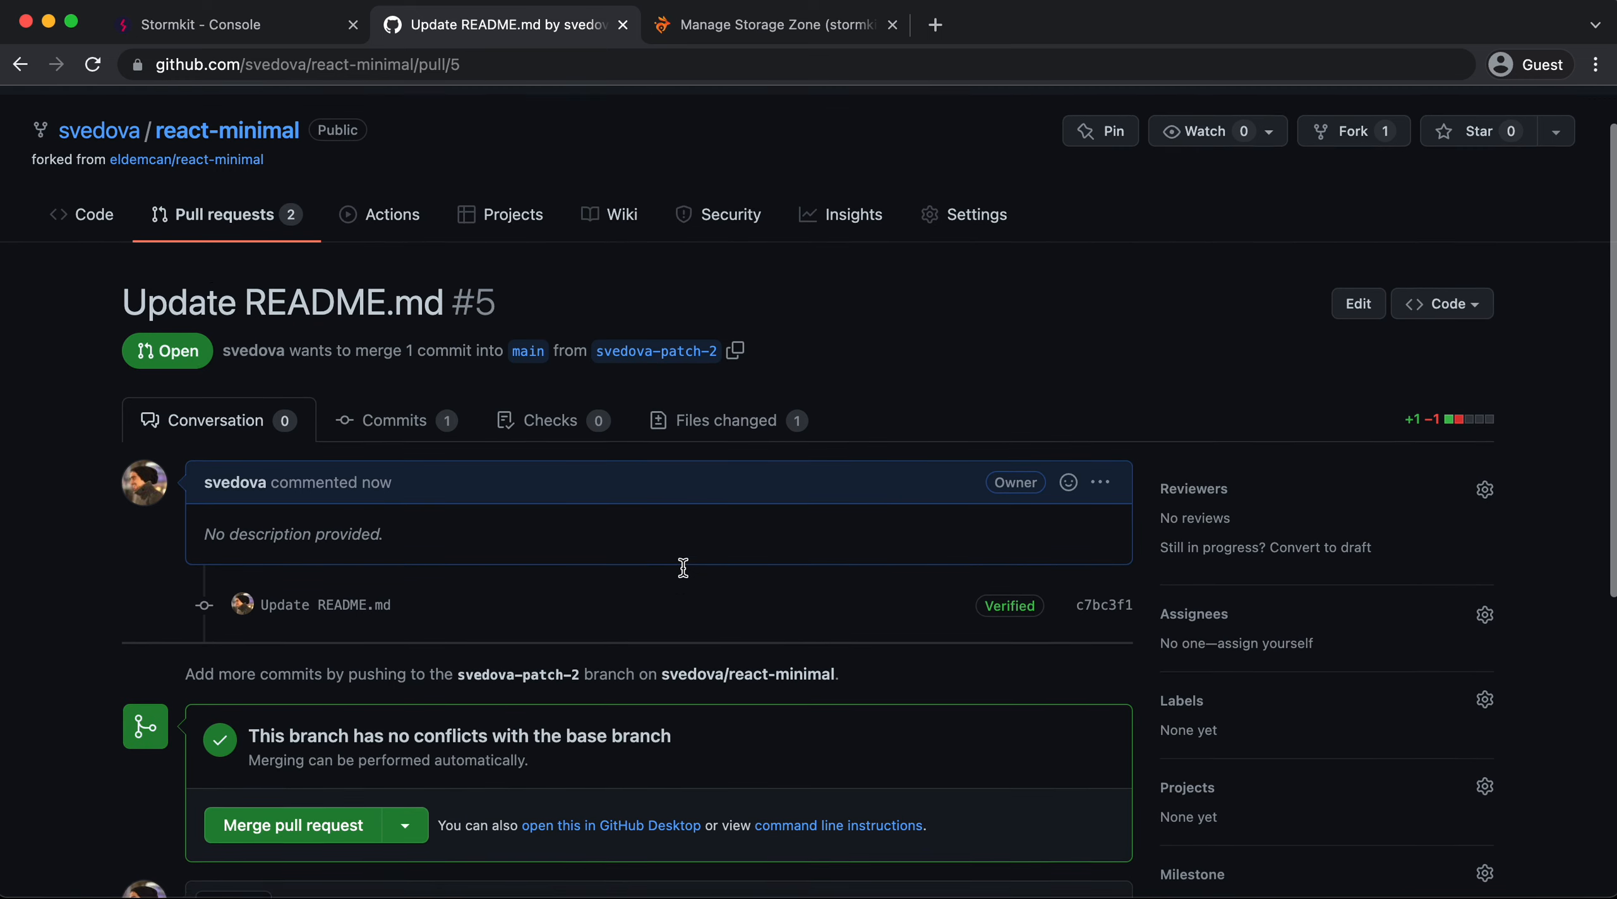
Post the comment '/stormkit deploy --publish' on pull request #5
{"action": "scroll", "scroll_direction": "down", "scroll_amount": 3}
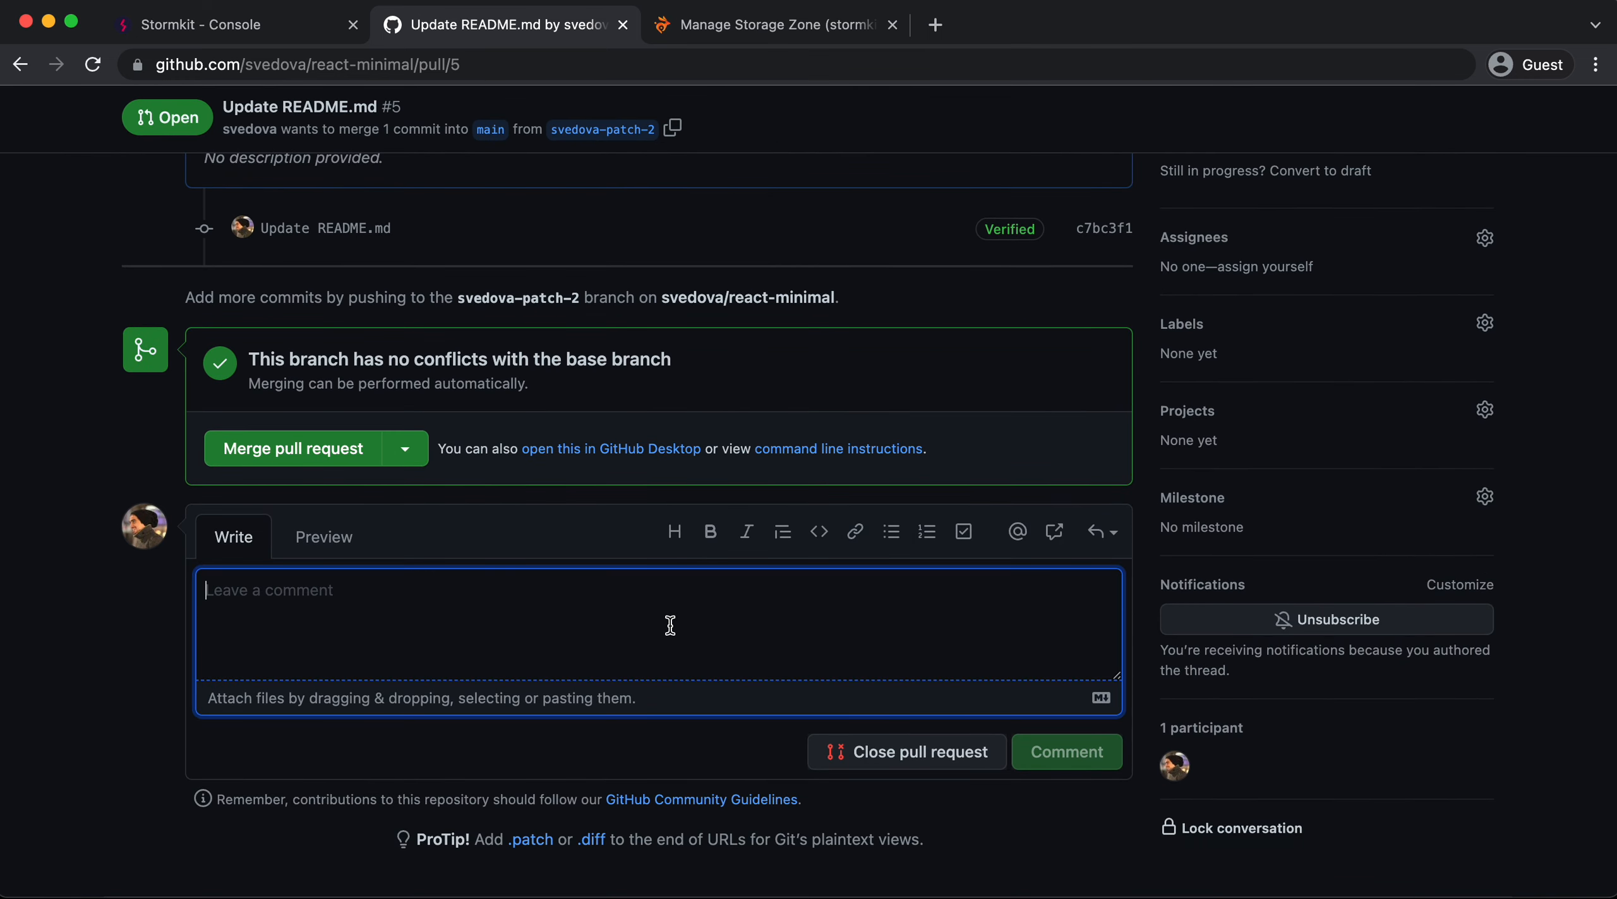
{"action": "type", "text": "/sto"}
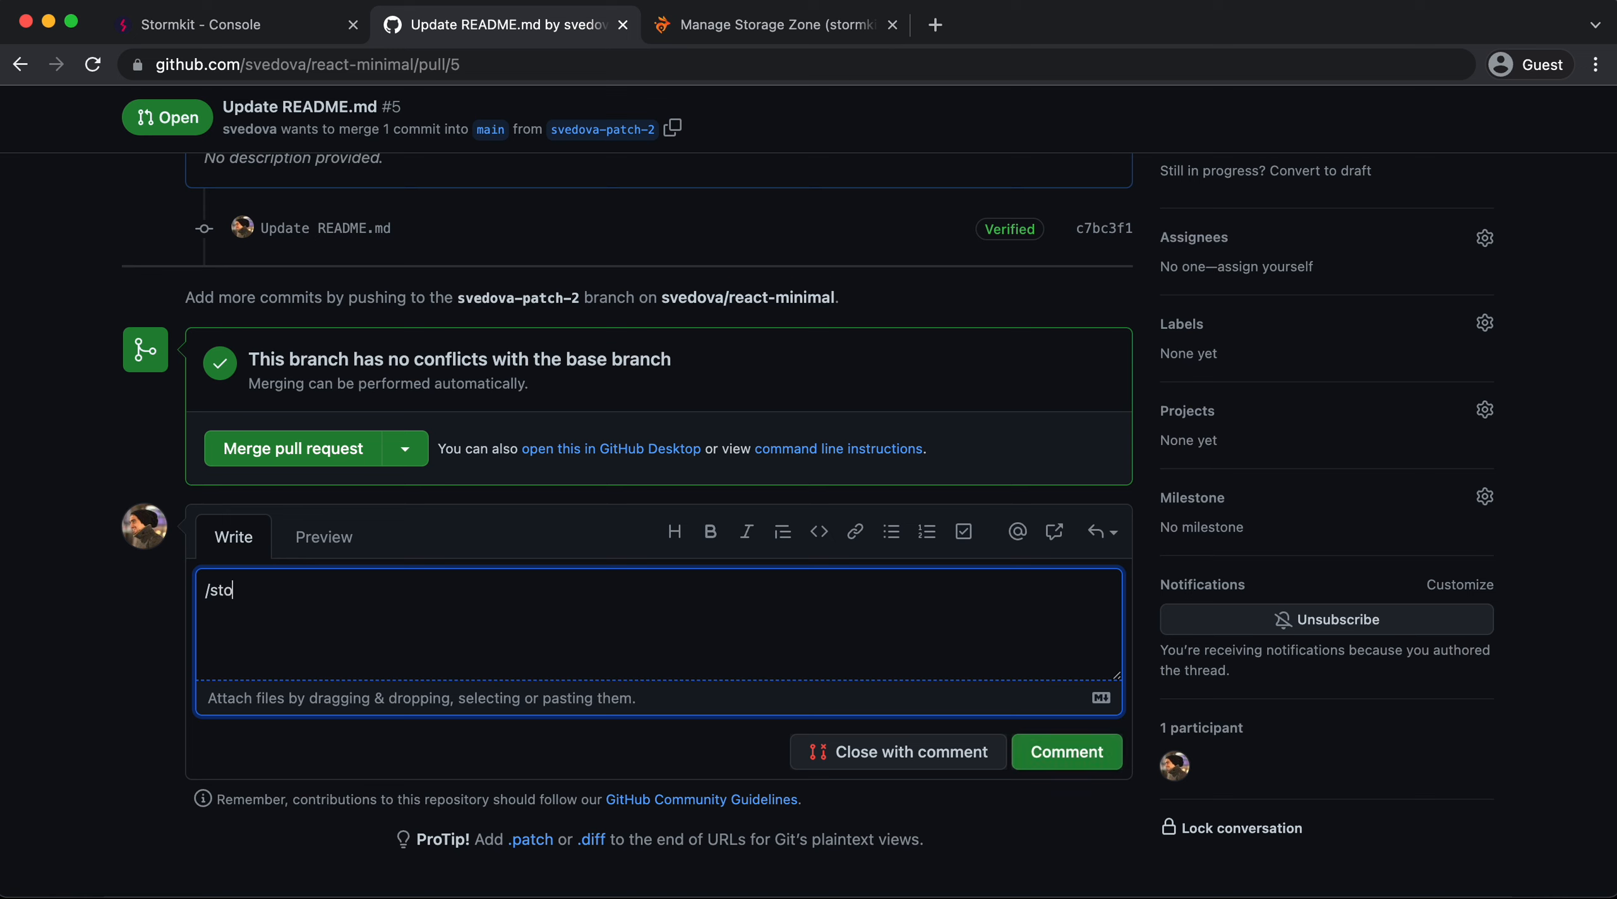
{"action": "type", "text": "rmkit deploy"}
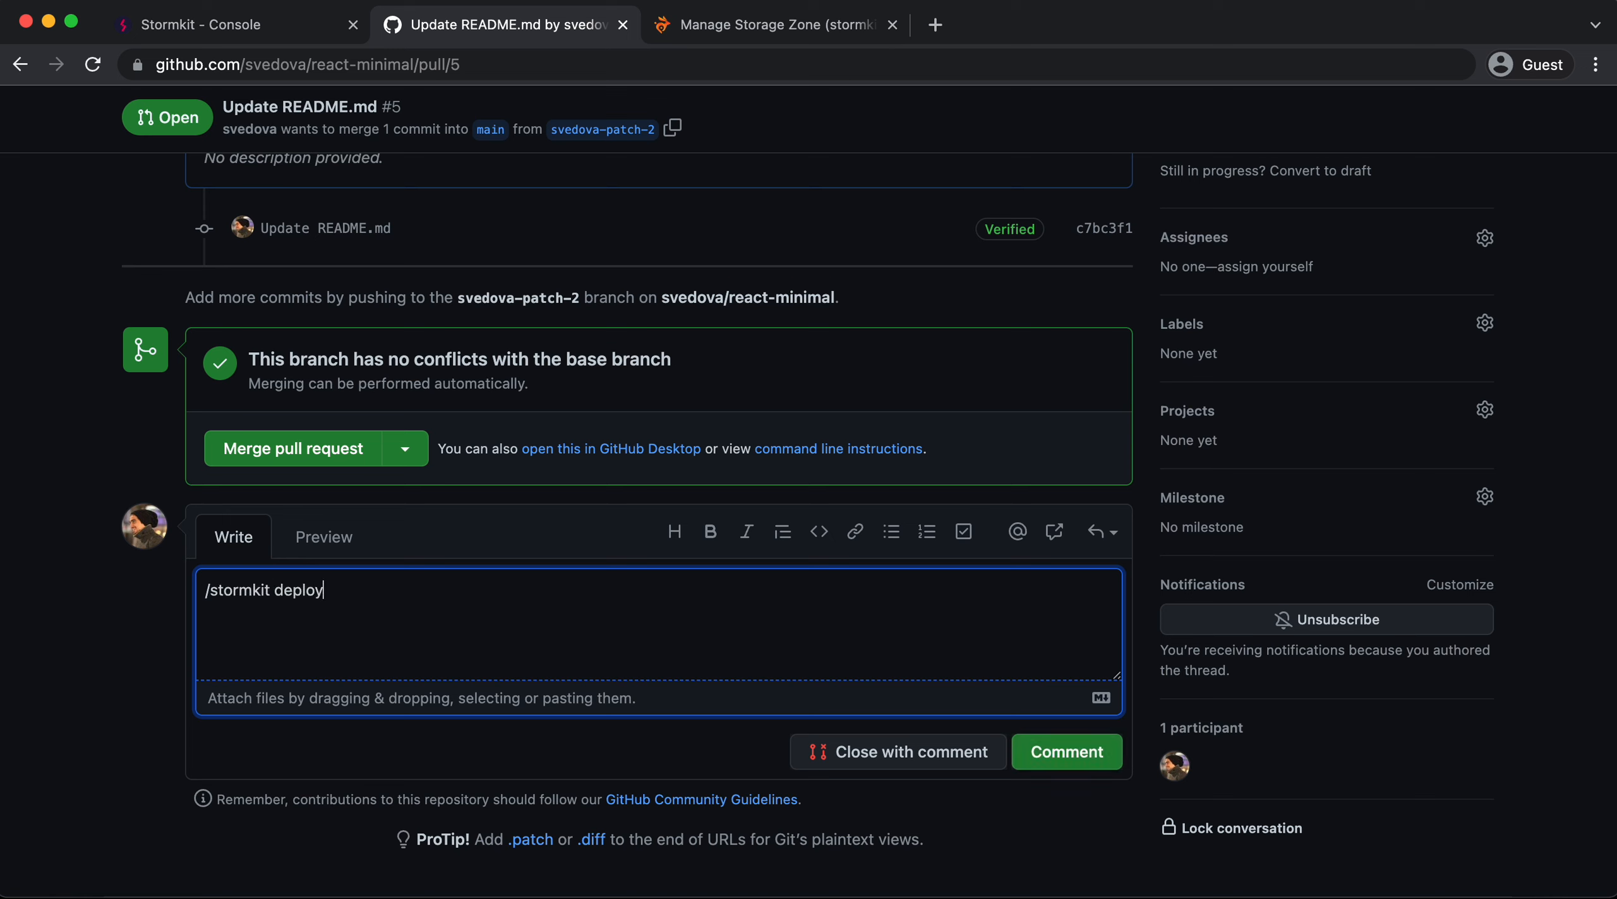
{"action": "type", "text": "--publish"}
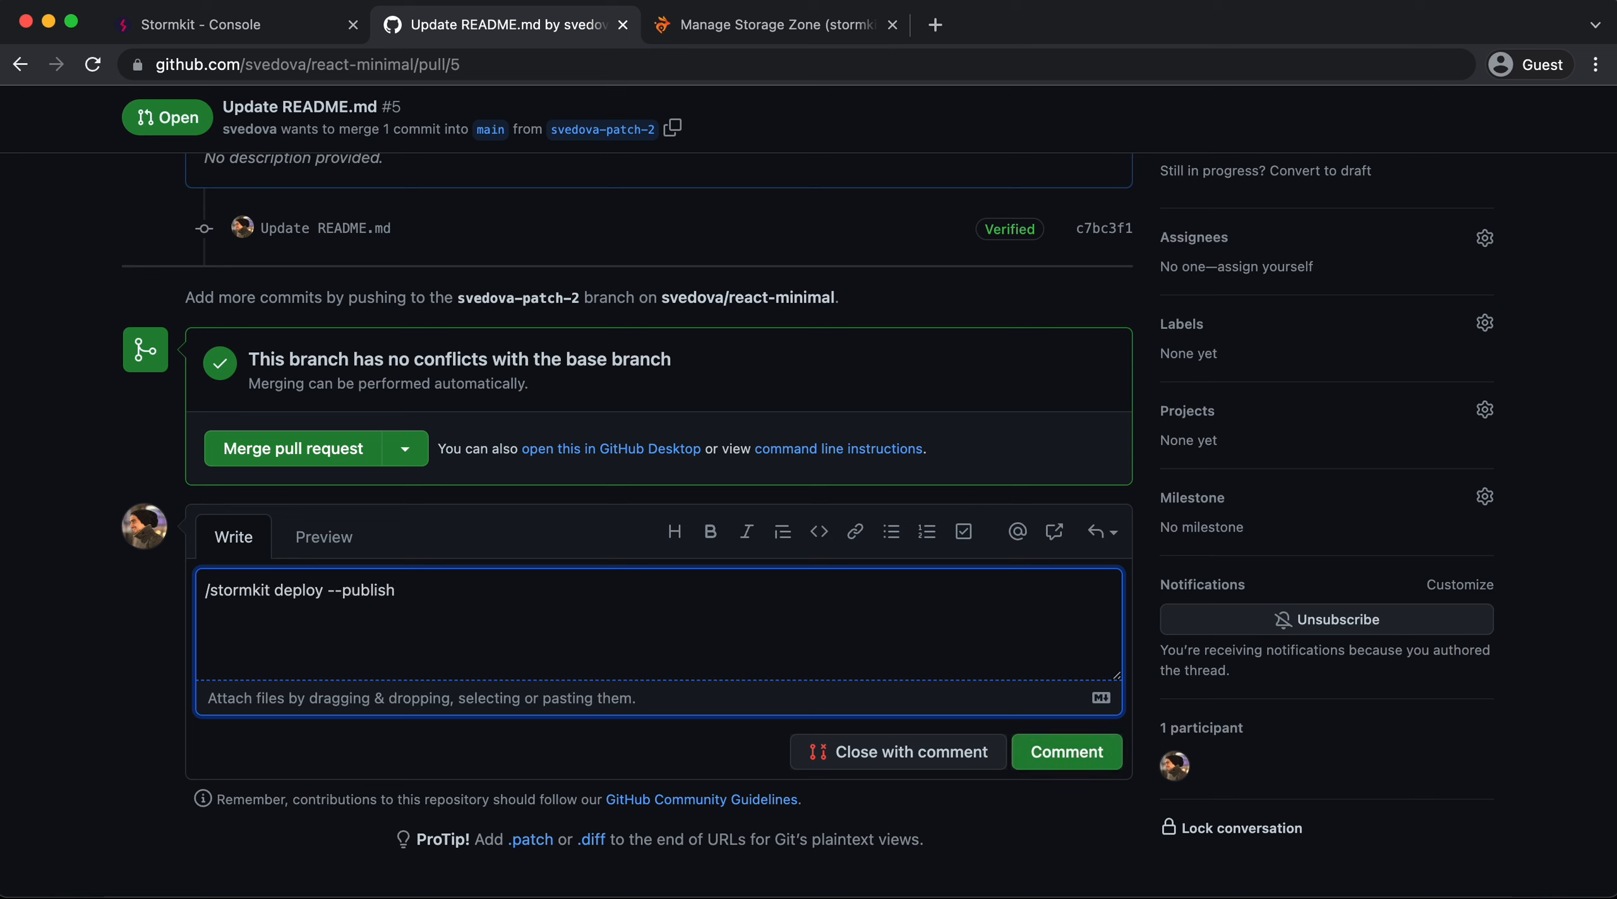
{"action": "left_click", "coordinate": [1066, 751]}
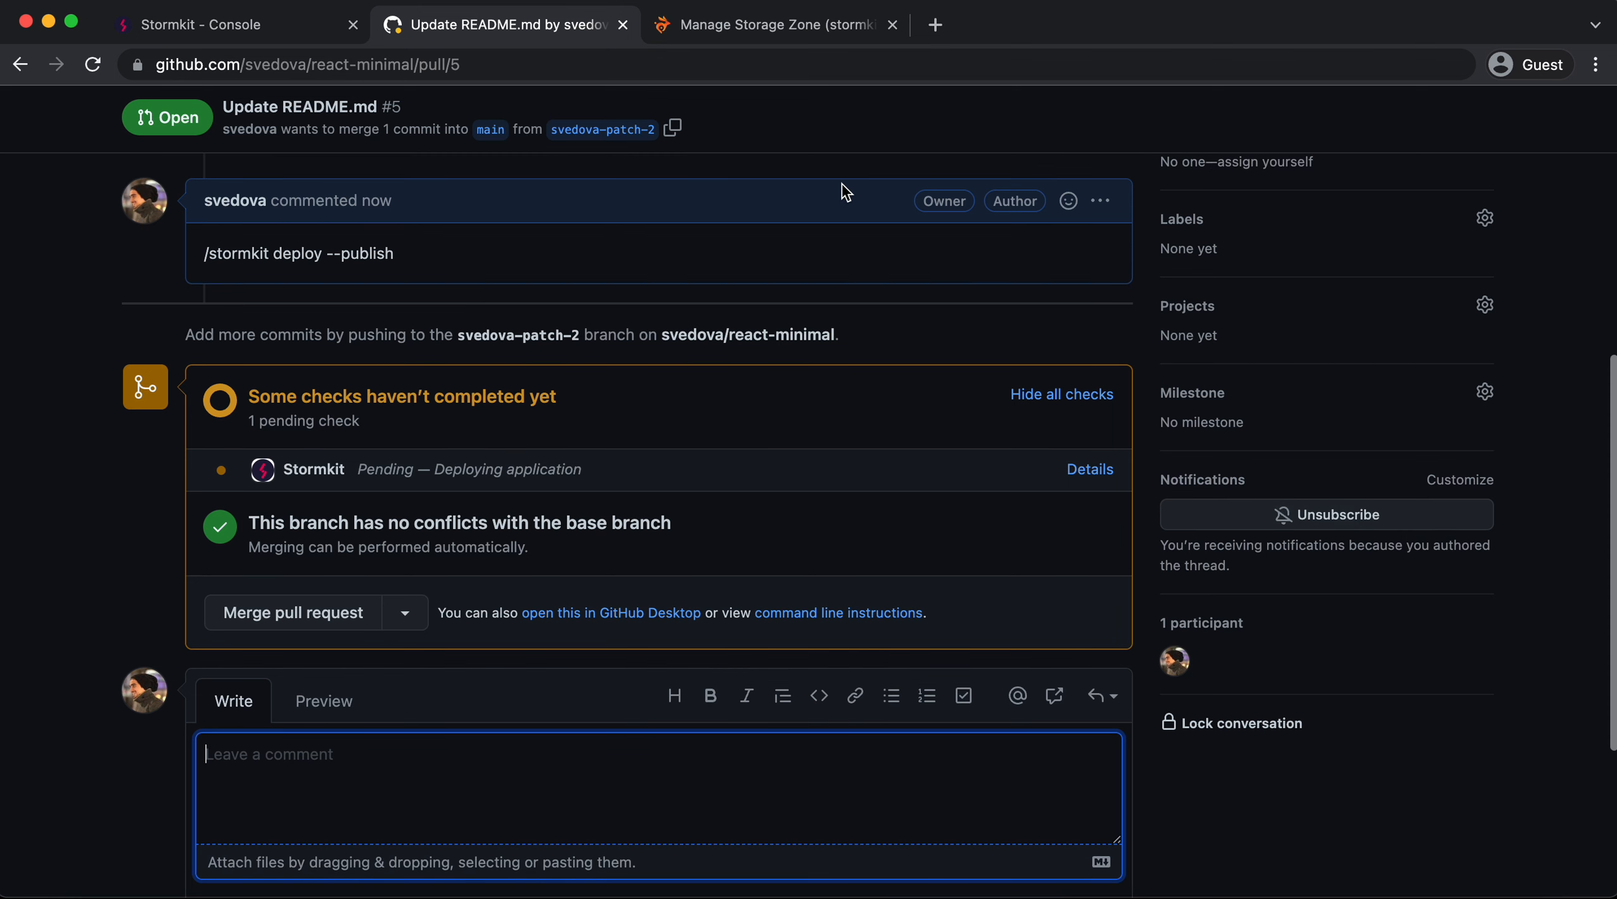
Wait for the stormkit-io bot's Deployment completed comment and passing checks
{"action": "left_click", "coordinate": [372, 253]}
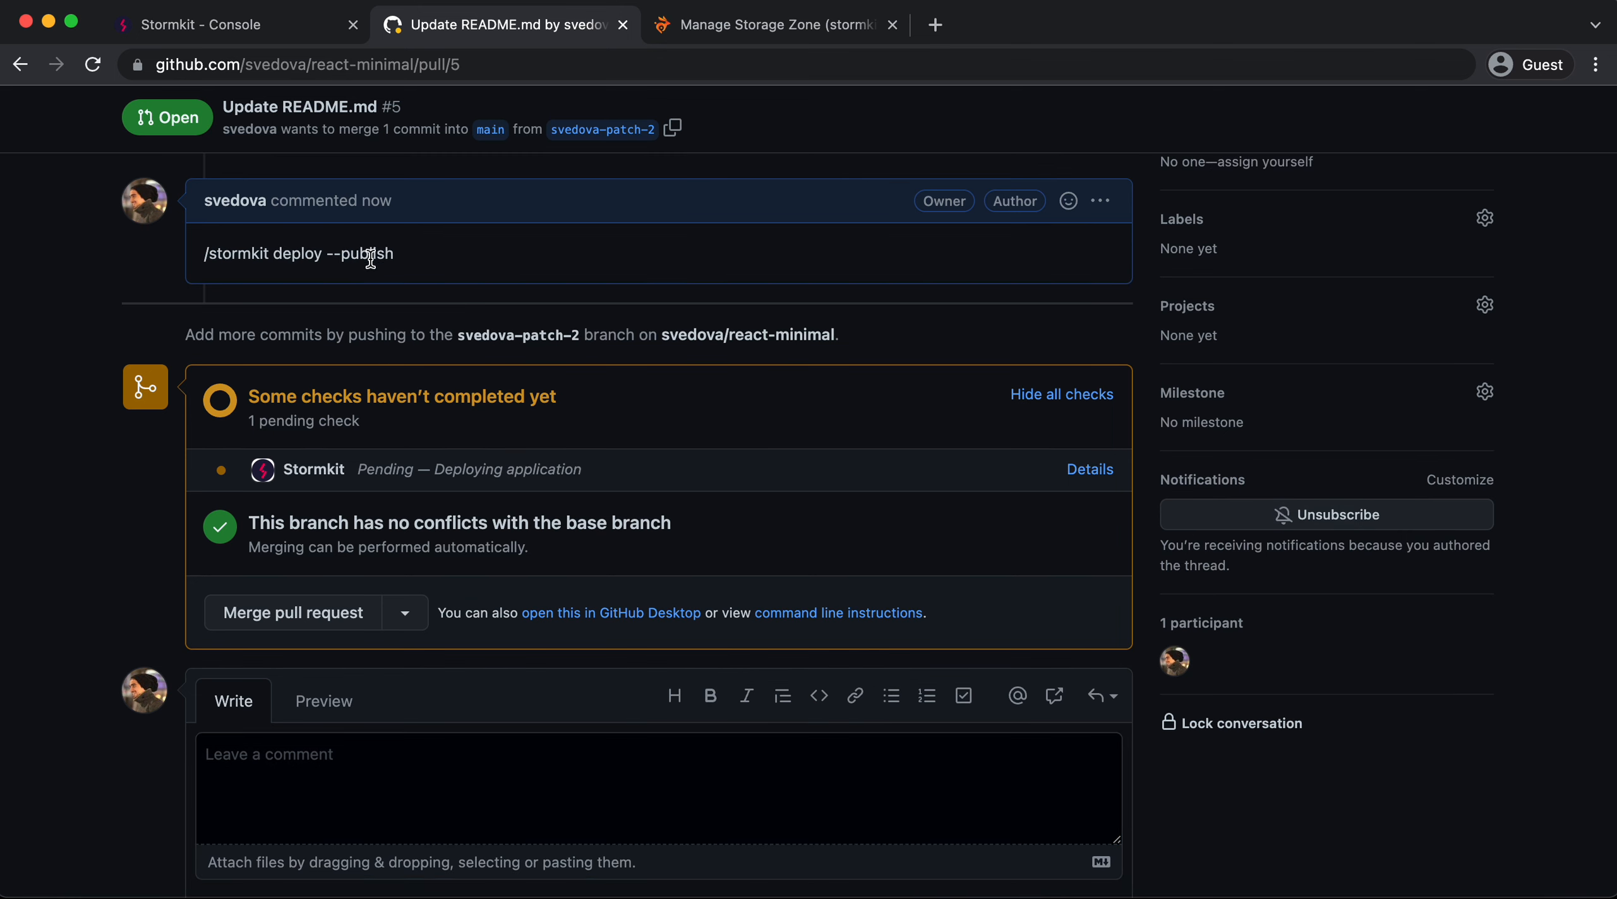
{"action": "mouse_move", "coordinate": [463, 280]}
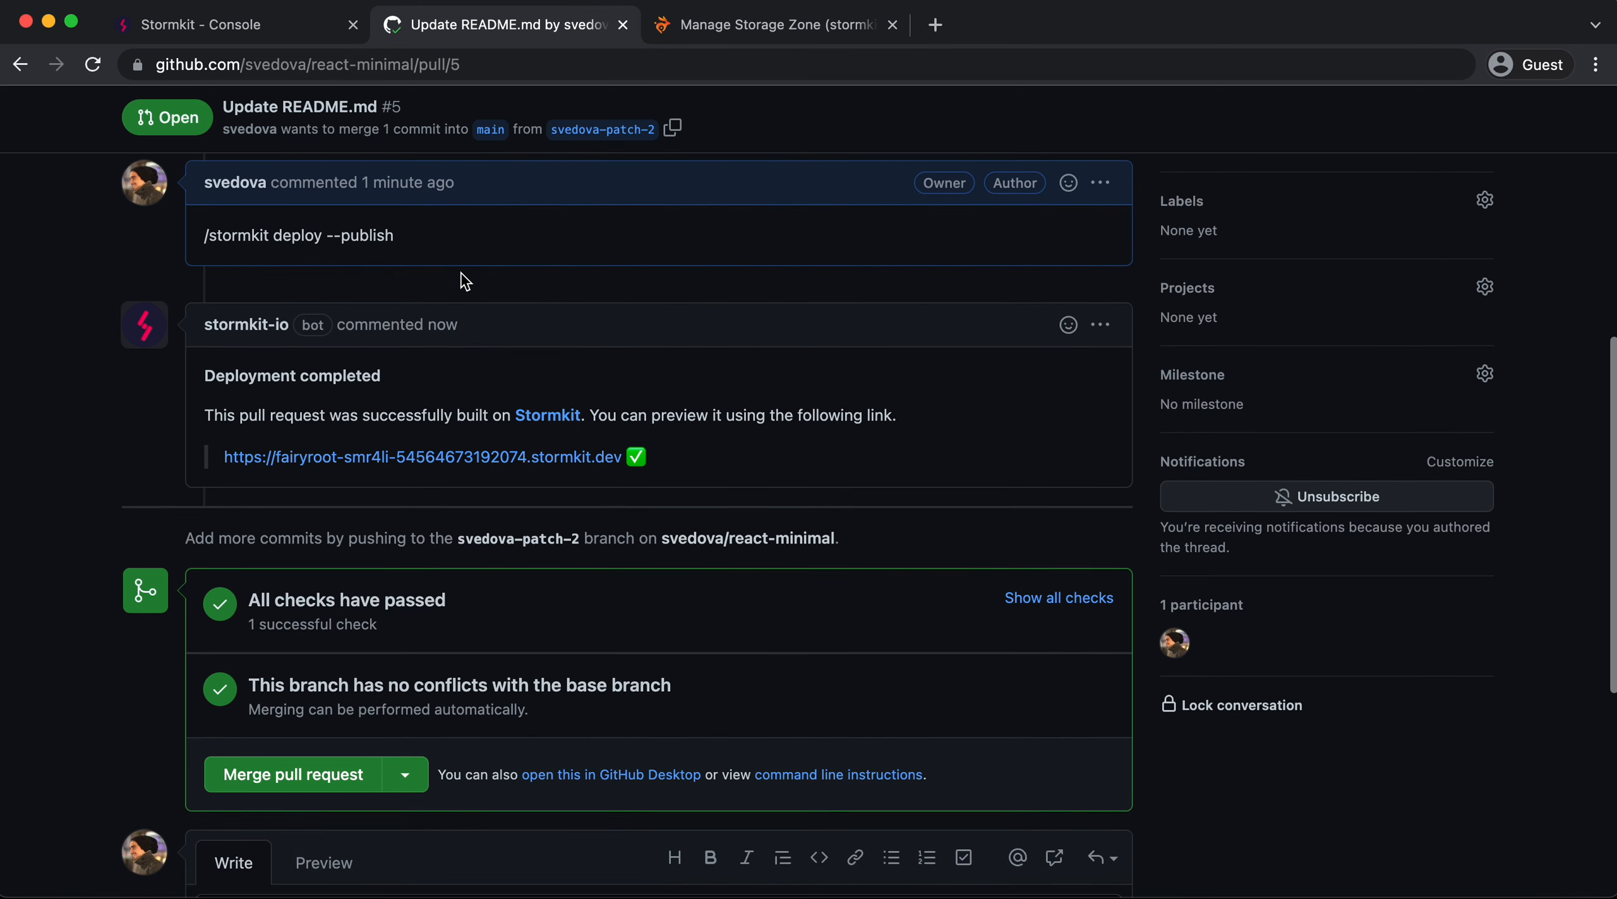
{"action": "scroll", "scroll_direction": "down", "scroll_amount": 3}
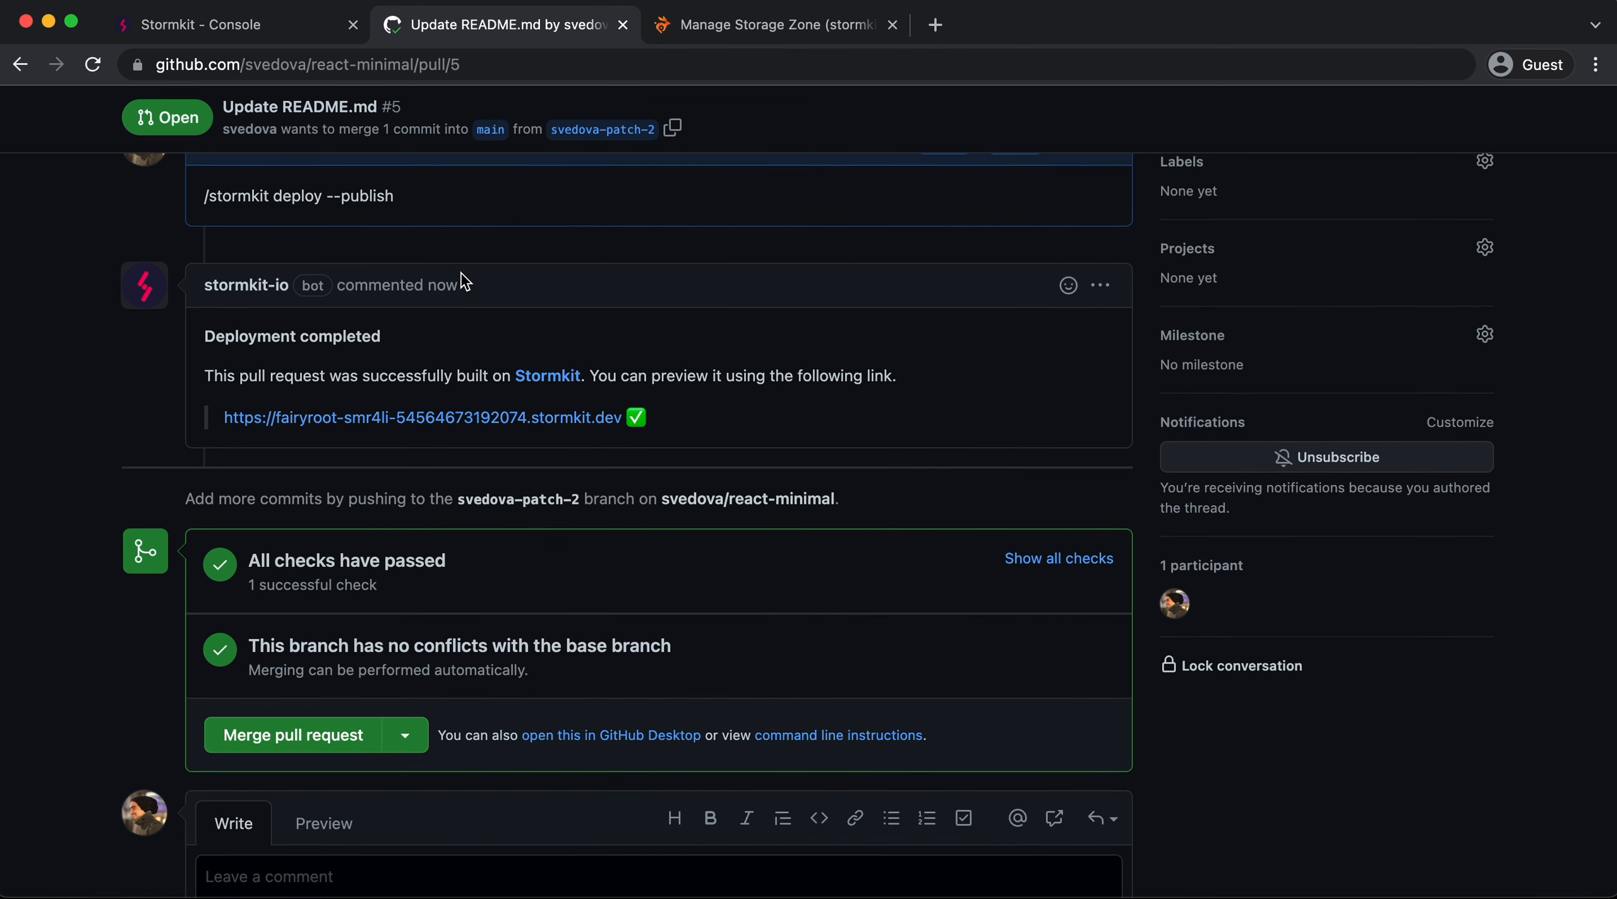
{"action": "scroll", "scroll_direction": "down", "scroll_amount": 3}
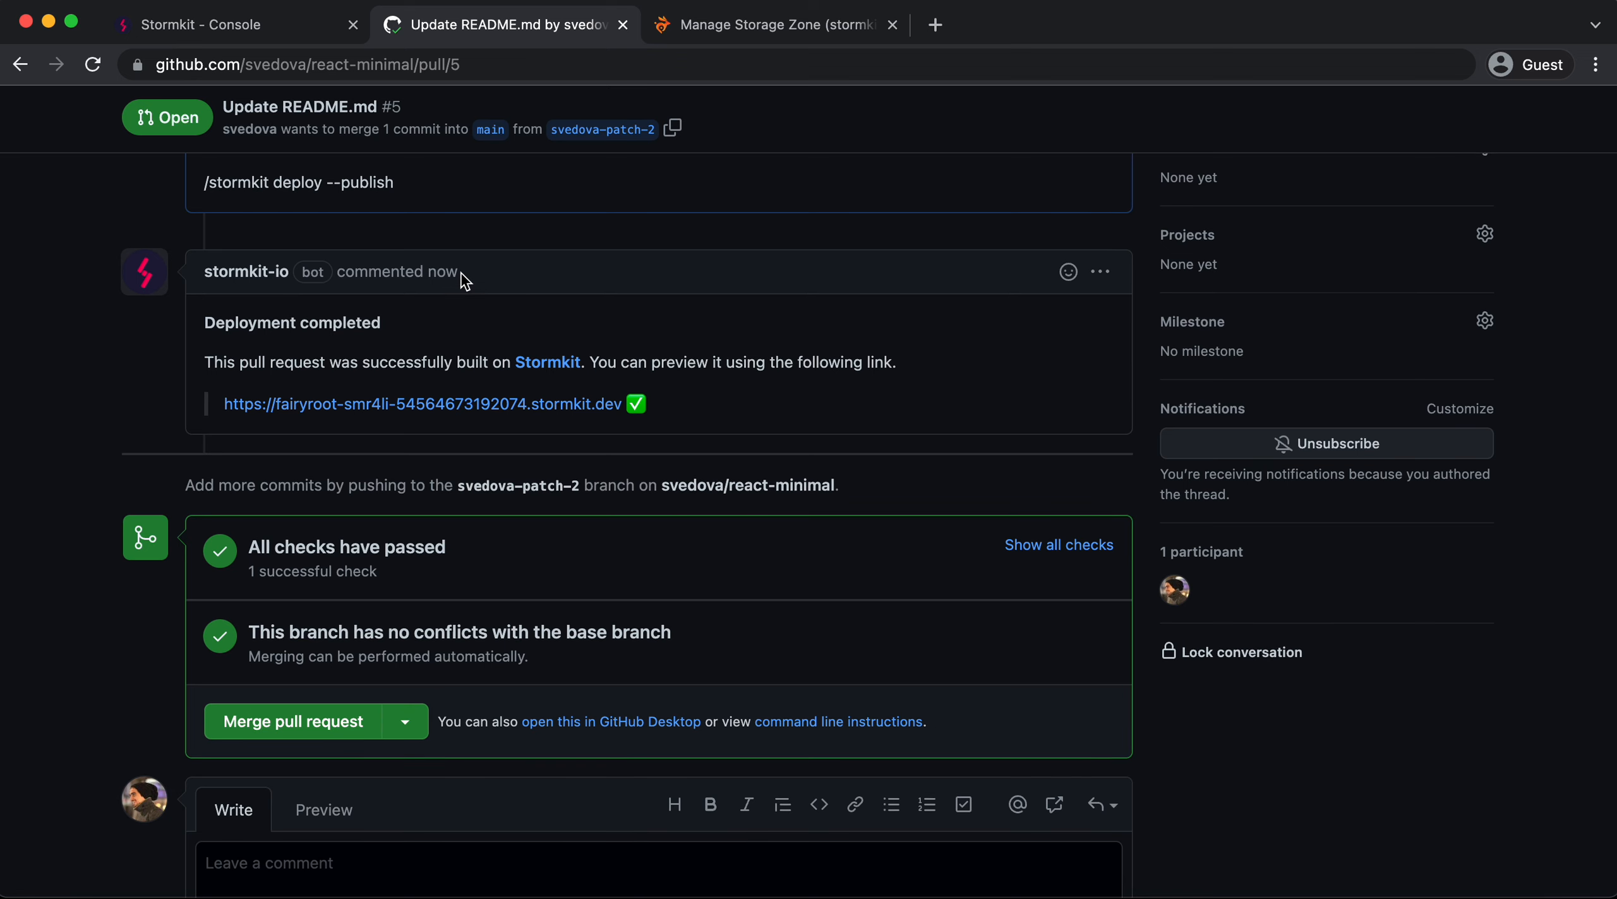
{"action": "mouse_move", "coordinate": [636, 203]}
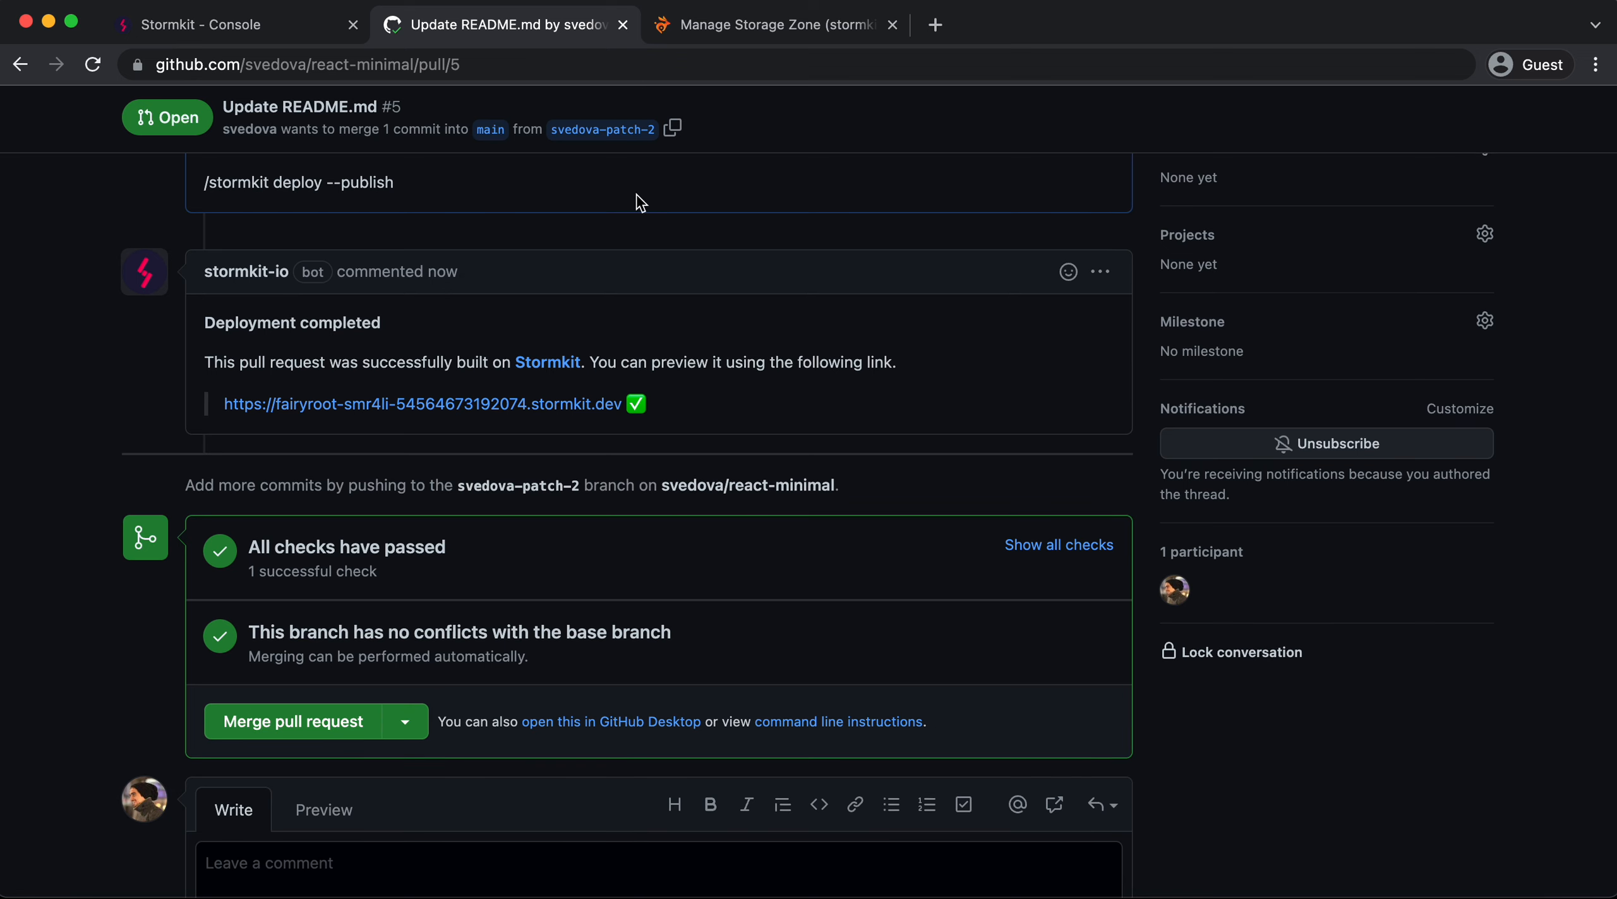
Open a new Chrome tab, abandoning a half-typed stormkit-internal address
{"action": "left_click", "coordinate": [1204, 24]}
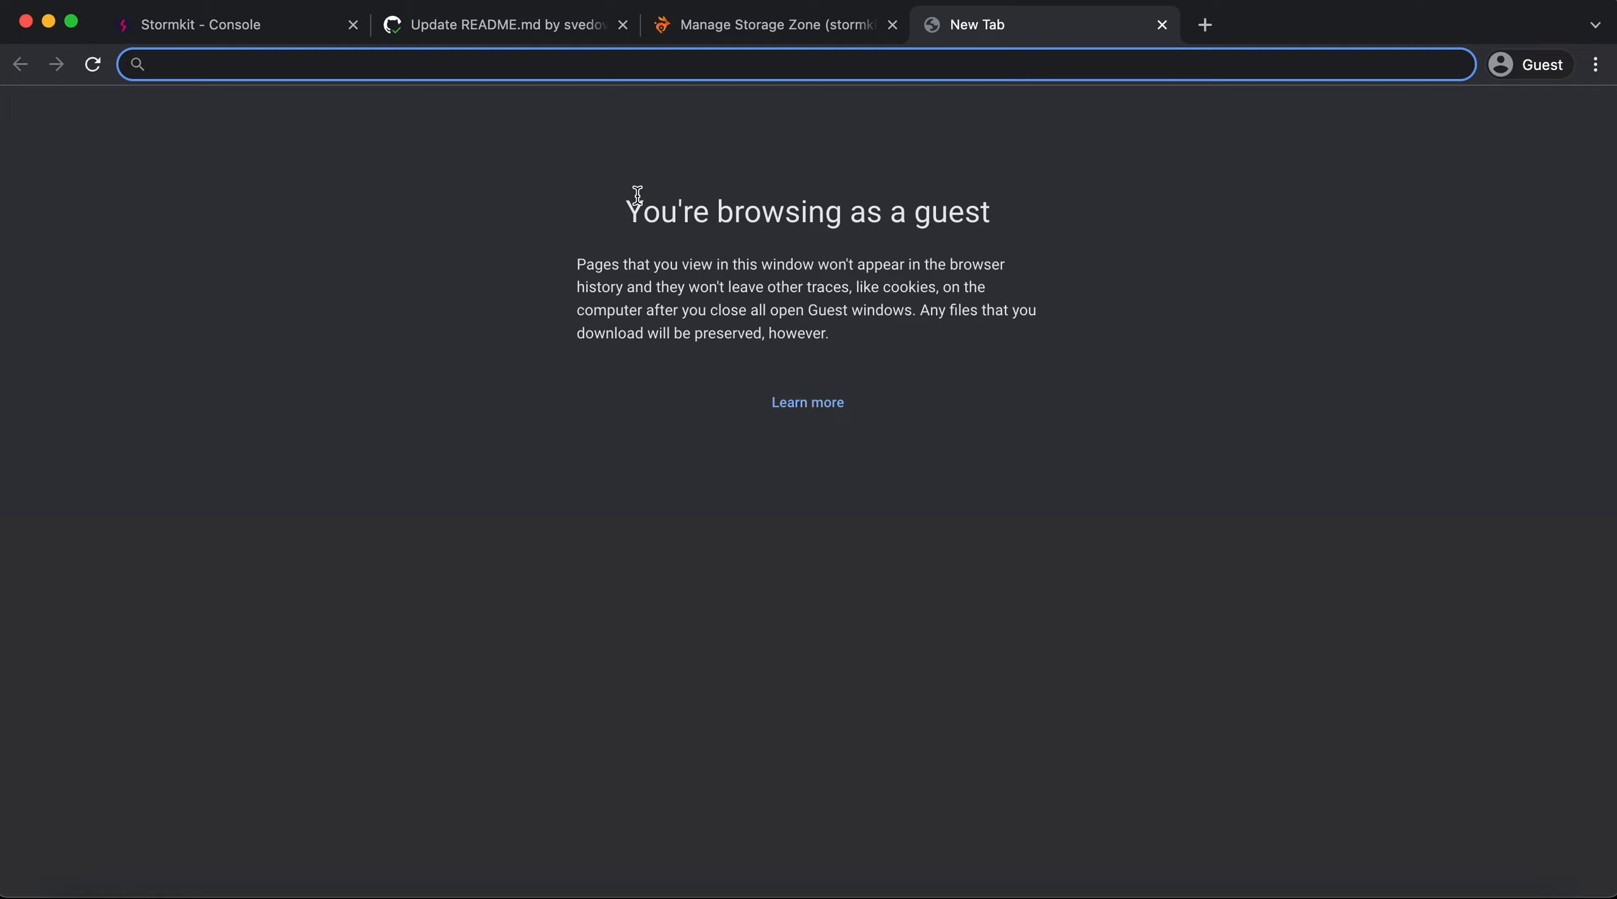
{"action": "type", "text": "stormkit-inter"}
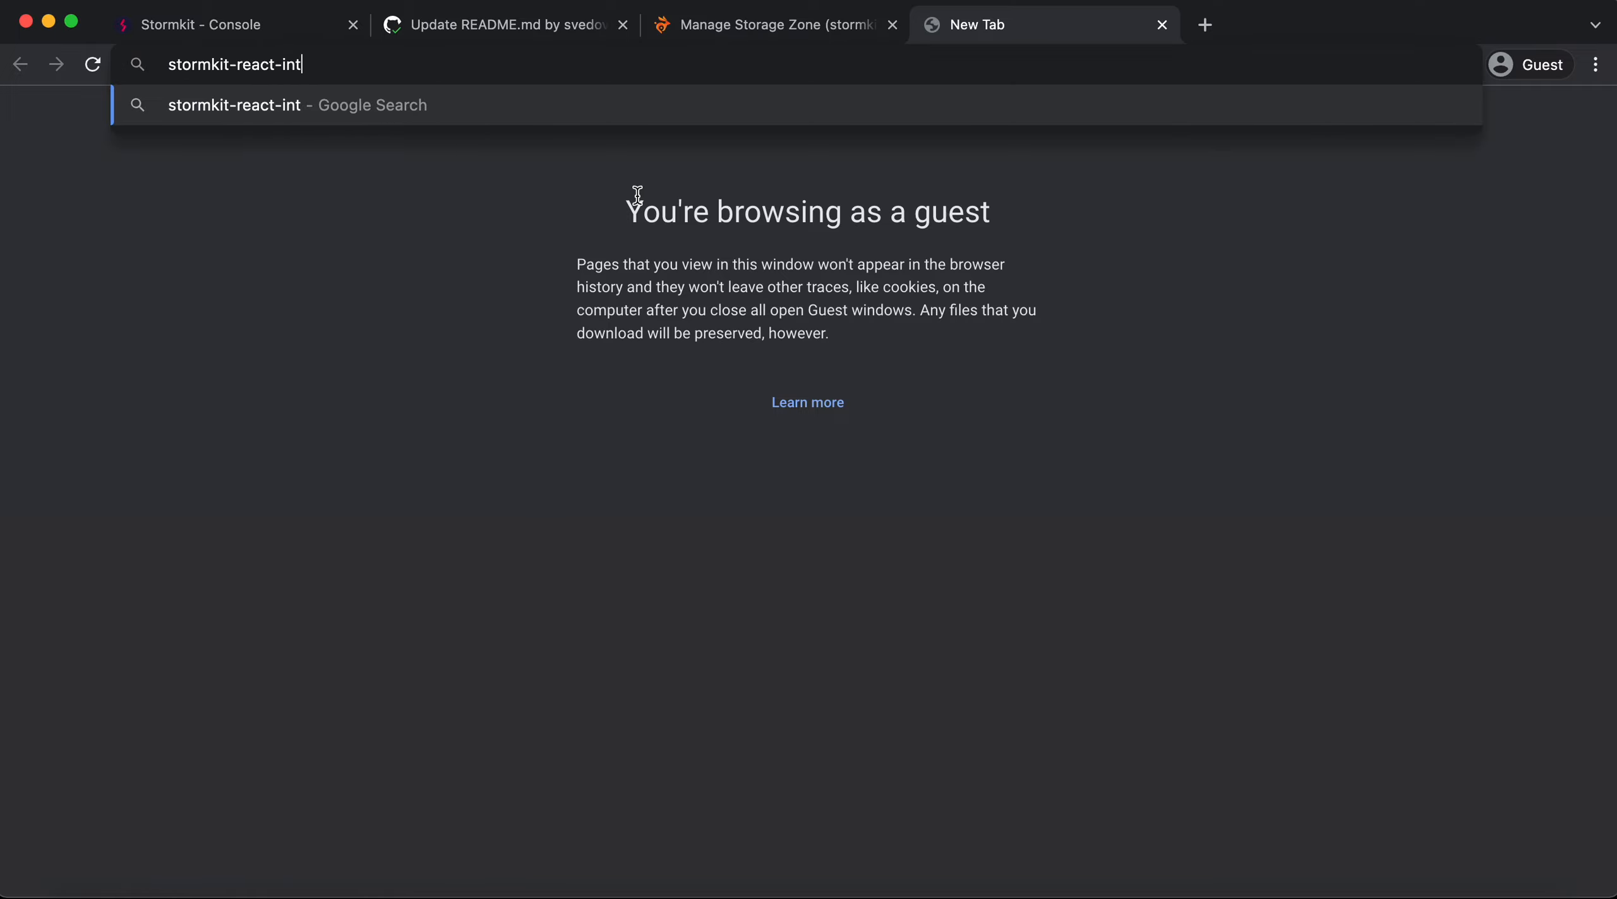
{"action": "type", "text": "ernal.b"}
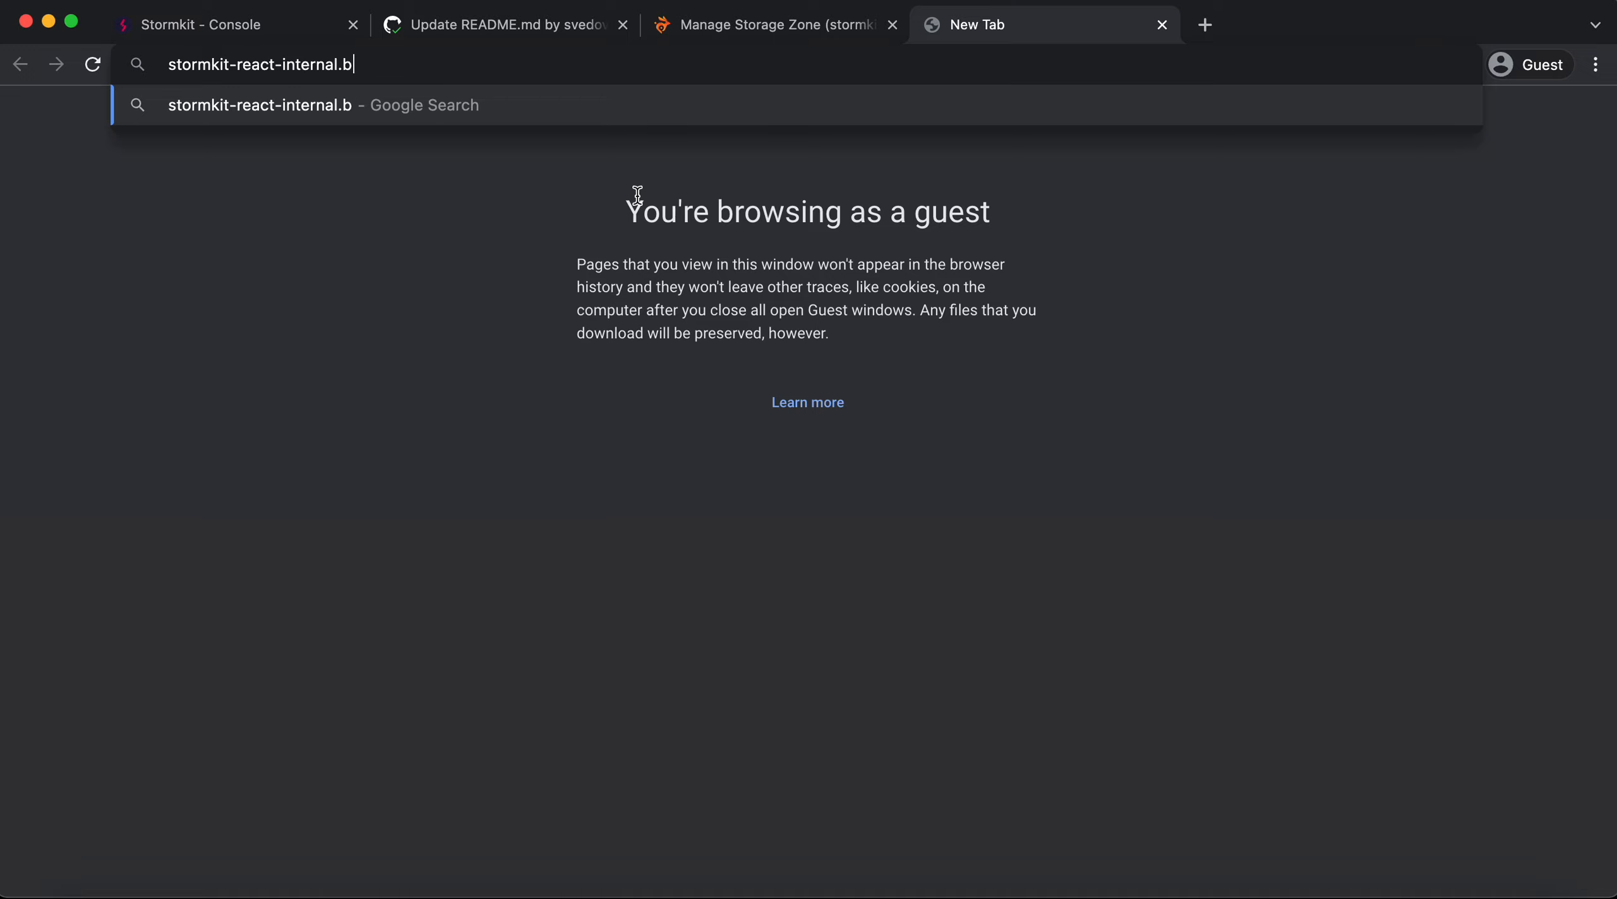
{"action": "key", "text": "Return"}
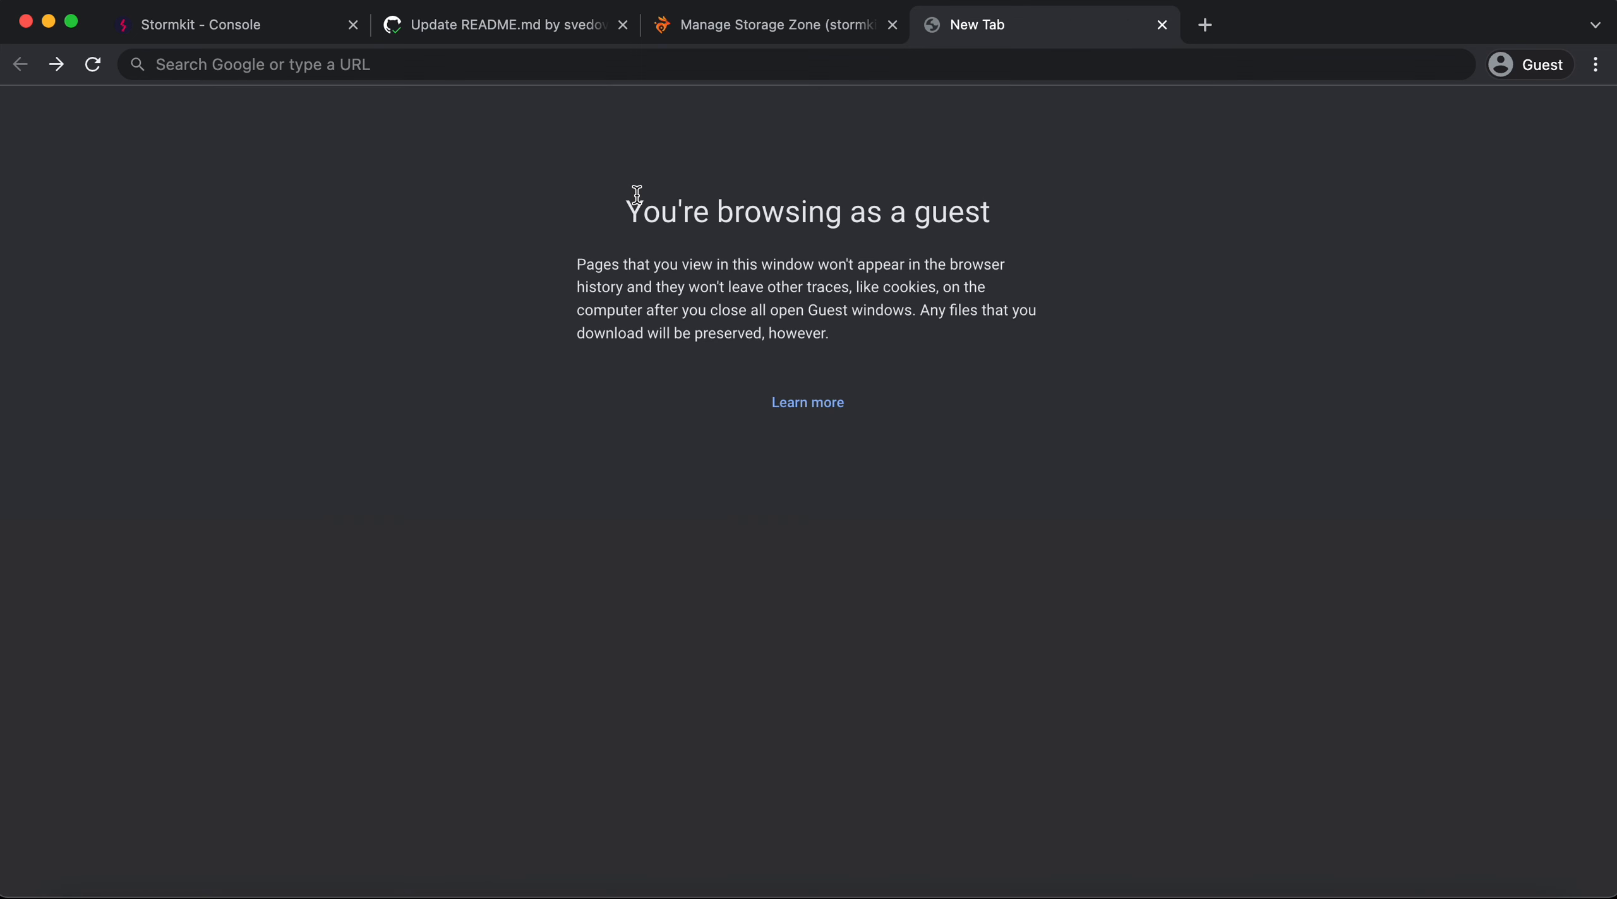
In bunny.net, open the stormkit-react-minimal pull zone from the Pull Zones list
{"action": "left_click", "coordinate": [768, 24]}
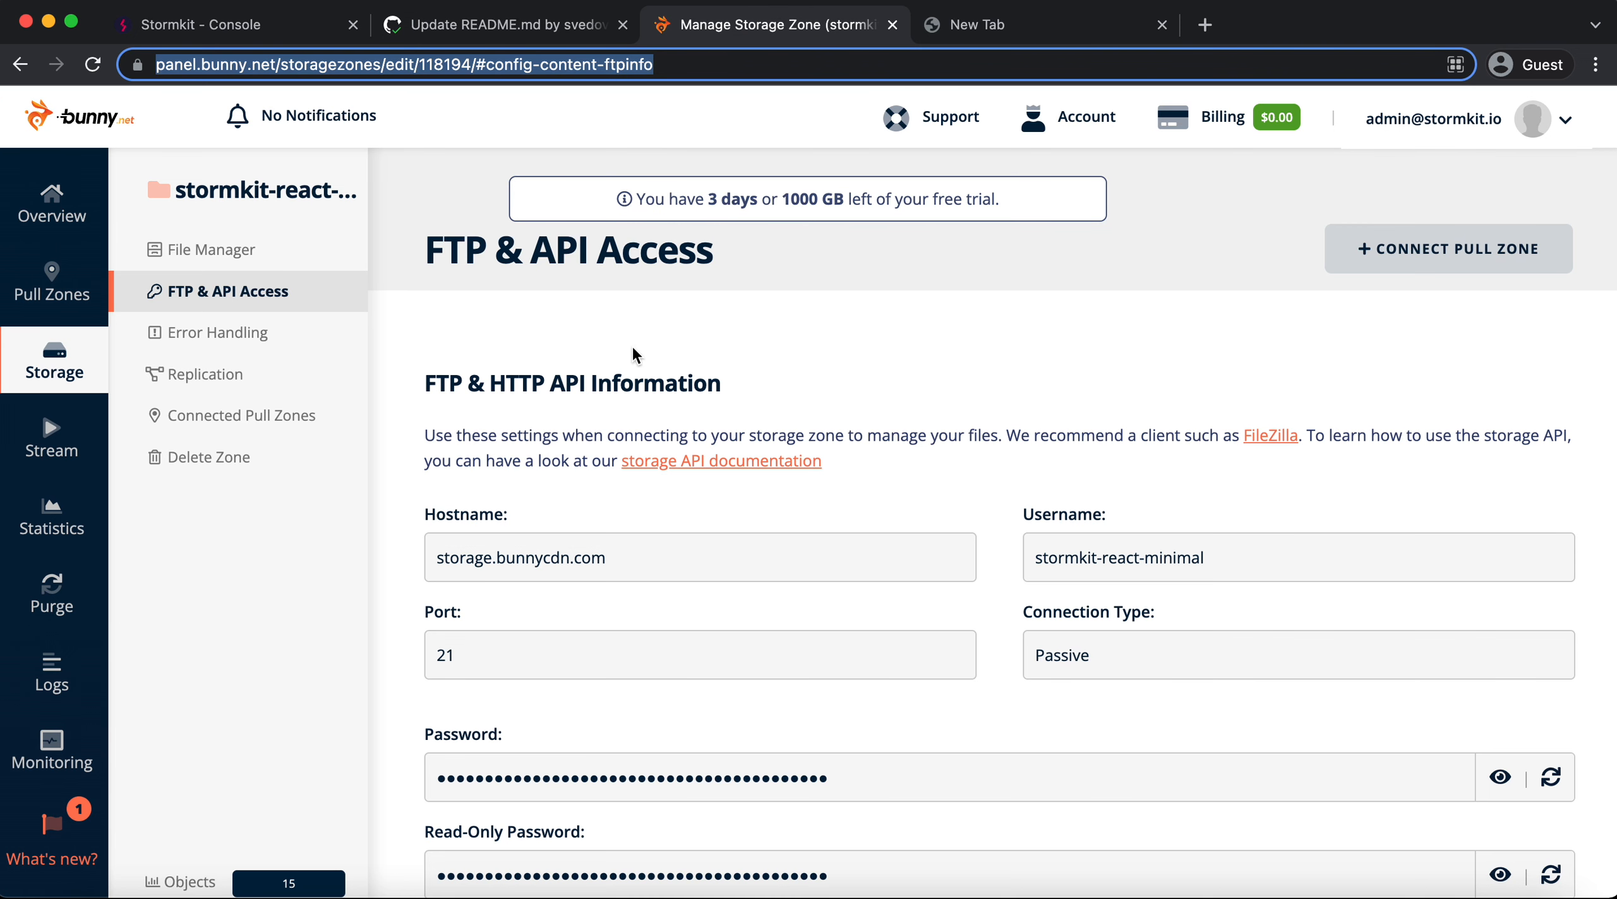
{"action": "mouse_move", "coordinate": [201, 253]}
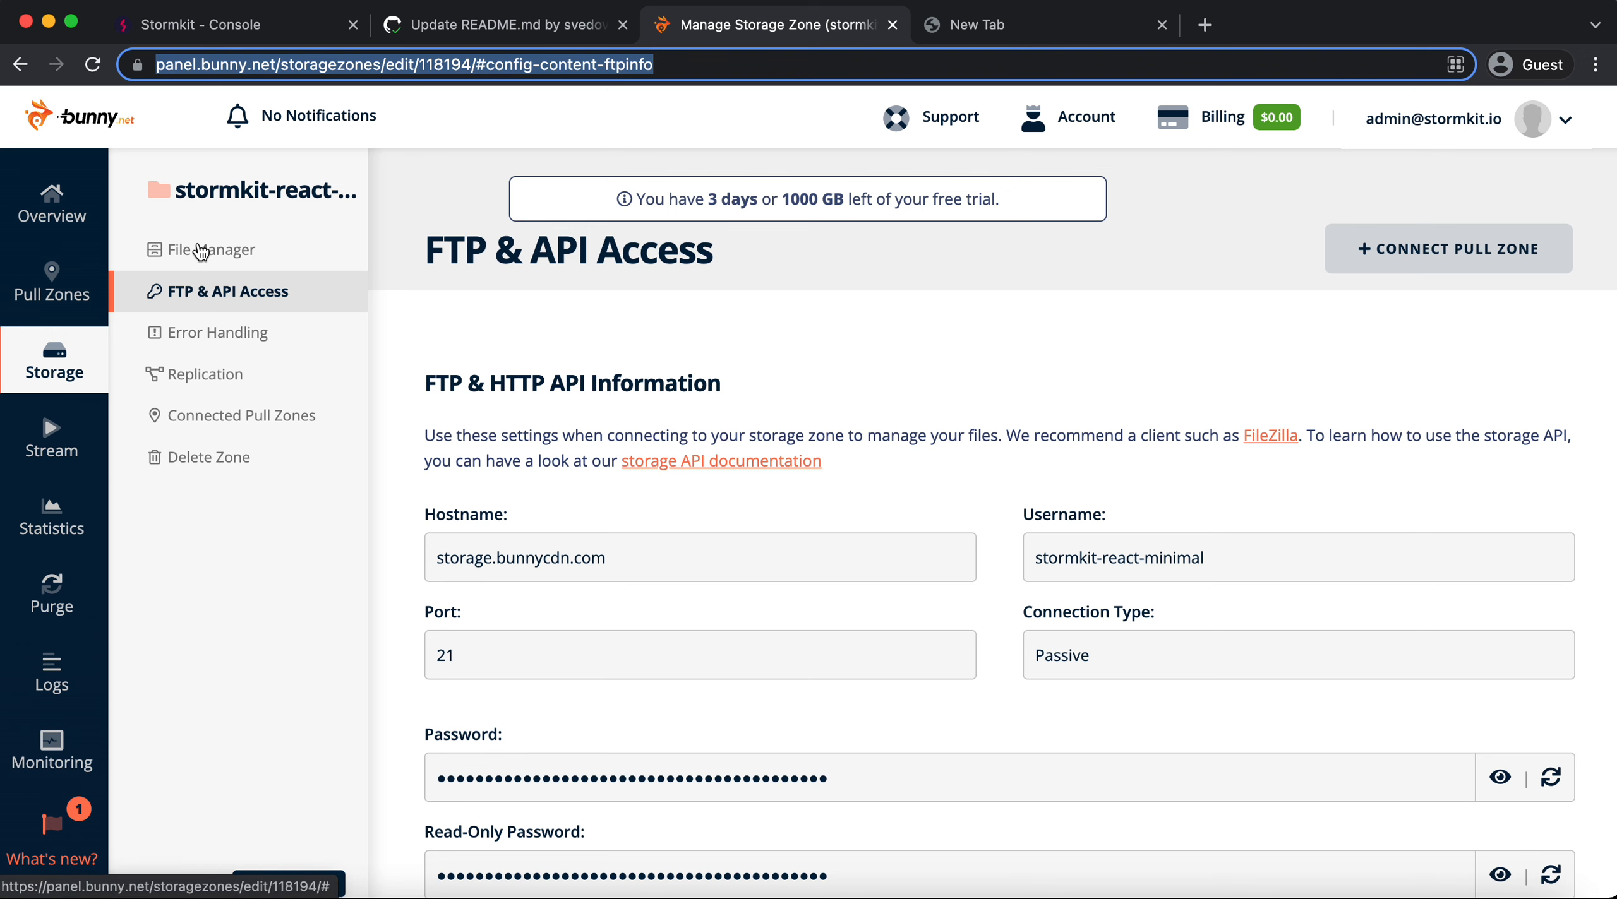
{"action": "left_click", "coordinate": [51, 295]}
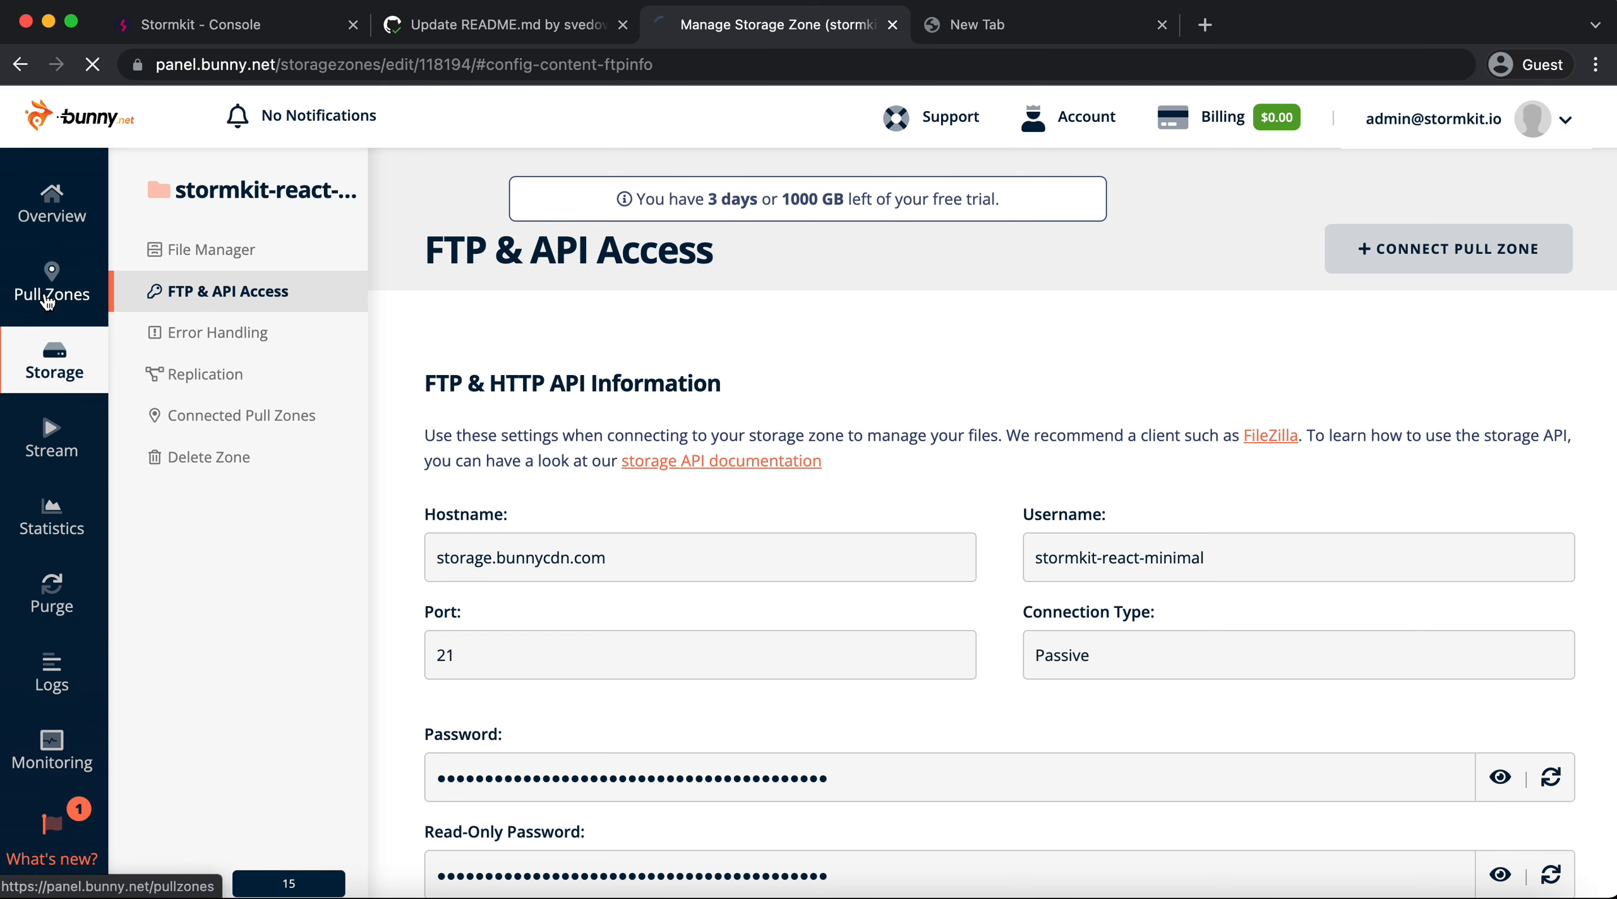
{"action": "left_click", "coordinate": [52, 284]}
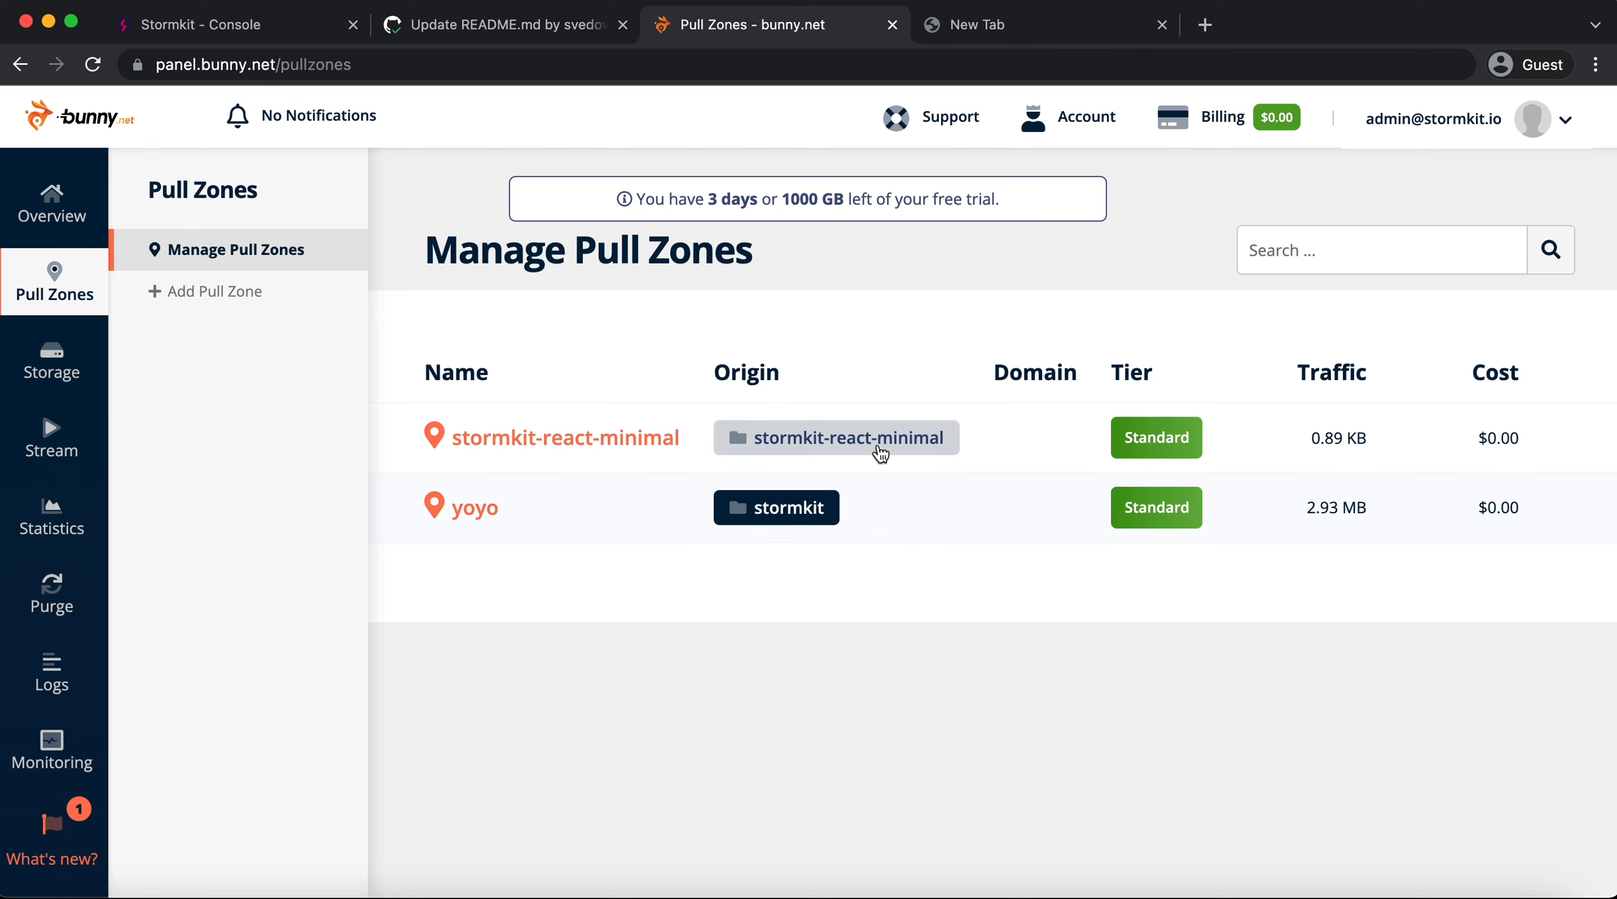
{"action": "left_click", "coordinate": [836, 437]}
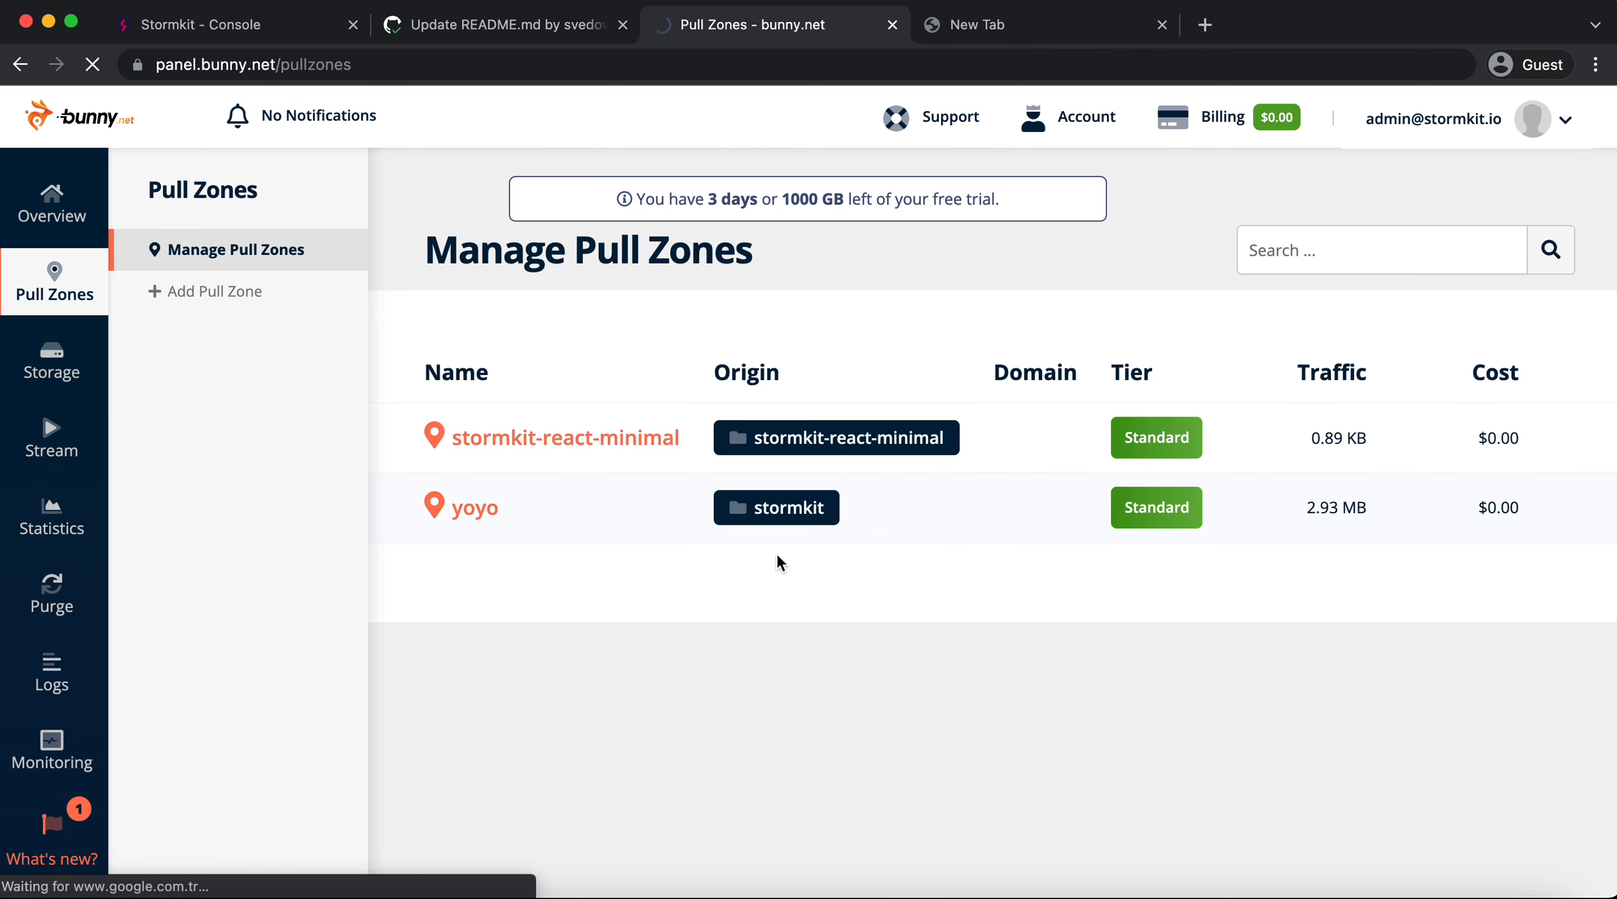
{"action": "left_click", "coordinate": [564, 437]}
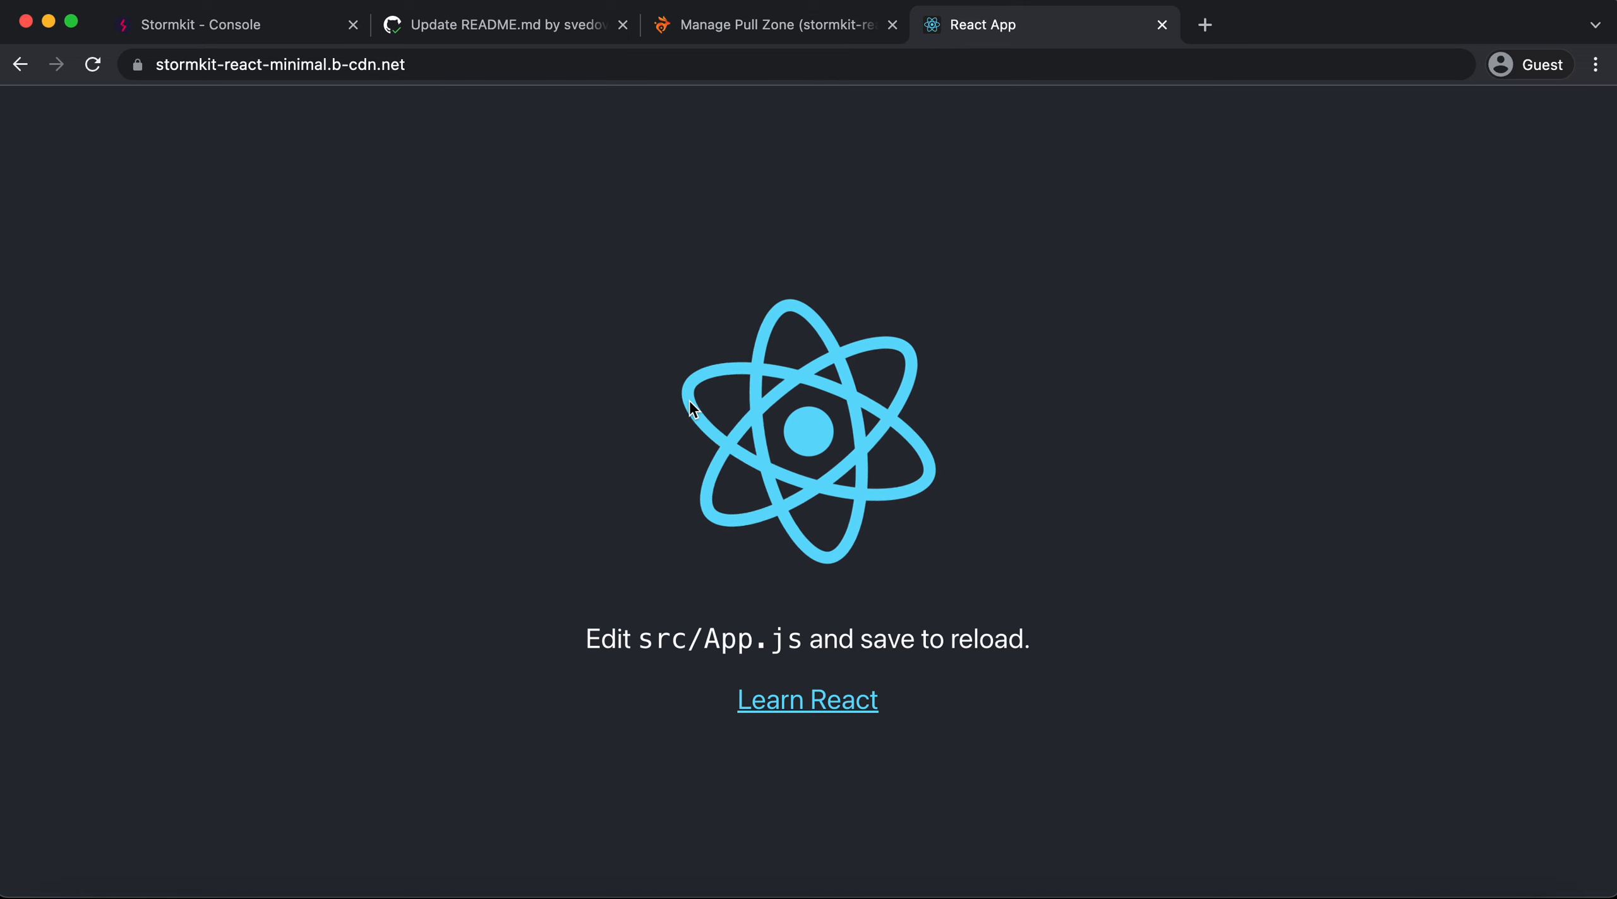
Return to the GitHub pull request #5 tab after viewing the live app
{"action": "left_click", "coordinate": [500, 24]}
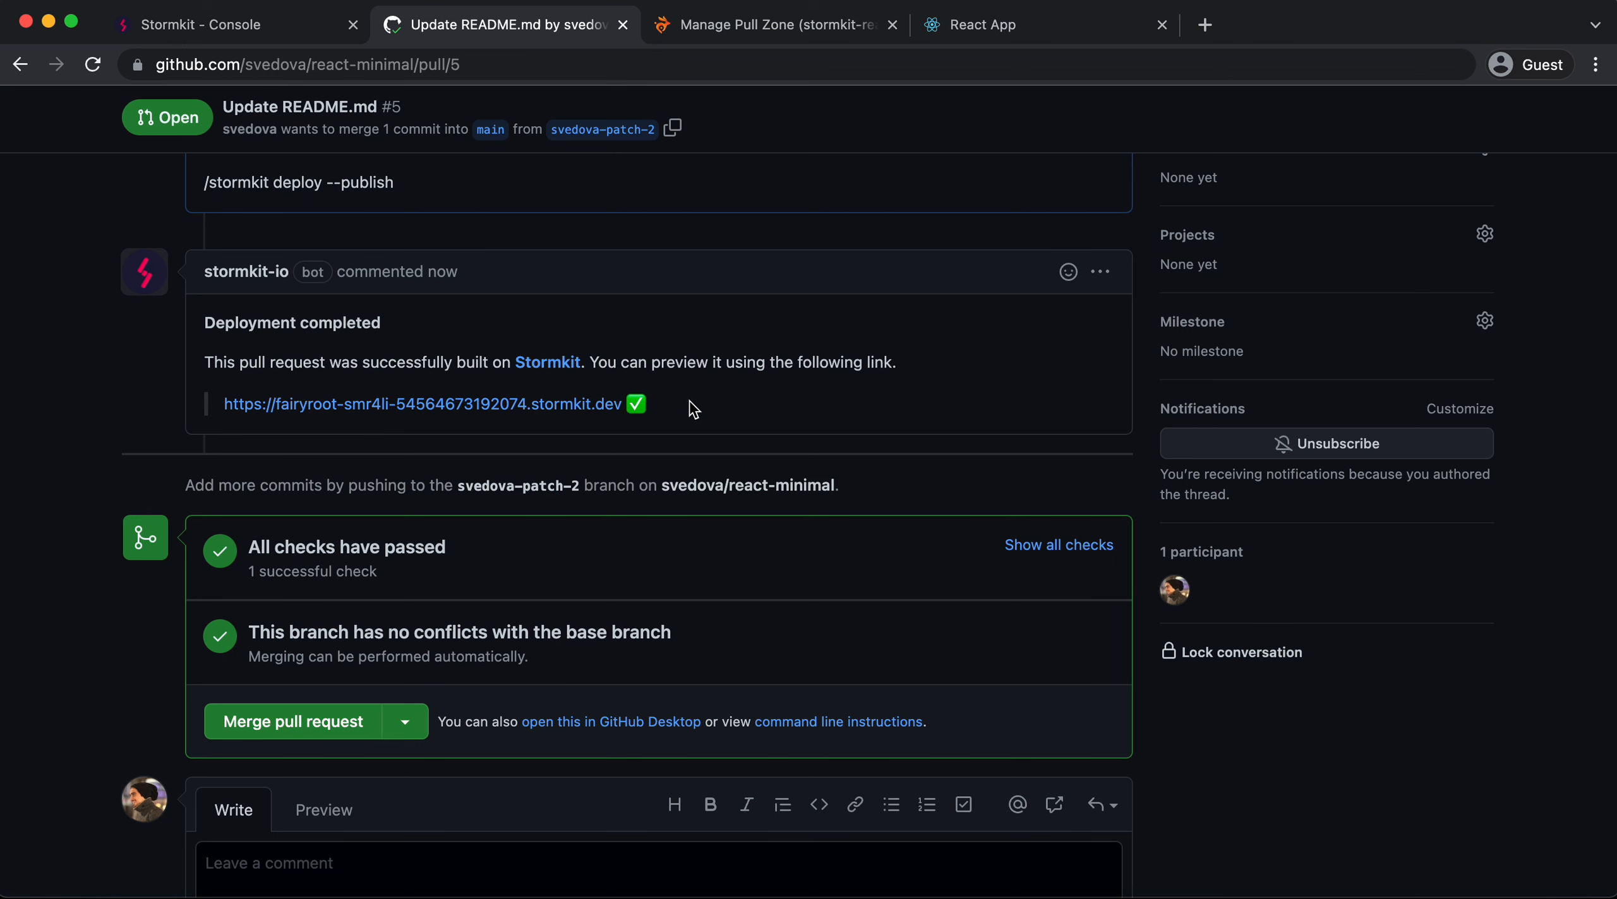